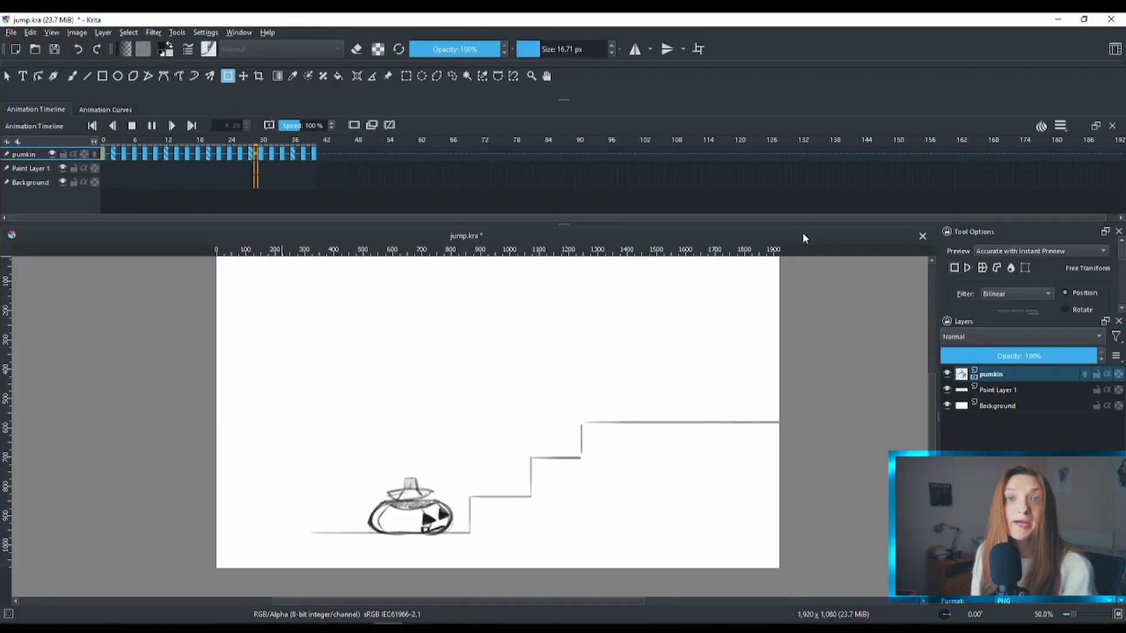
# Step: Scrub through several frames to preview the pumpkin's hop
pyautogui.click(166, 153)
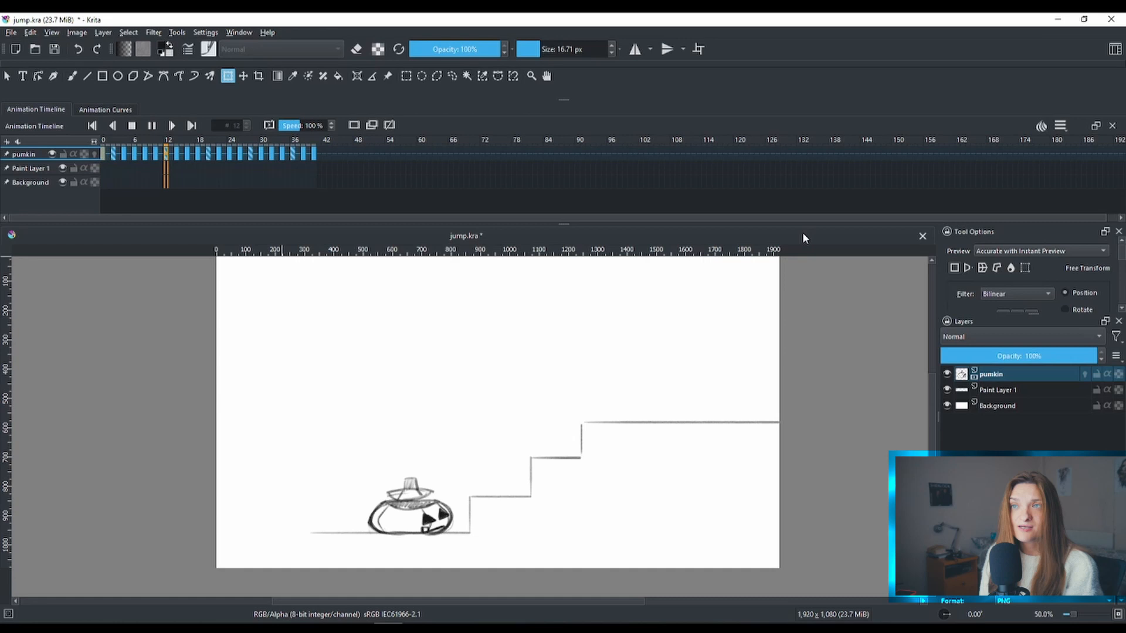
pyautogui.click(302, 153)
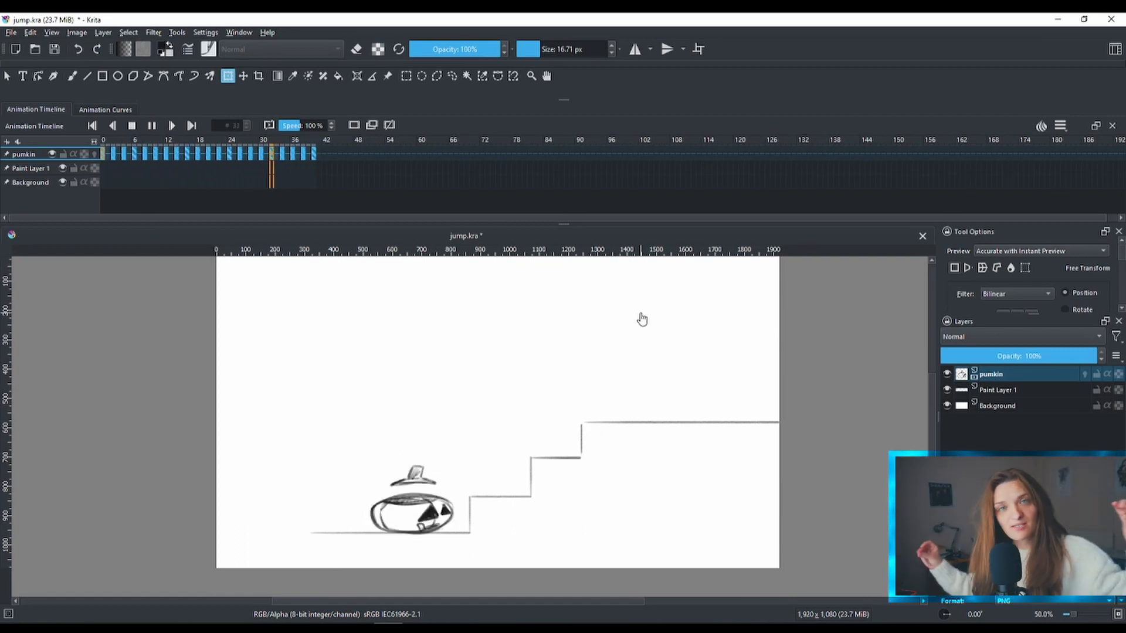
pyautogui.click(182, 153)
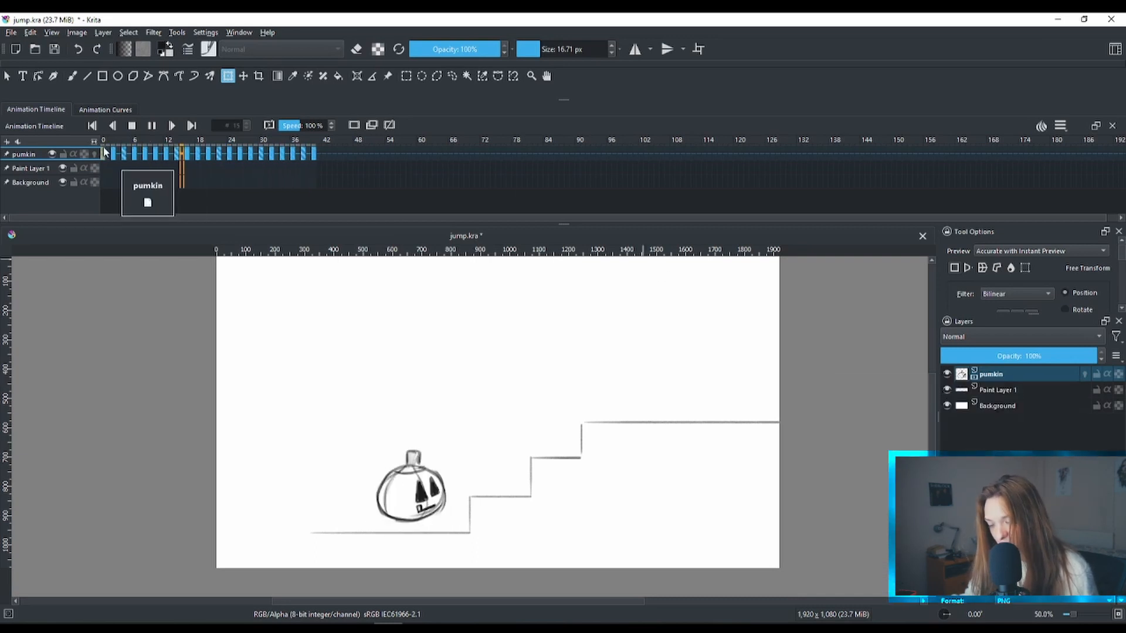
pyautogui.click(309, 153)
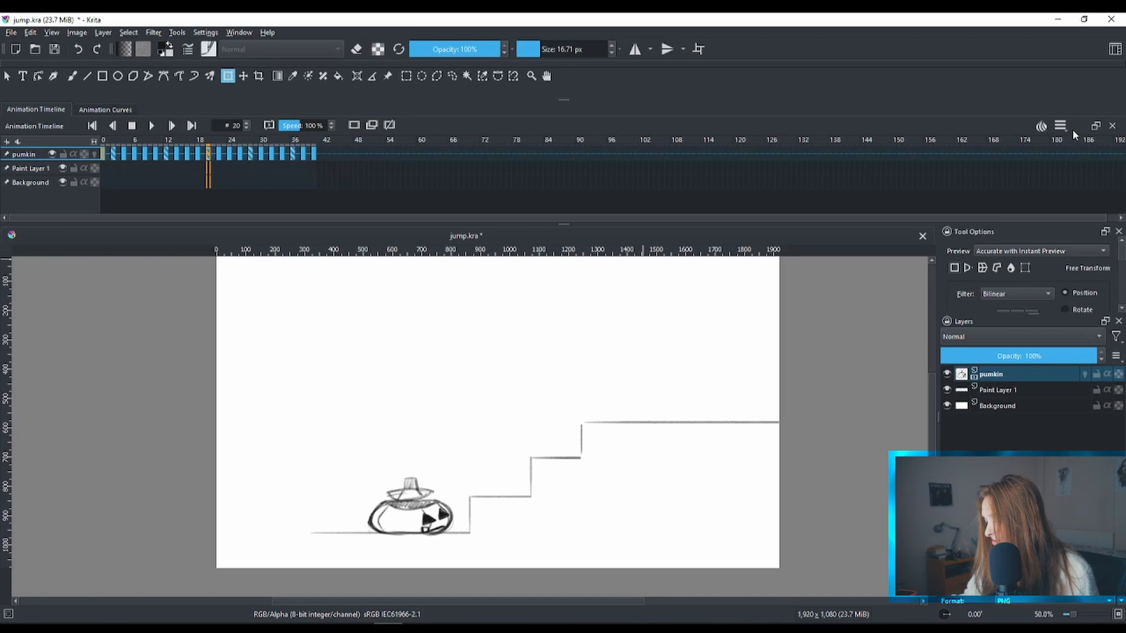
# Step: Check the clip range (frames 0–40, 12 fps) in the timeline menu and rewind to frame 0
pyautogui.click(1060, 126)
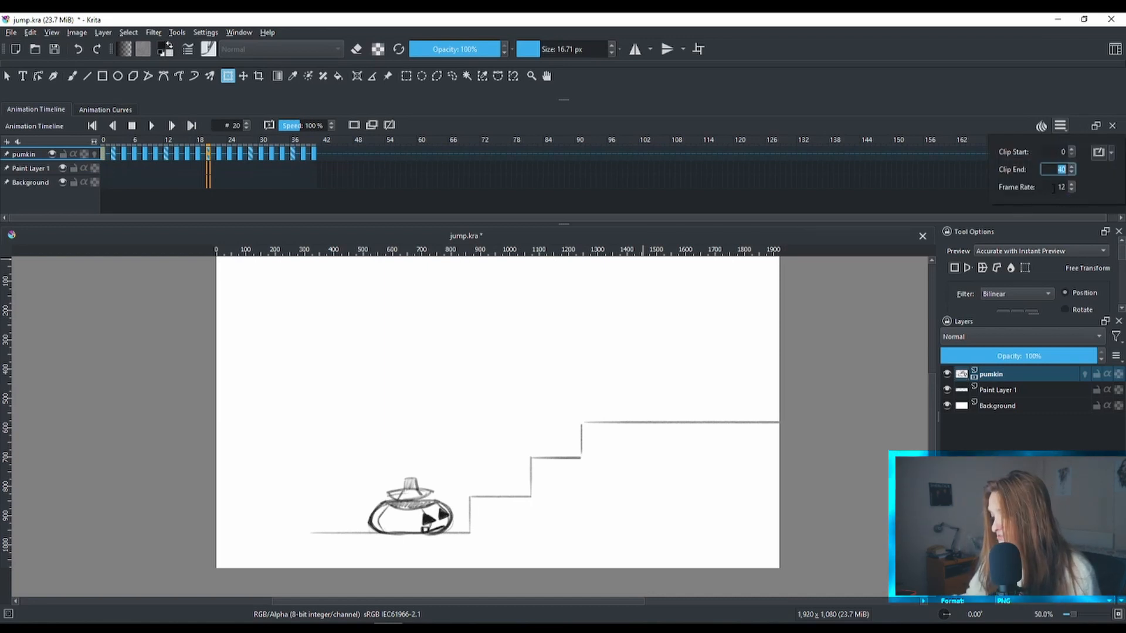
pyautogui.click(1056, 186)
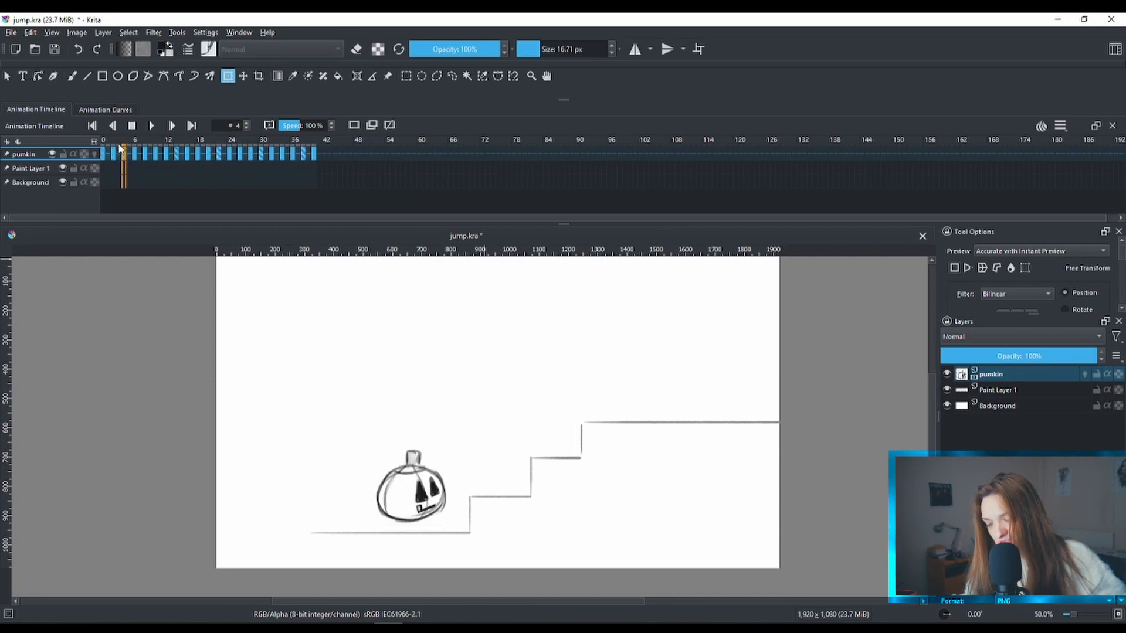
pyautogui.click(103, 152)
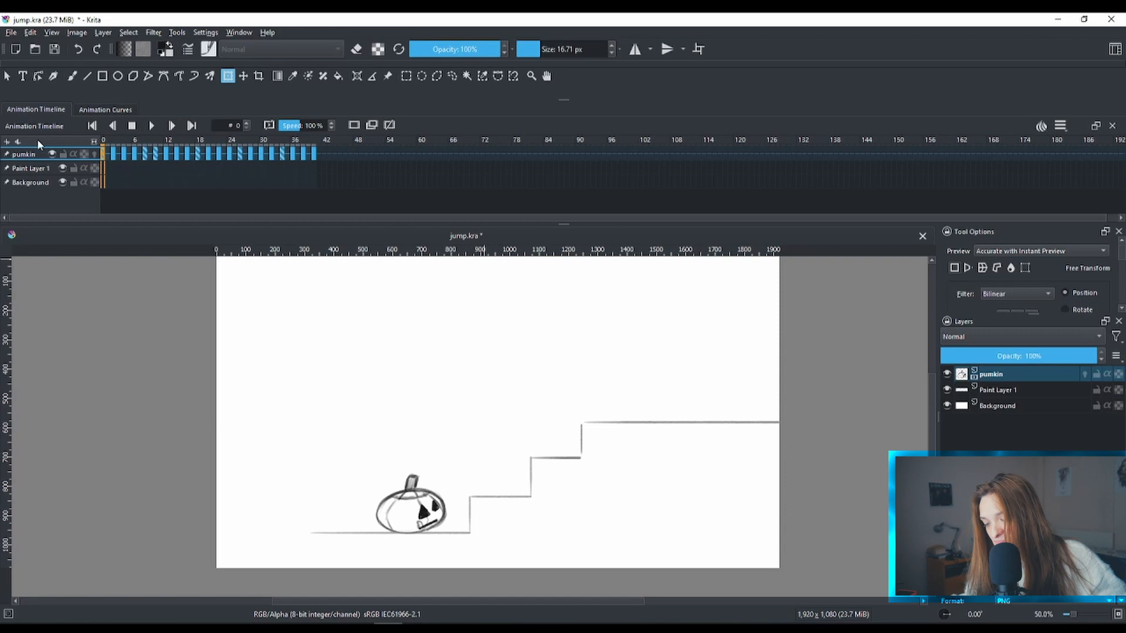
pyautogui.moveTo(716, 340)
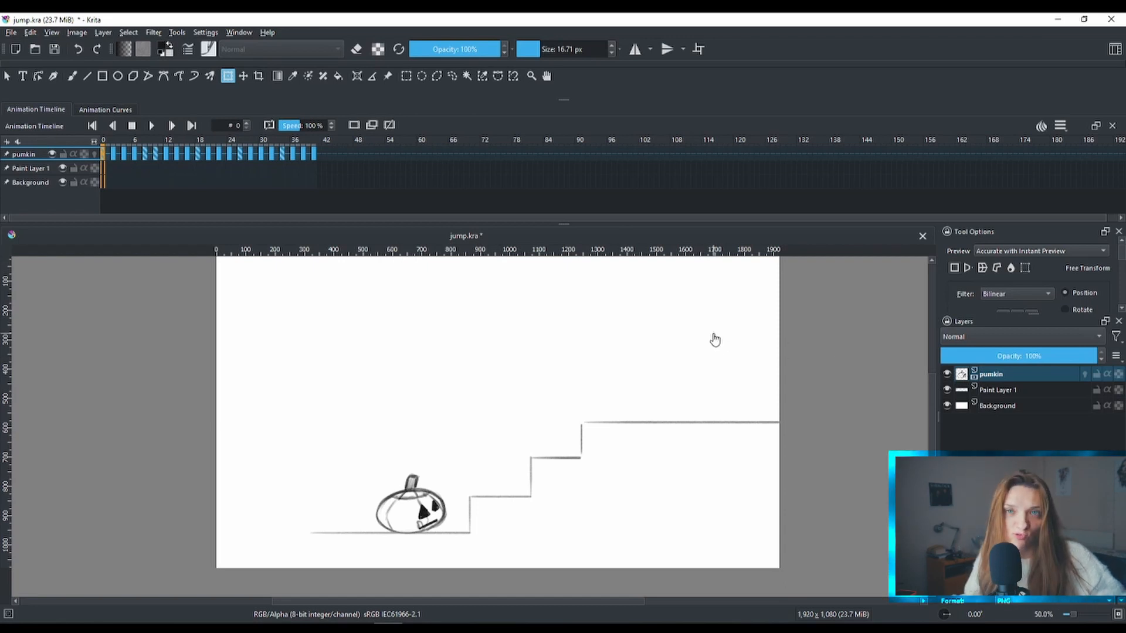
pyautogui.moveTo(679, 322)
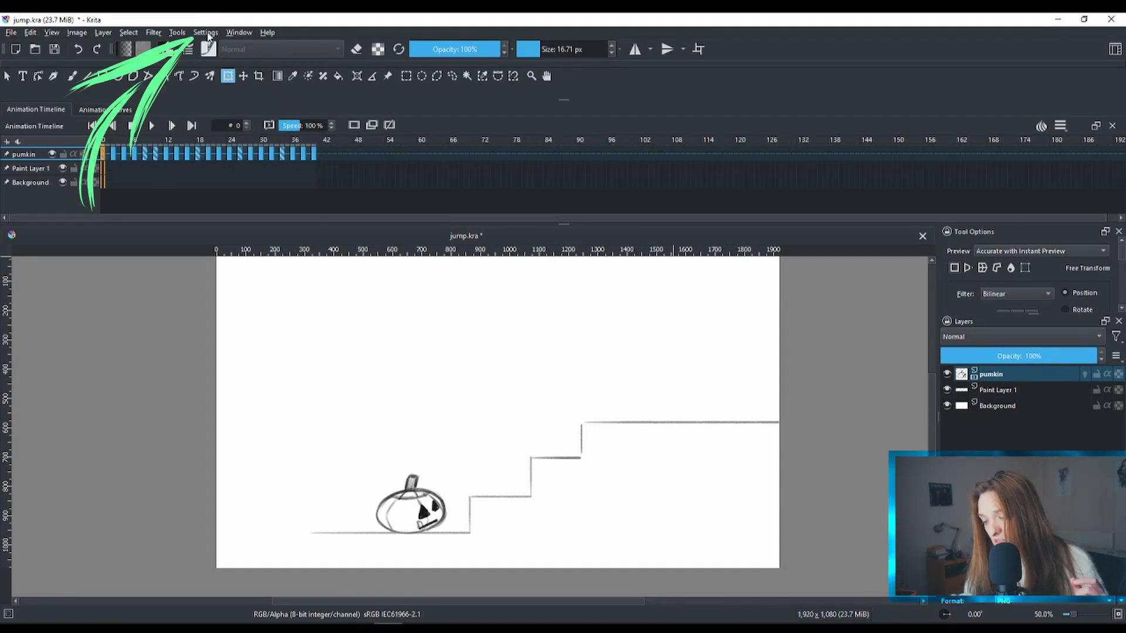
pyautogui.click(205, 32)
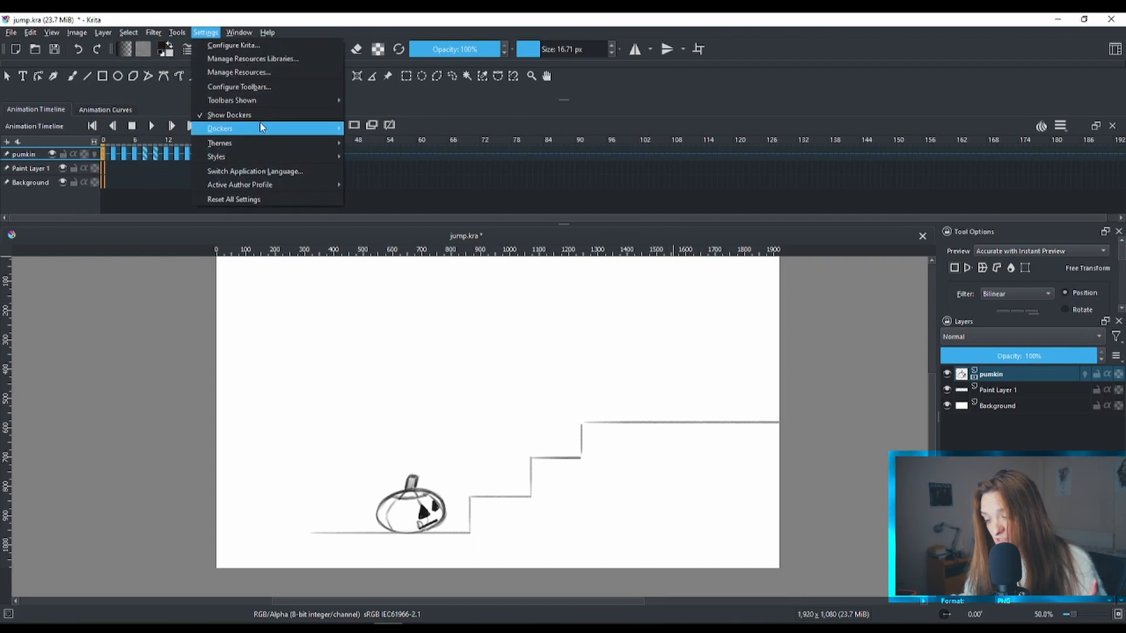
pyautogui.click(219, 128)
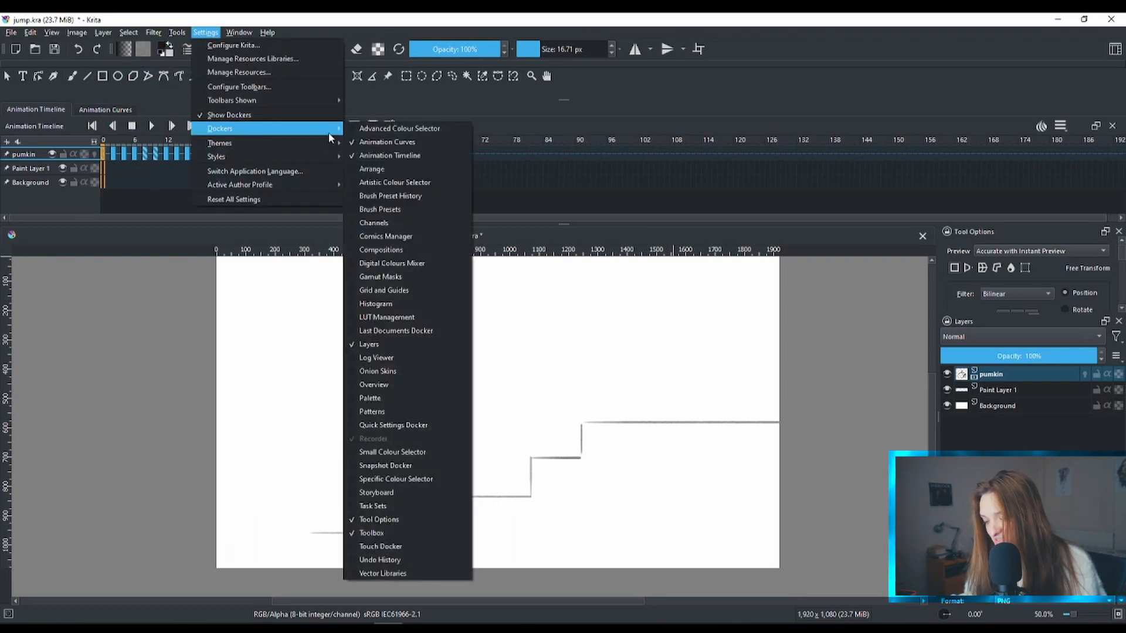
pyautogui.moveTo(387, 142)
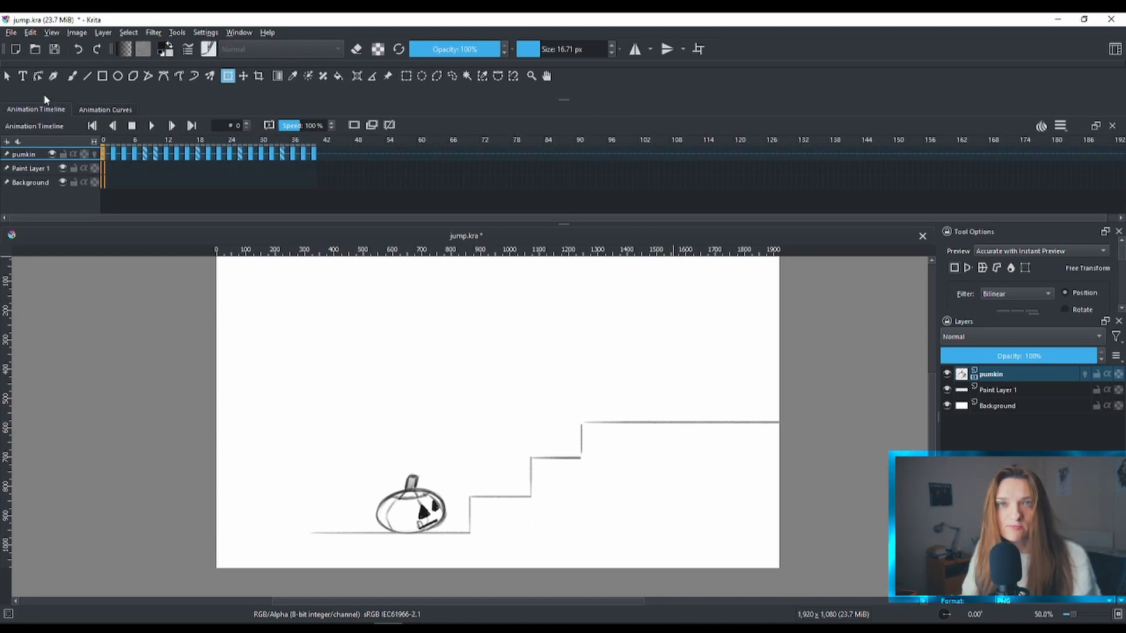
# Step: Show the Animation Curves docker for the pumpkin layer
pyautogui.click(105, 109)
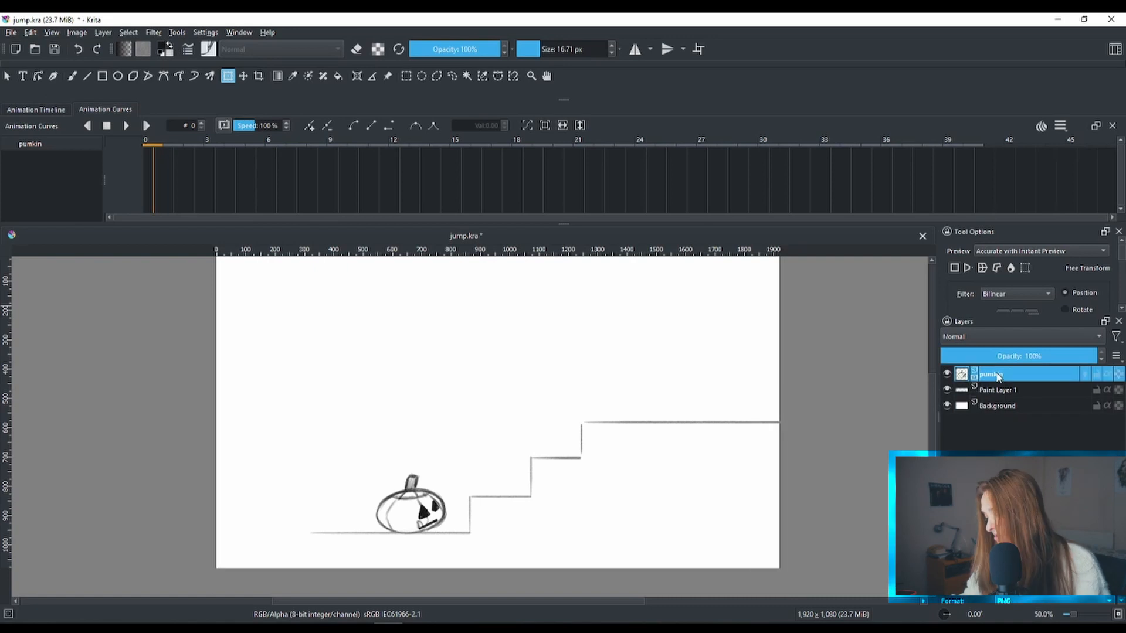
# Step: Add a Transform Mask to the pumpkin layer from its context menu
pyautogui.rightClick(991, 374)
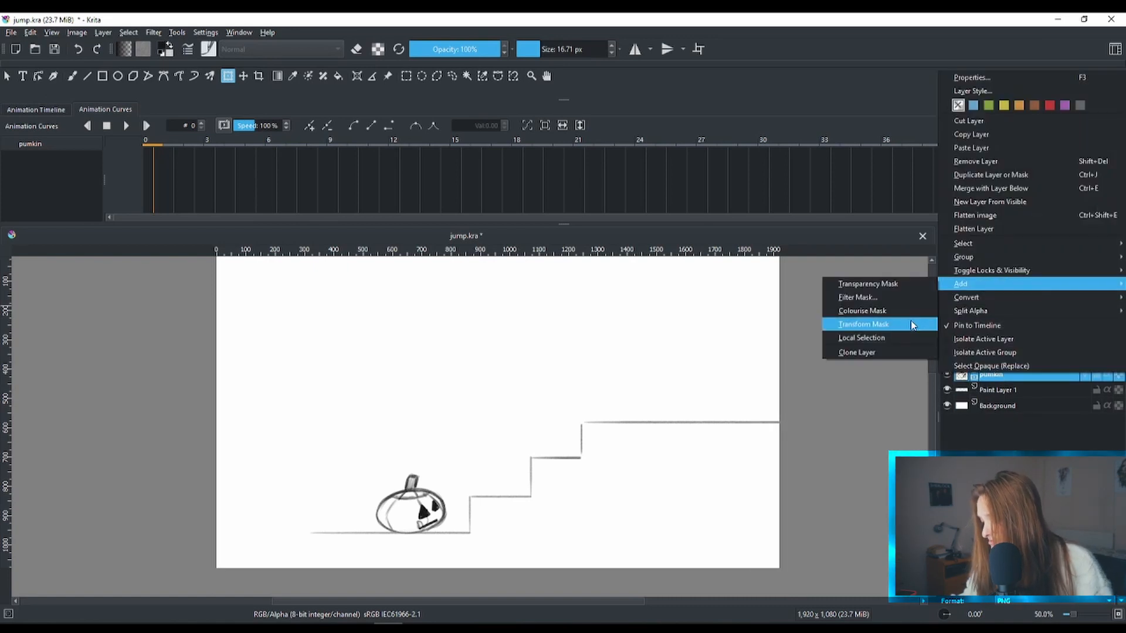
pyautogui.click(864, 324)
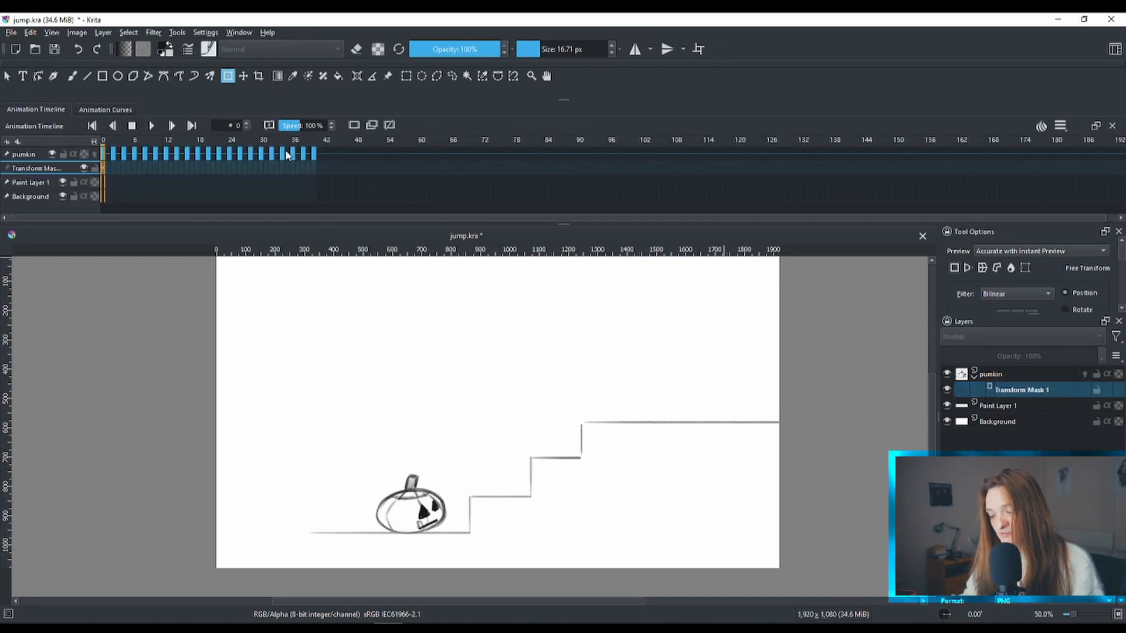
pyautogui.moveTo(36, 168)
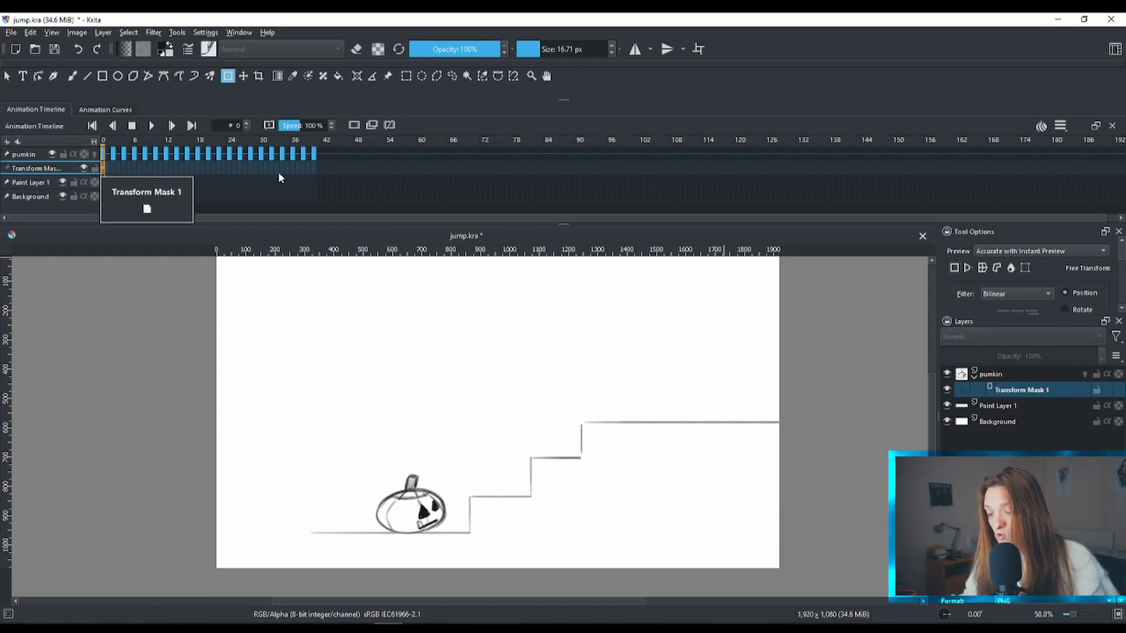
pyautogui.moveTo(372, 125)
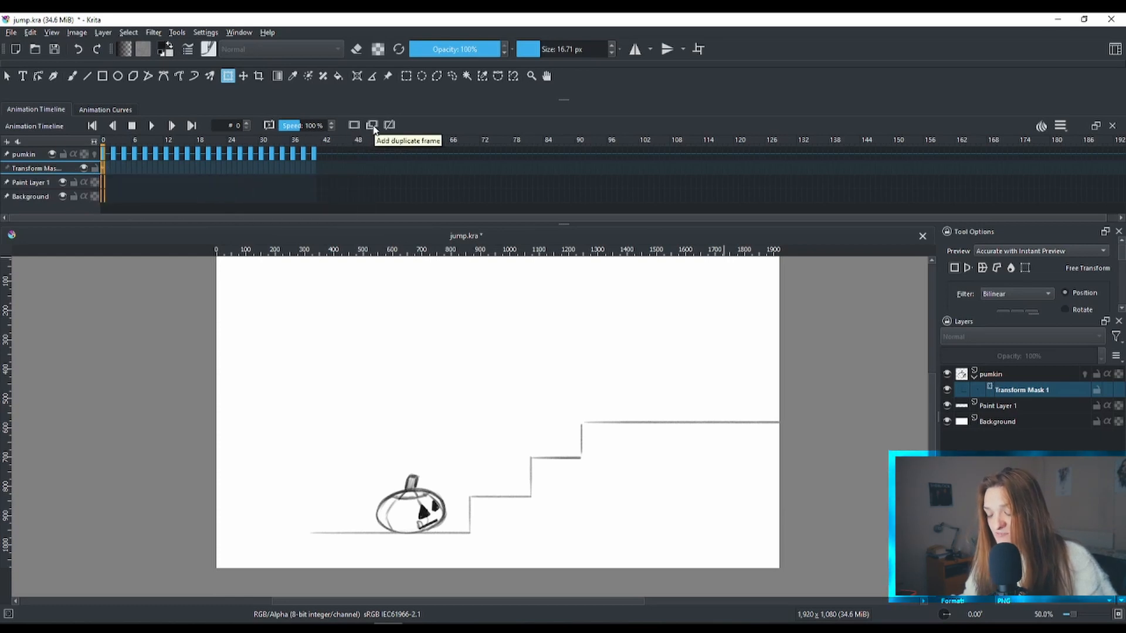
pyautogui.moveTo(366, 128)
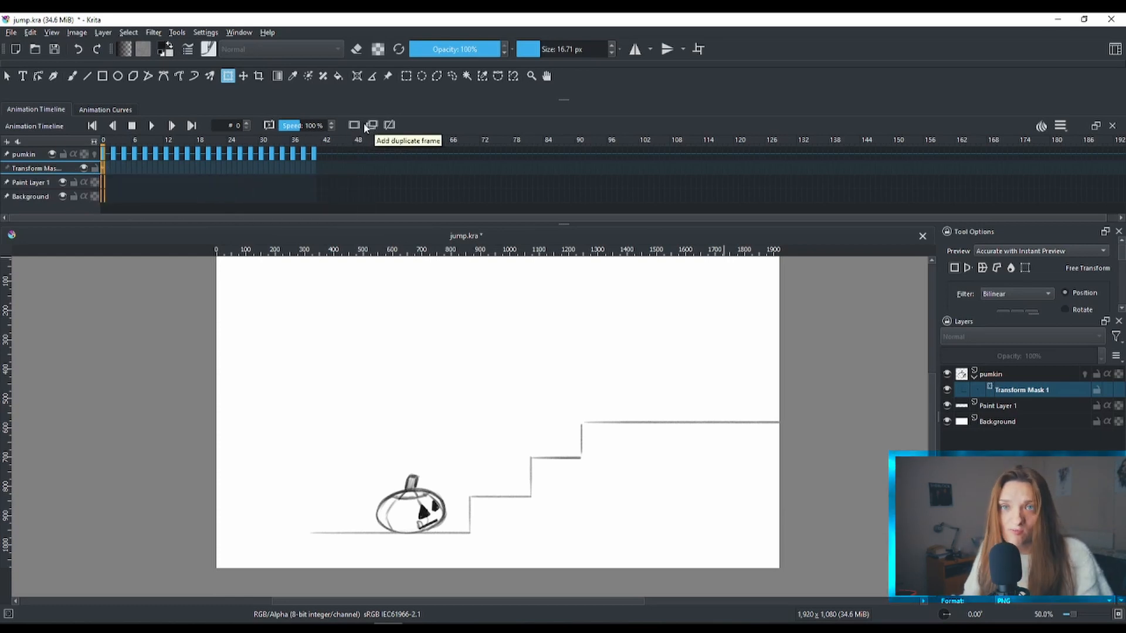
pyautogui.moveTo(366, 127)
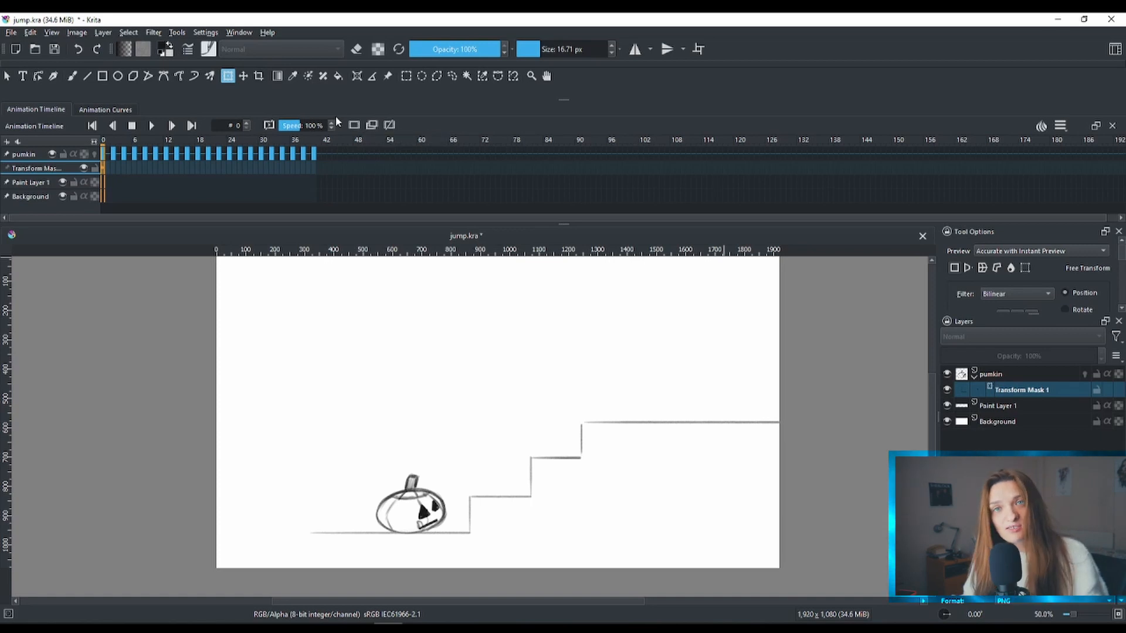
# Step: Show the Animation Curves view listing Transform Mask 1's channels
pyautogui.click(105, 109)
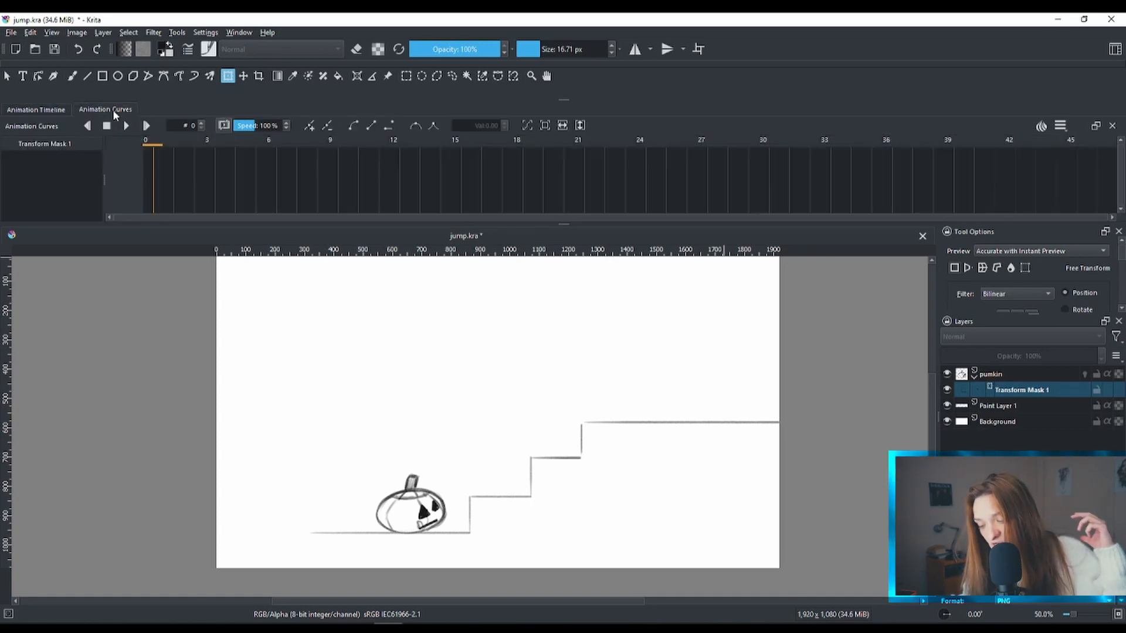
pyautogui.moveTo(244, 176)
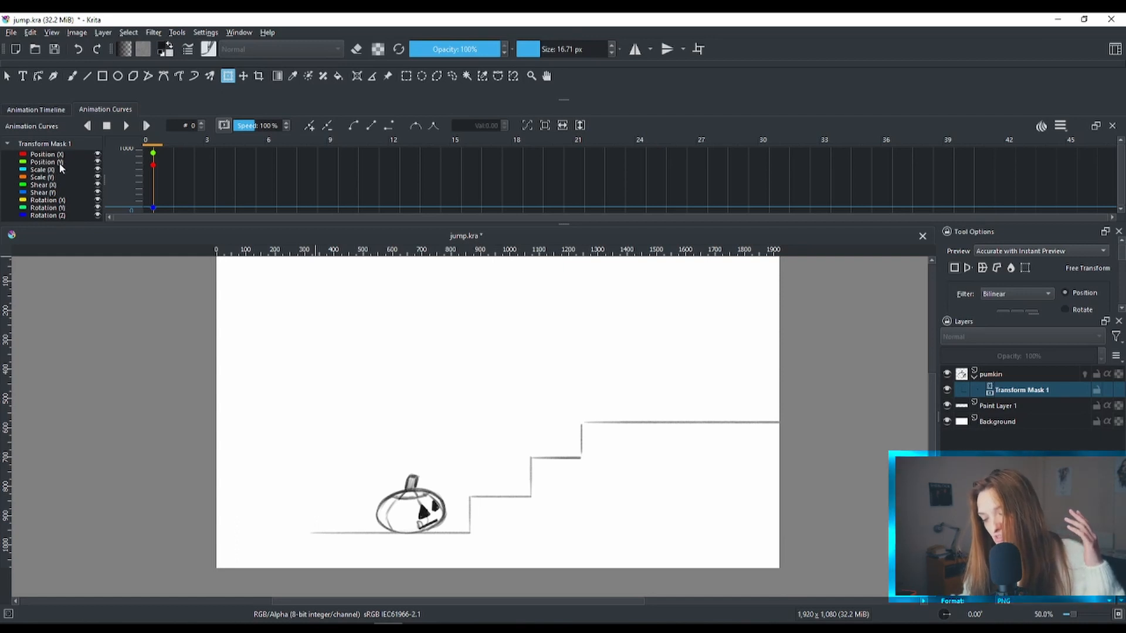
pyautogui.moveTo(64, 172)
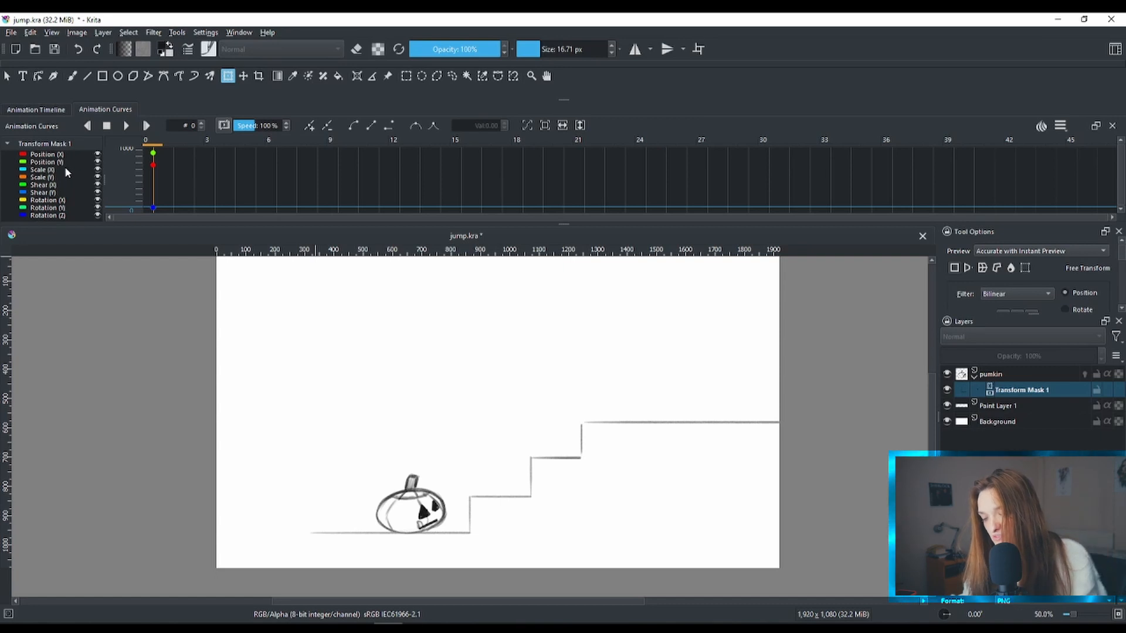
pyautogui.moveTo(50, 180)
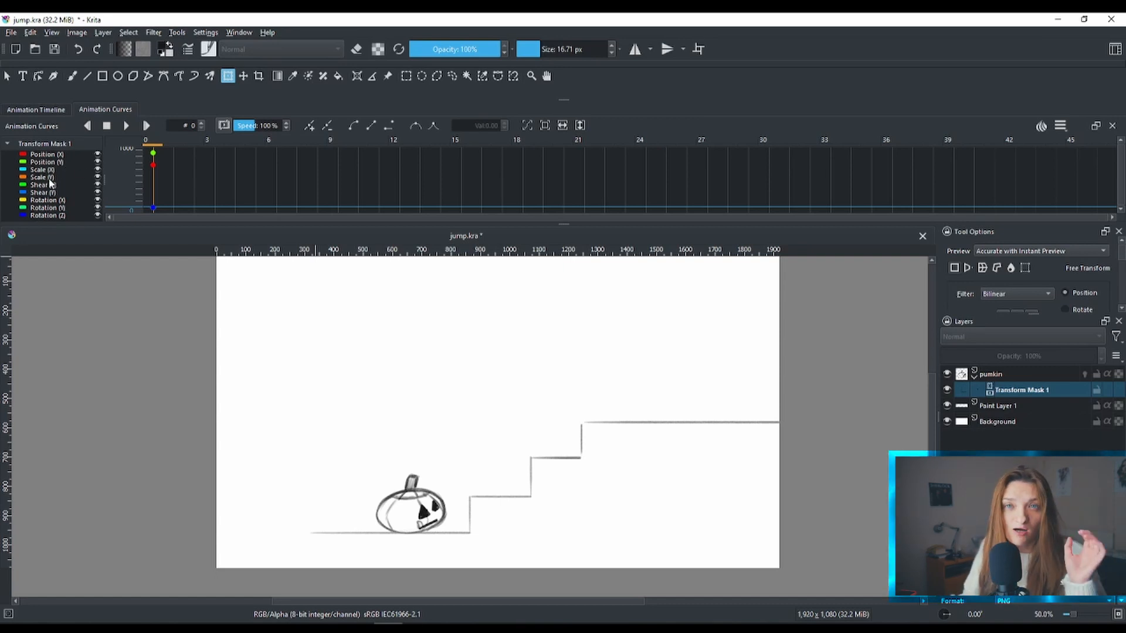
pyautogui.moveTo(620, 168)
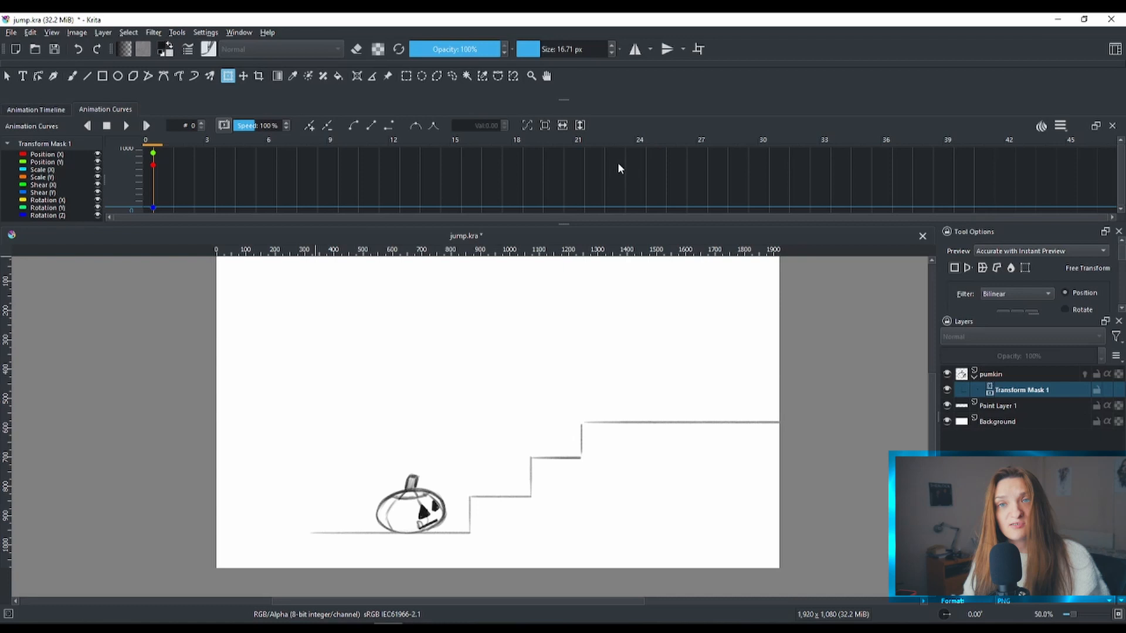
pyautogui.moveTo(568, 156)
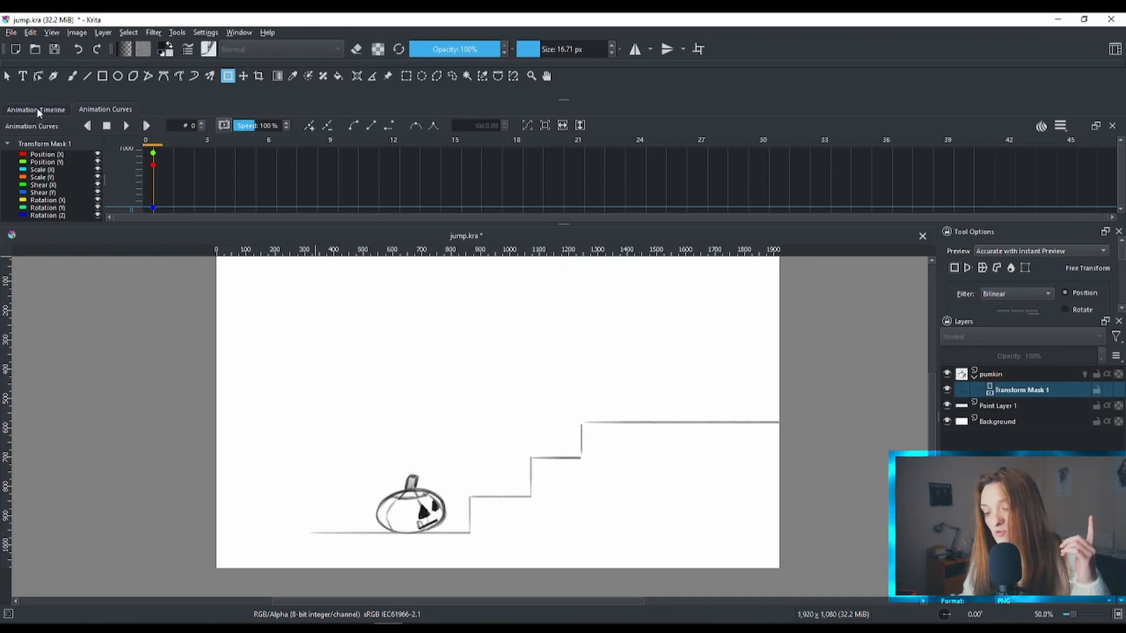
# Step: Toggle between the curves and timeline views, ending on the Animation Timeline
pyautogui.click(35, 109)
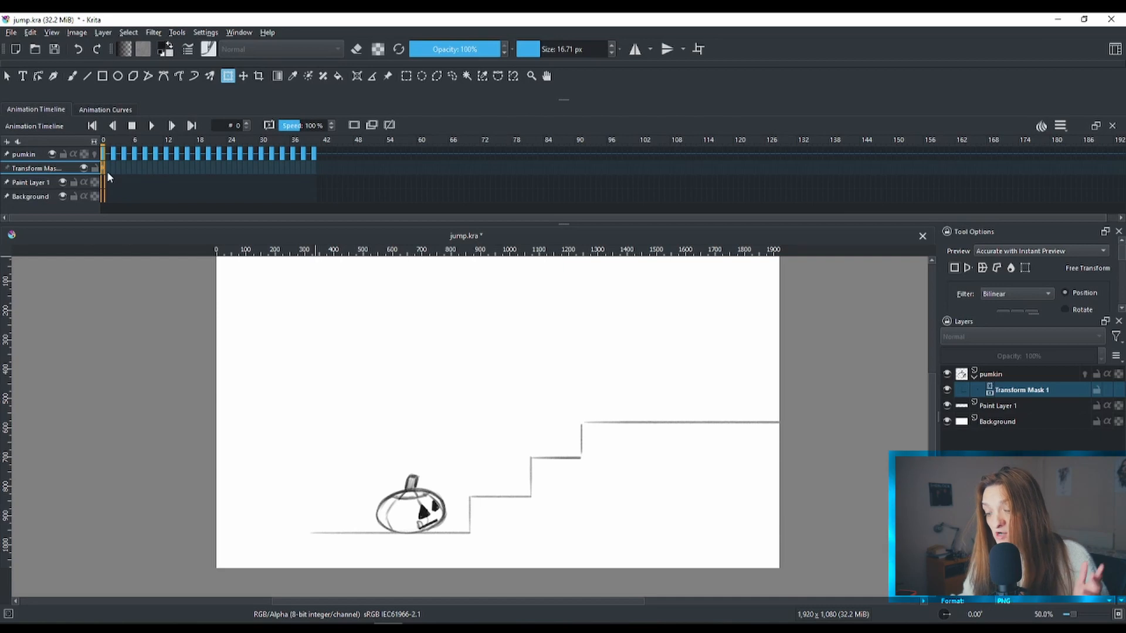
pyautogui.moveTo(109, 175)
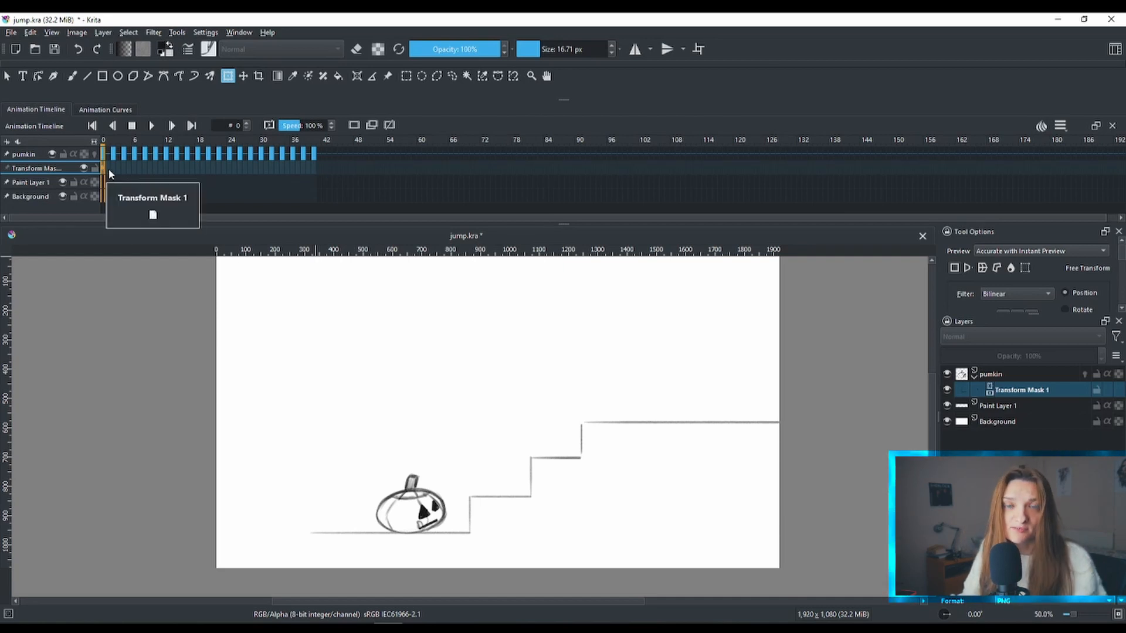
pyautogui.click(104, 109)
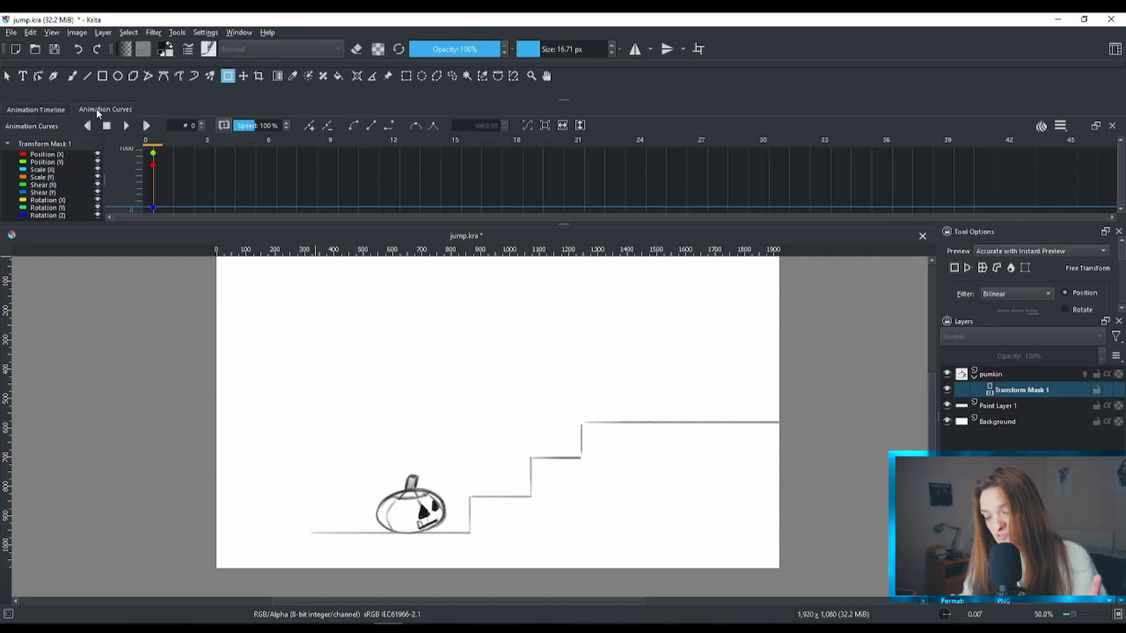
pyautogui.click(35, 109)
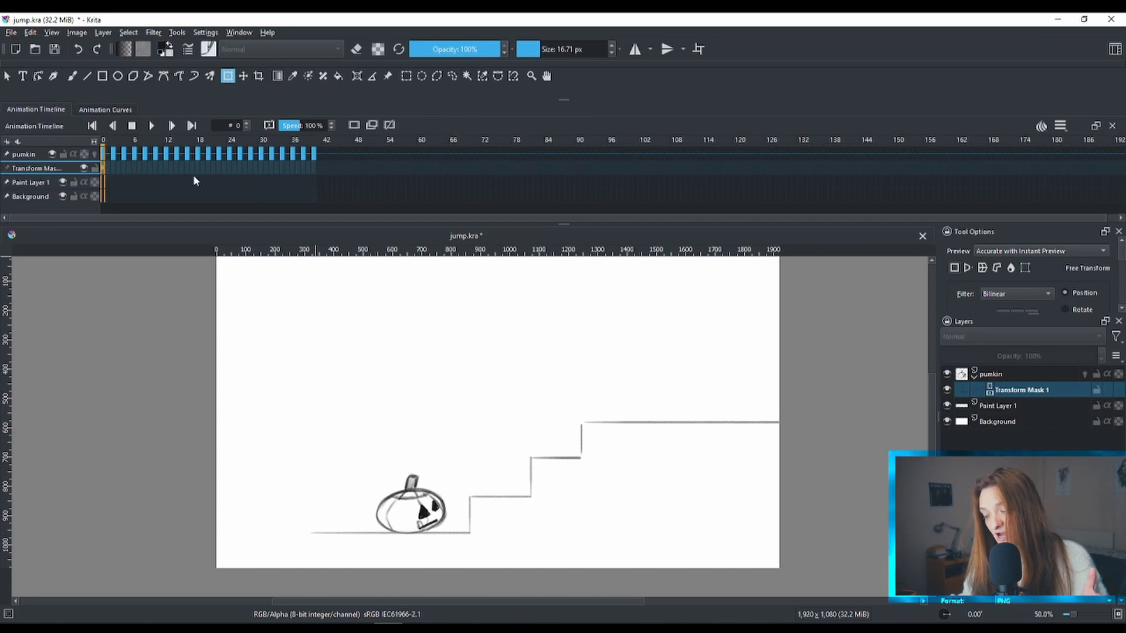
pyautogui.moveTo(453, 203)
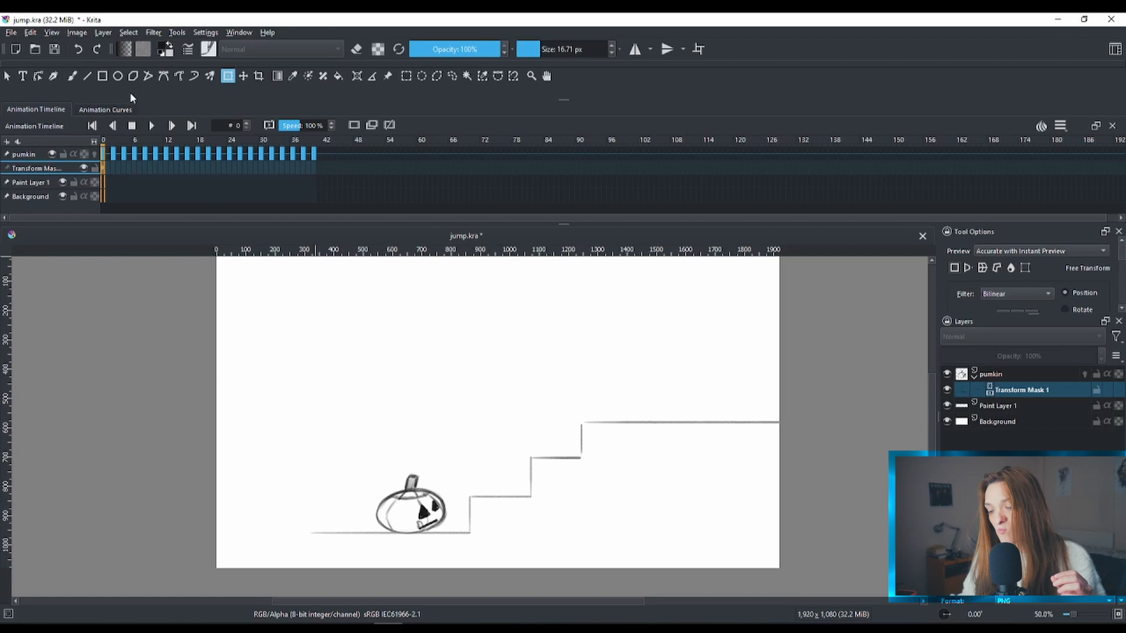
pyautogui.click(105, 109)
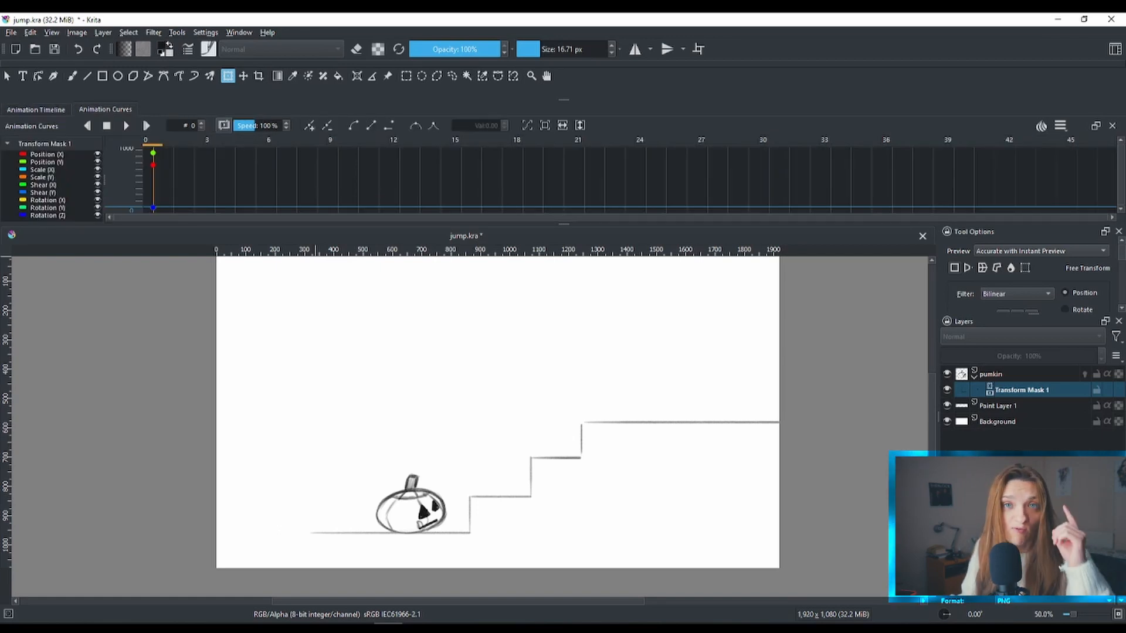
pyautogui.moveTo(179, 142)
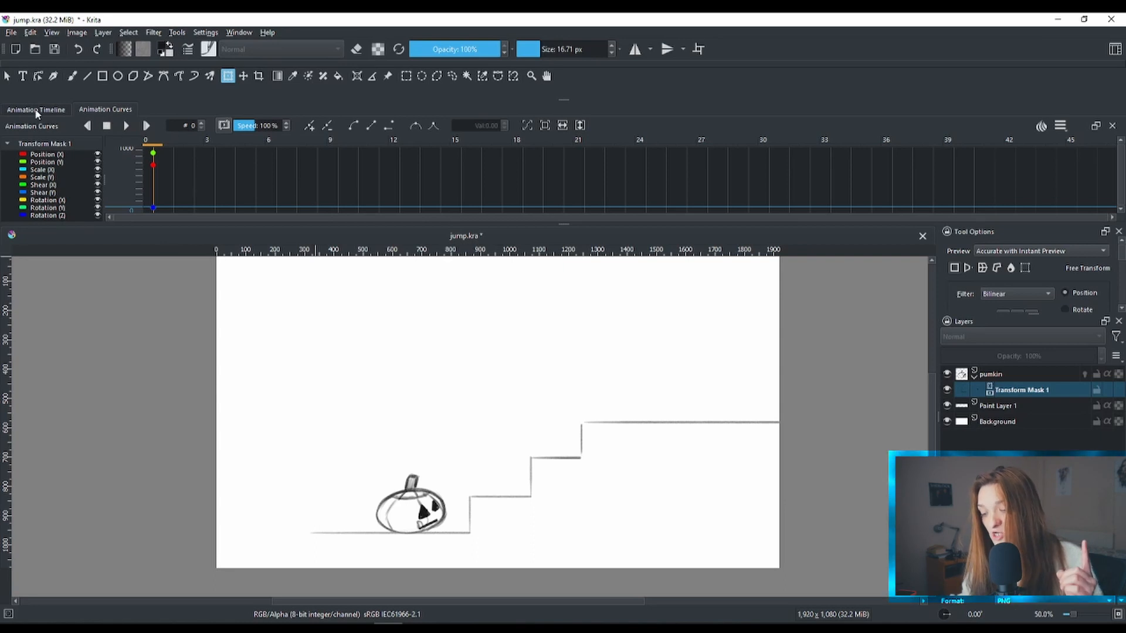
pyautogui.click(35, 109)
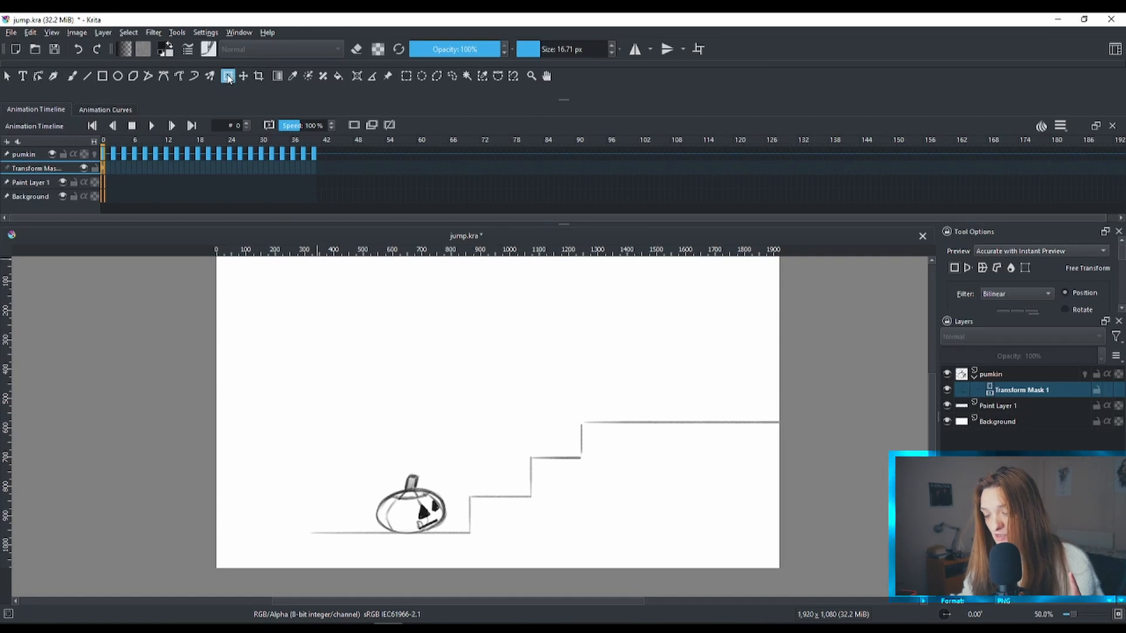
pyautogui.moveTo(228, 75)
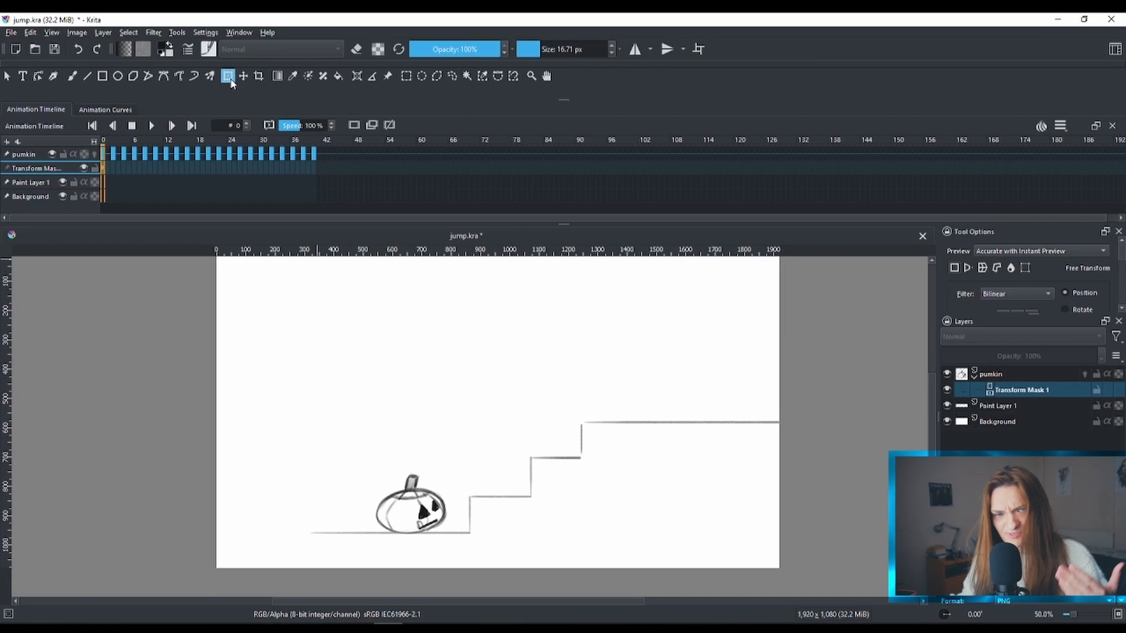
pyautogui.moveTo(229, 75)
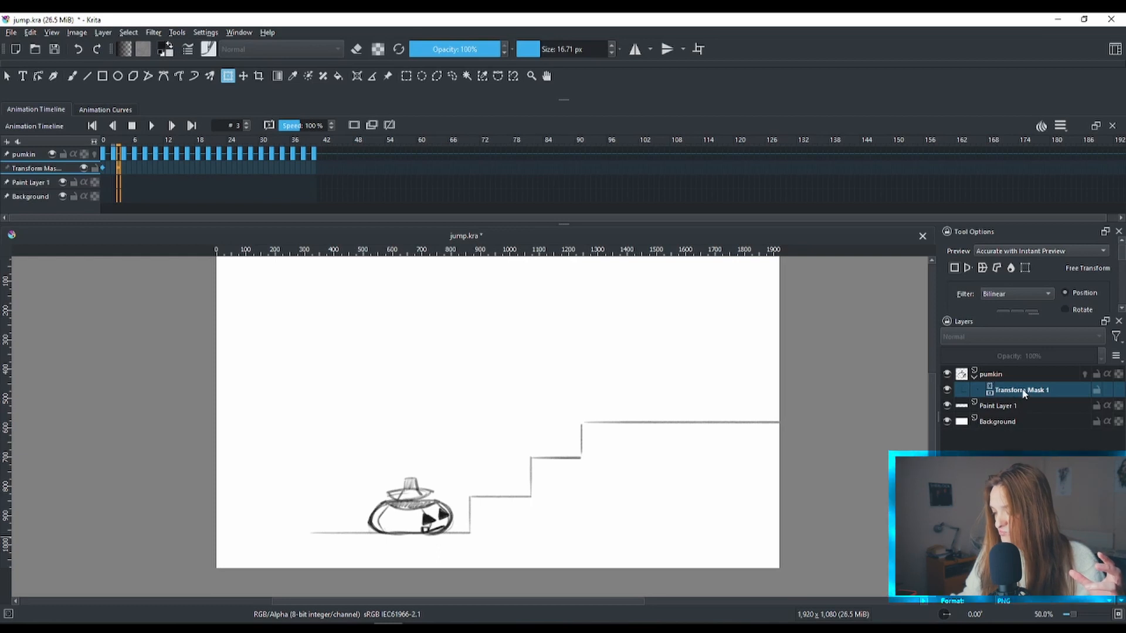
pyautogui.moveTo(1021, 389)
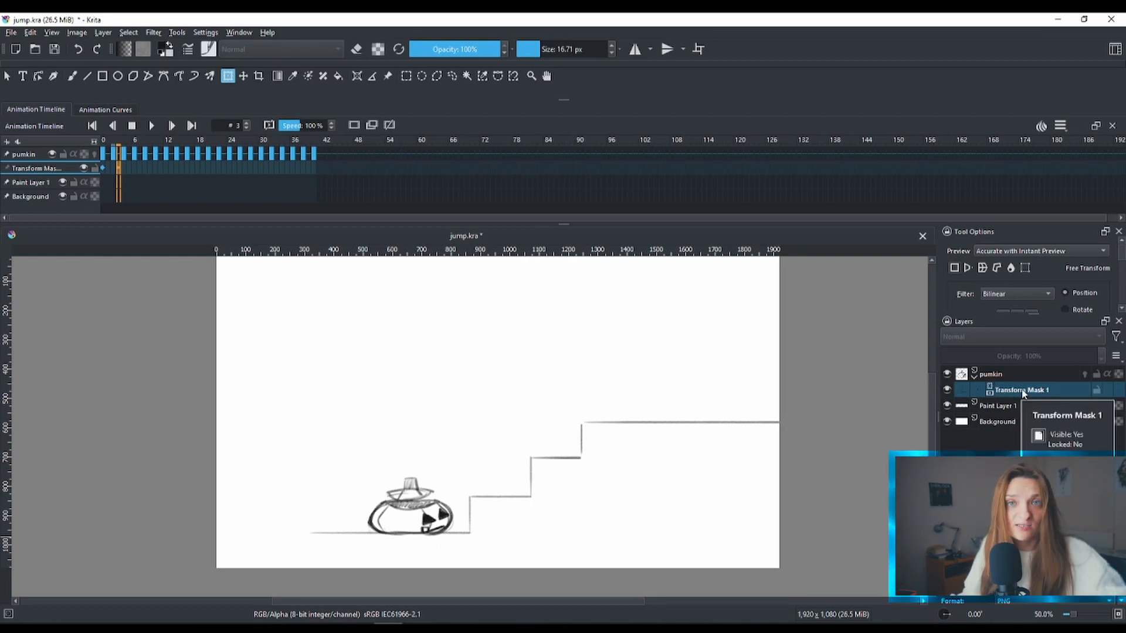
pyautogui.moveTo(477, 460)
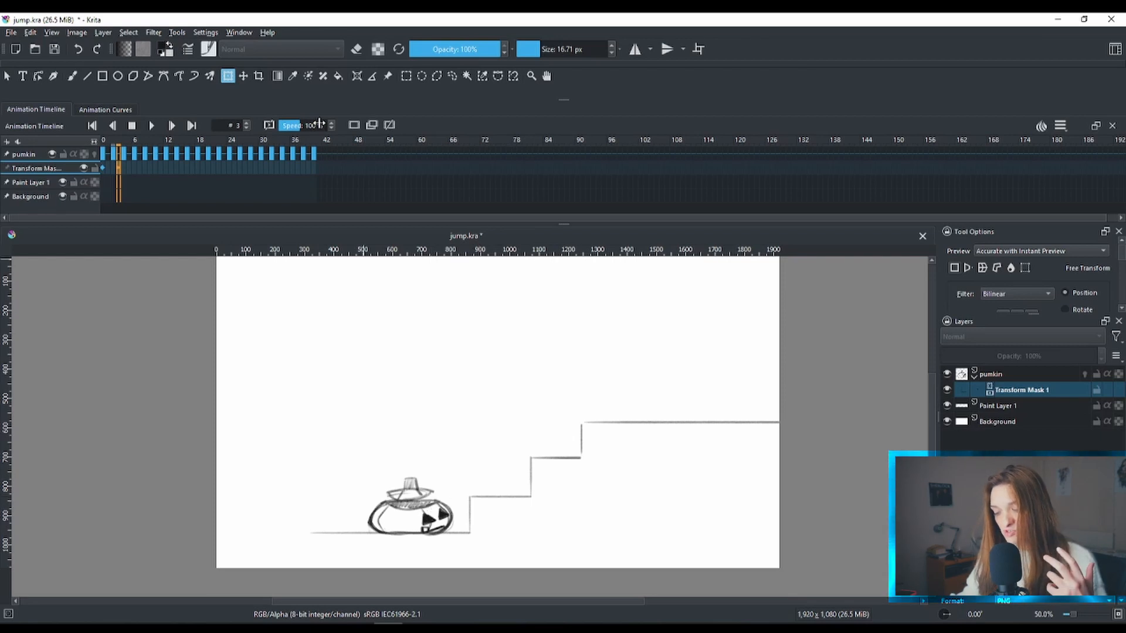
# Step: Keyframe Transform Mask 1 from frame 3 so the pumpkin lifts onto the first step by frame 7
pyautogui.click(411, 507)
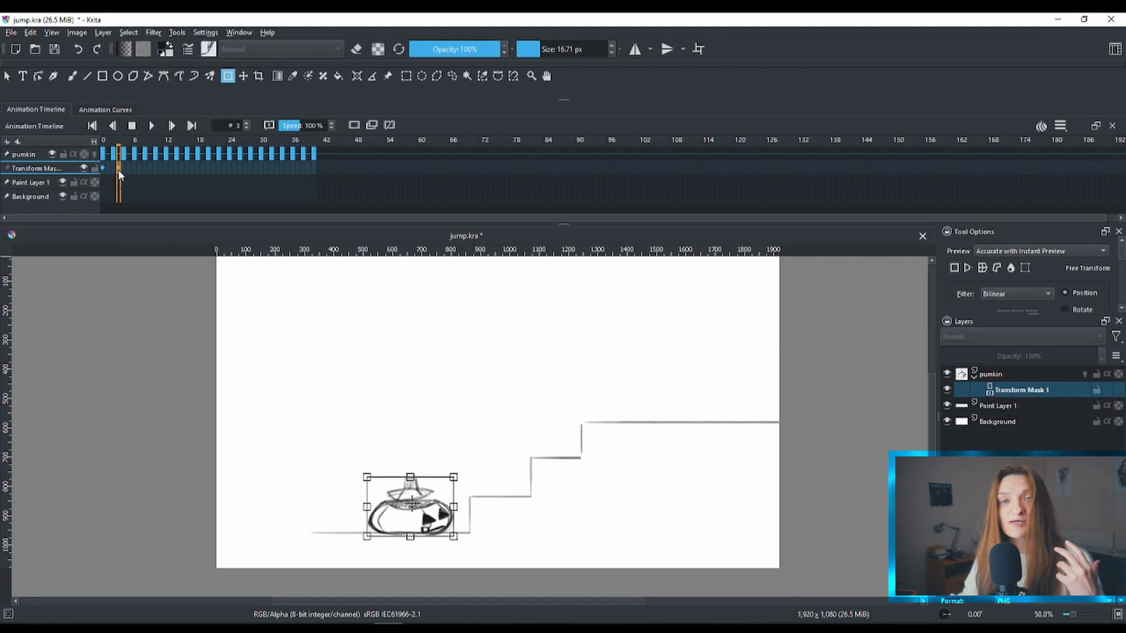
pyautogui.moveTo(119, 173)
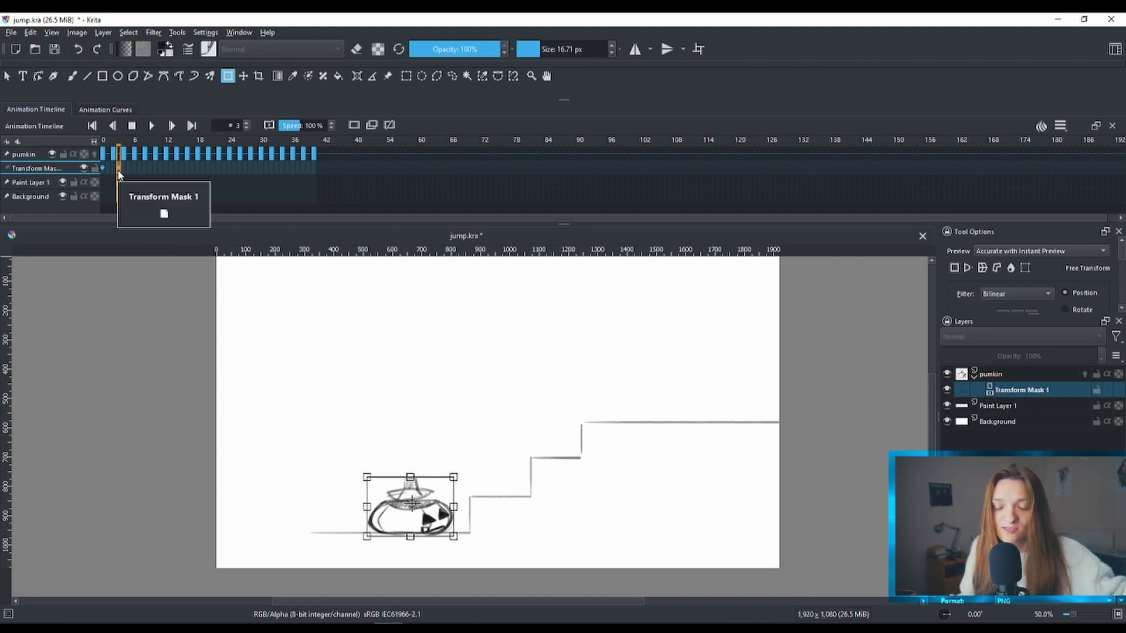
pyautogui.moveTo(159, 172)
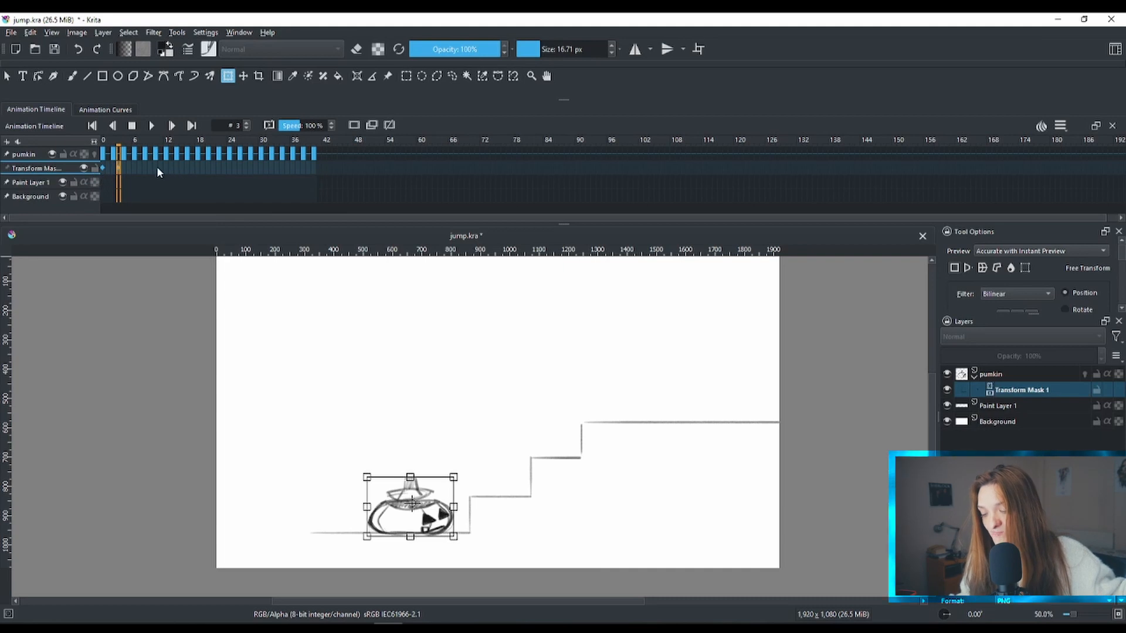
pyautogui.moveTo(323, 178)
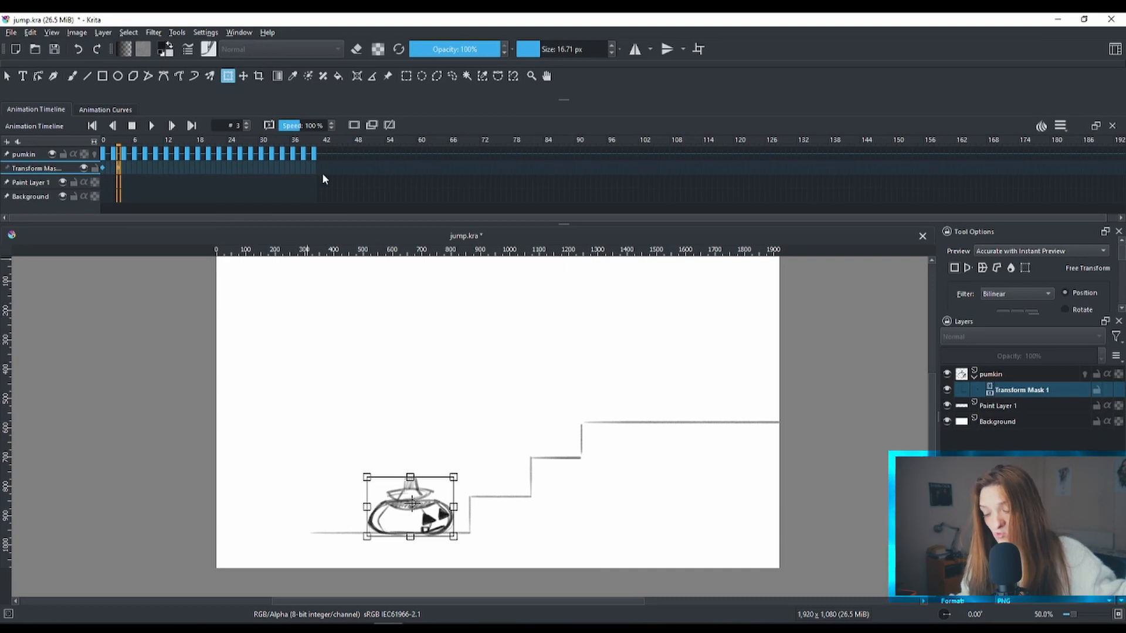
pyautogui.moveTo(236, 186)
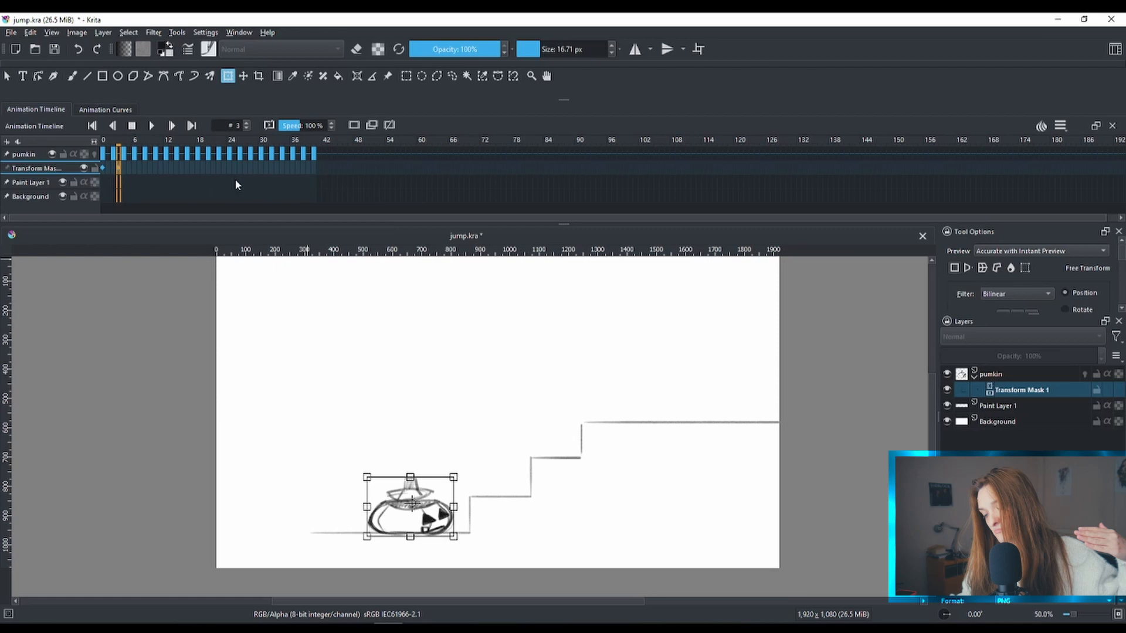
pyautogui.moveTo(280, 200)
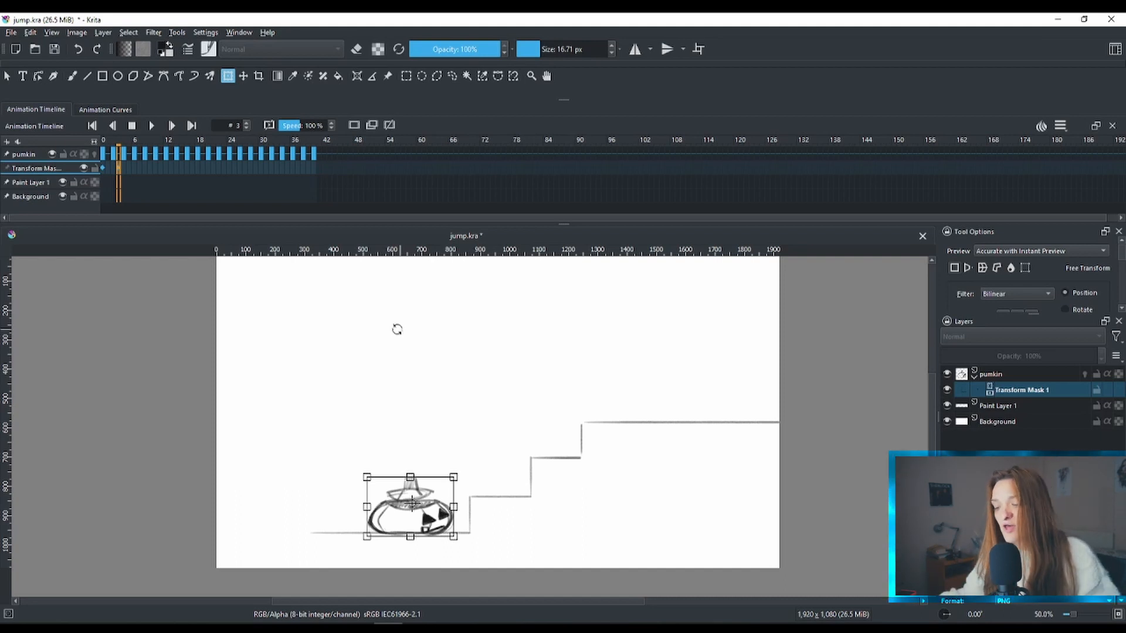
pyautogui.moveTo(254, 165)
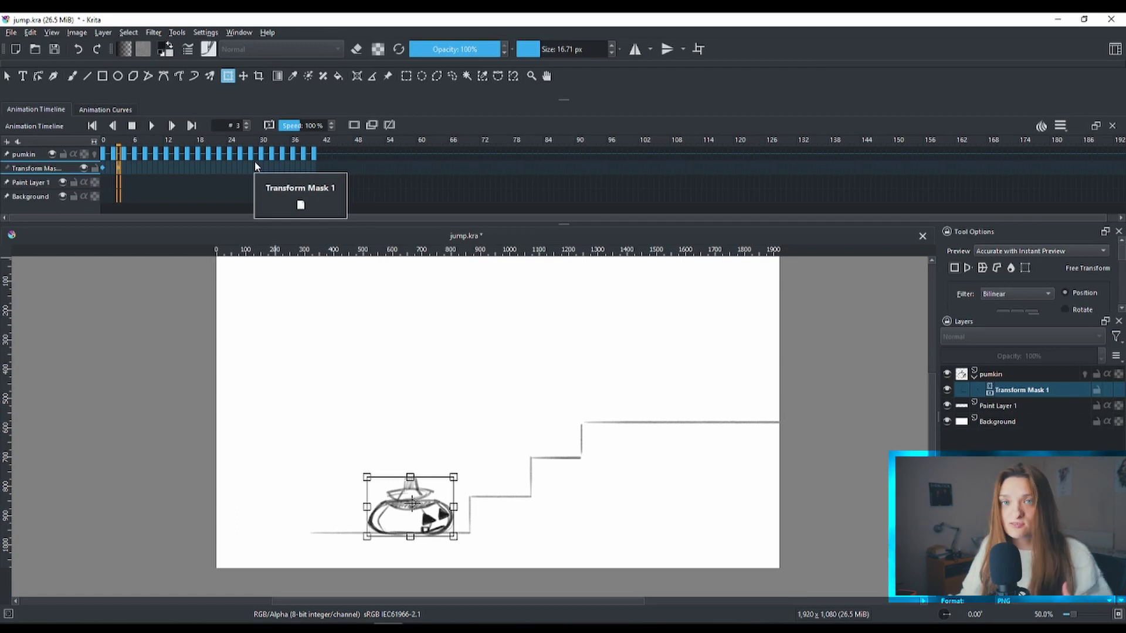
pyautogui.moveTo(122, 176)
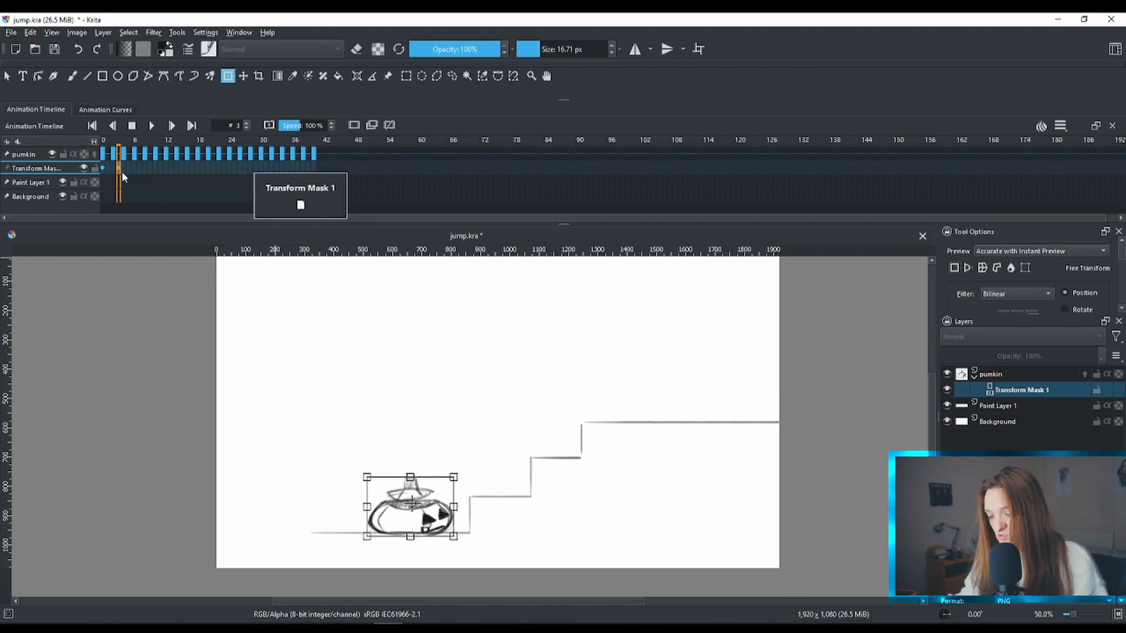
pyautogui.click(123, 168)
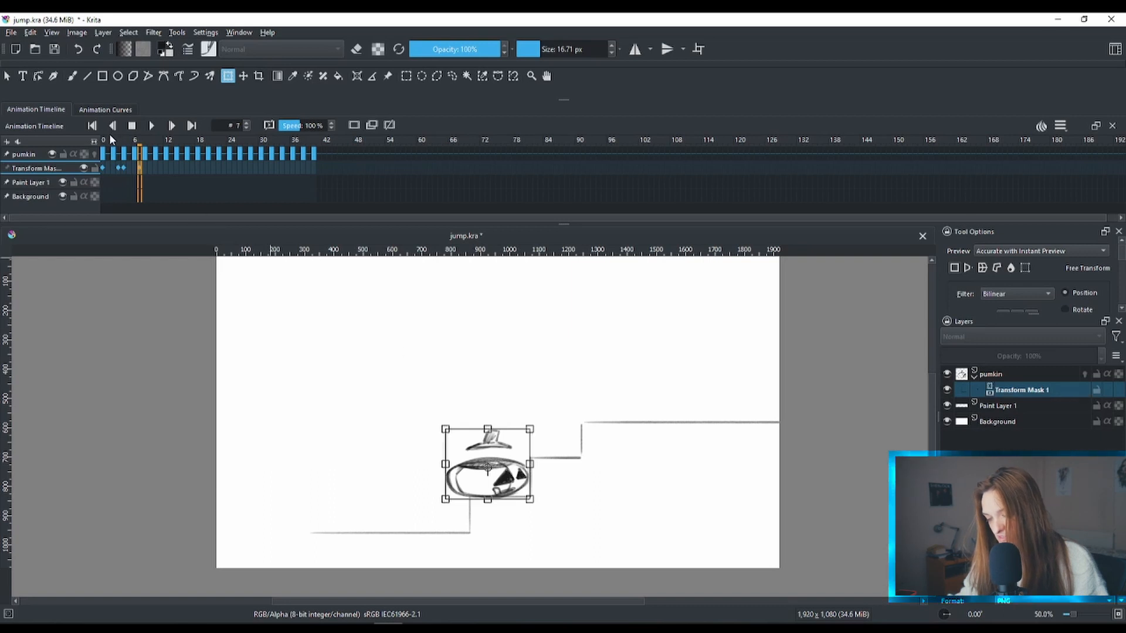
# Step: Scrub the jump frames and pose the pumpkin landing on the top step
pyautogui.click(145, 153)
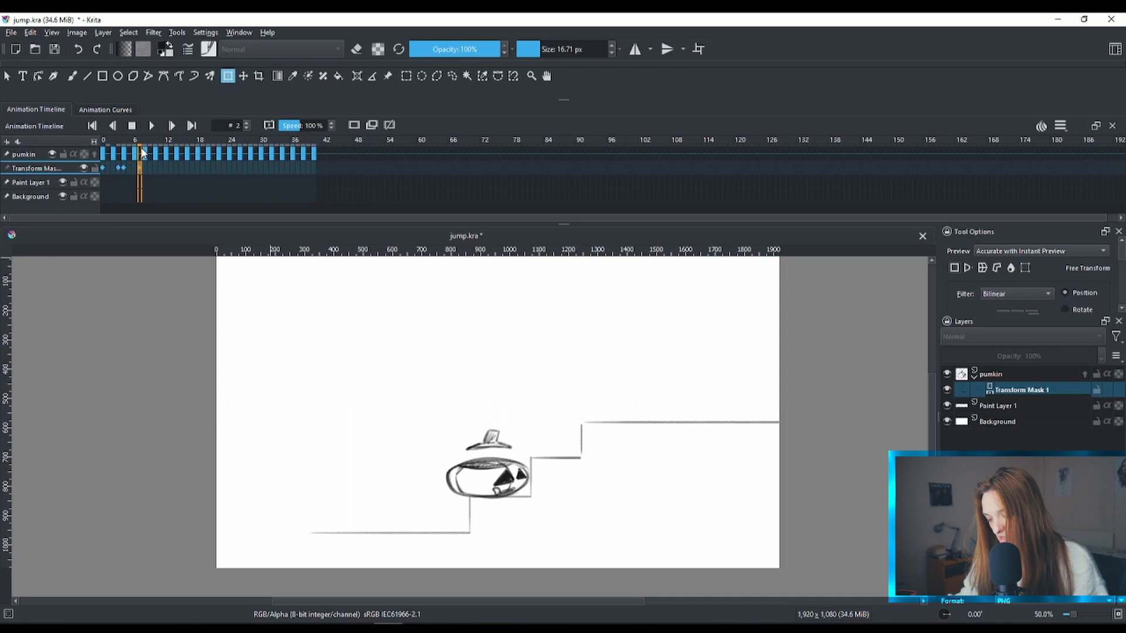
pyautogui.click(119, 154)
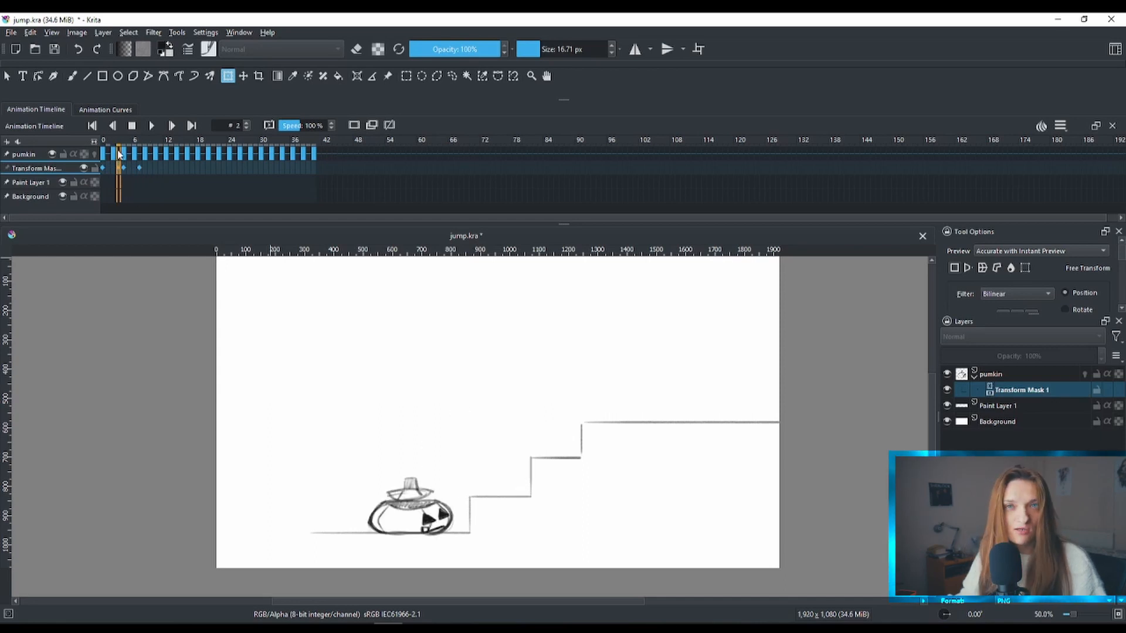
pyautogui.click(129, 152)
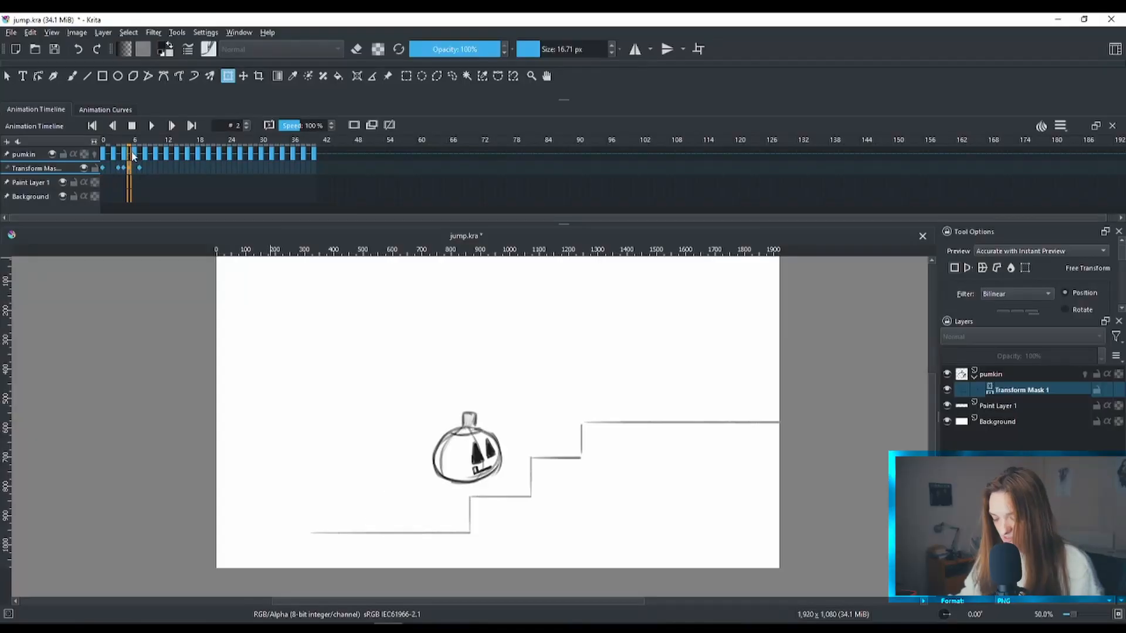
pyautogui.click(160, 139)
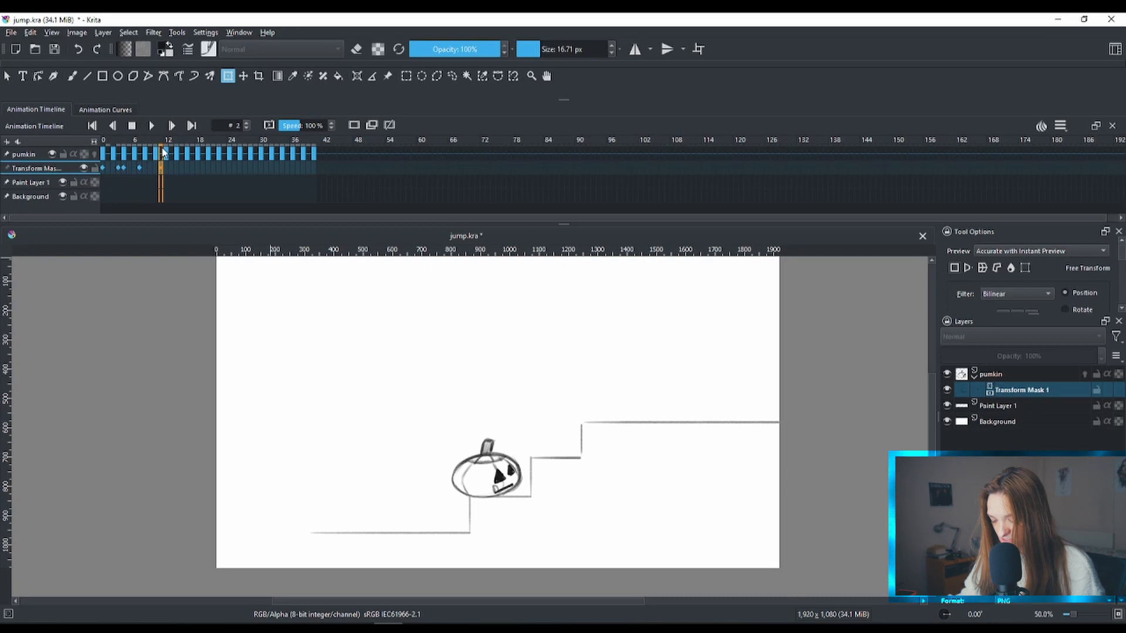
pyautogui.click(149, 168)
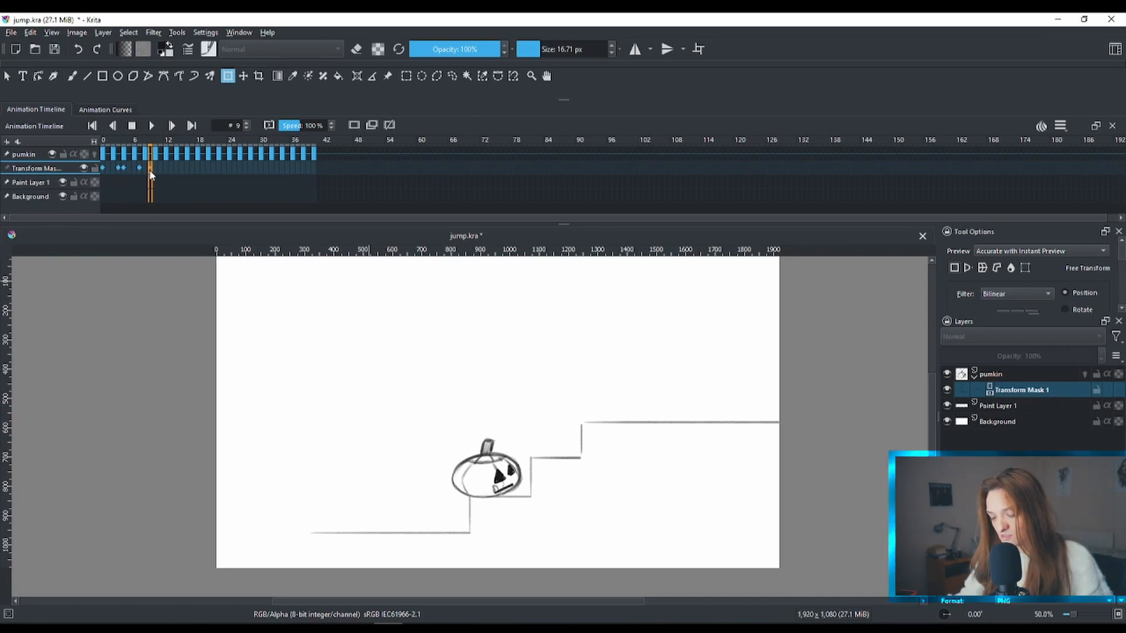
pyautogui.click(165, 153)
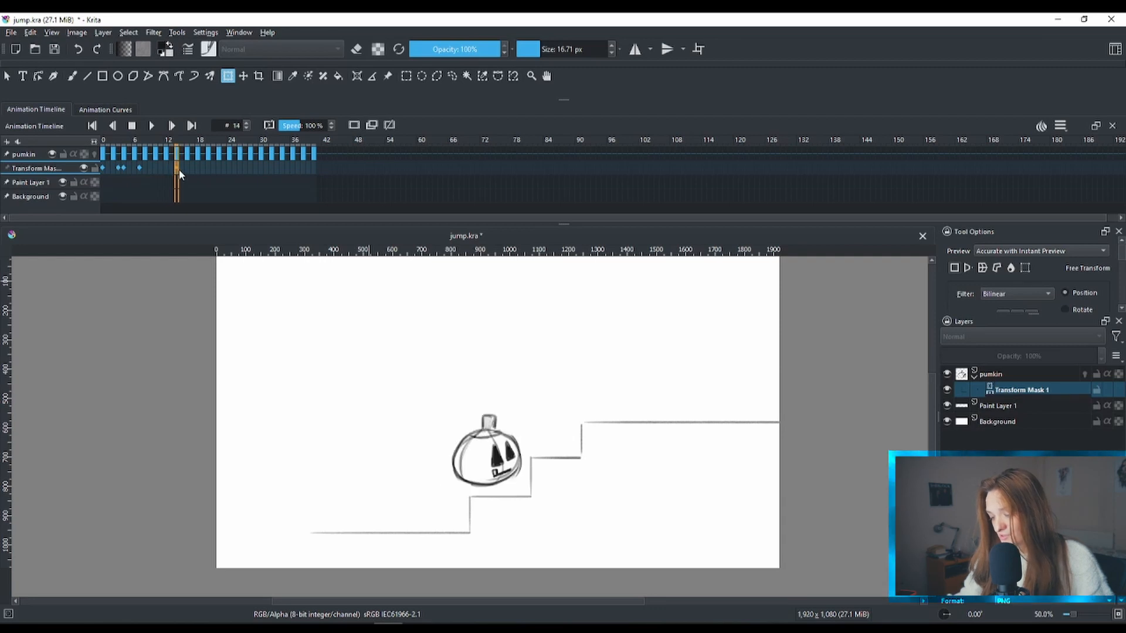
# Step: Keyframe the next hop at frames 13–14 and move the pumpkin off the right edge by frame 40
pyautogui.click(113, 126)
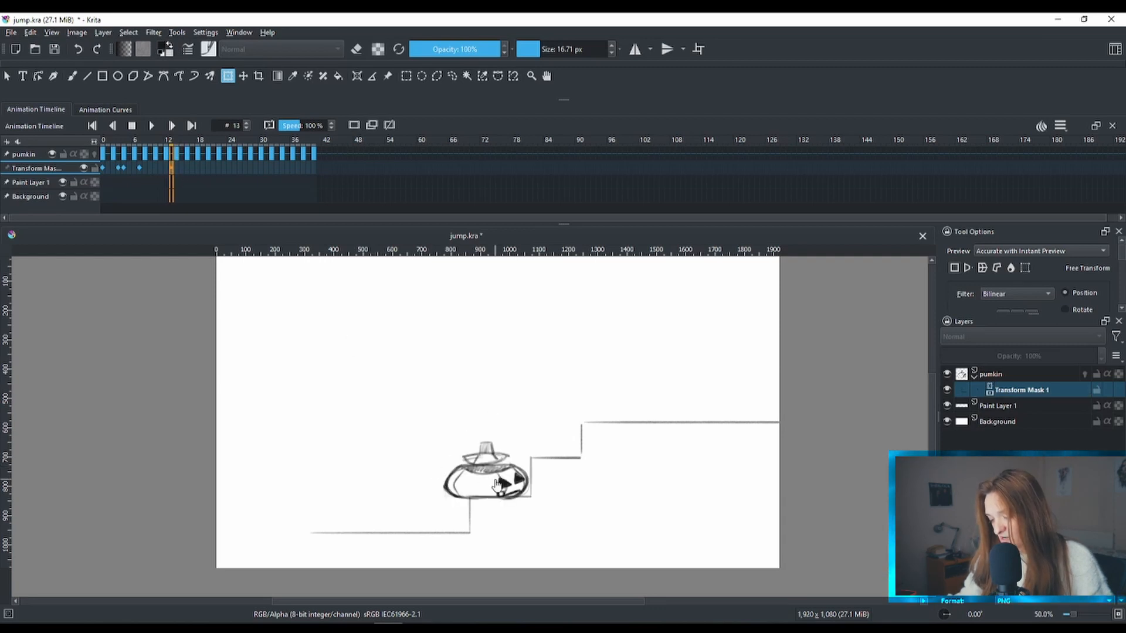
pyautogui.click(487, 477)
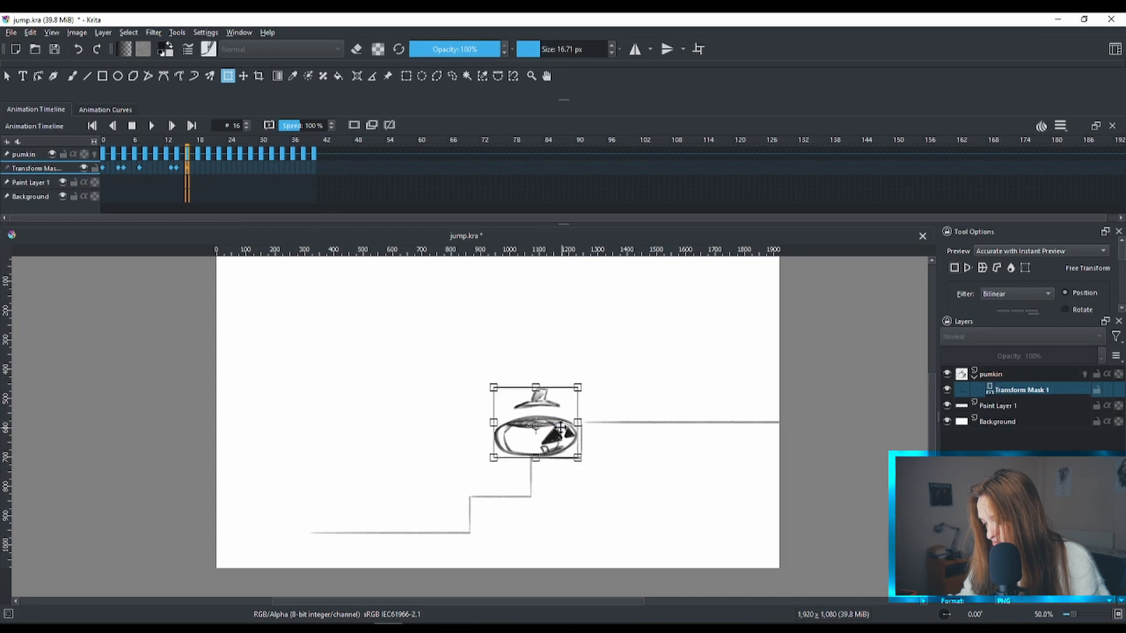
pyautogui.click(313, 140)
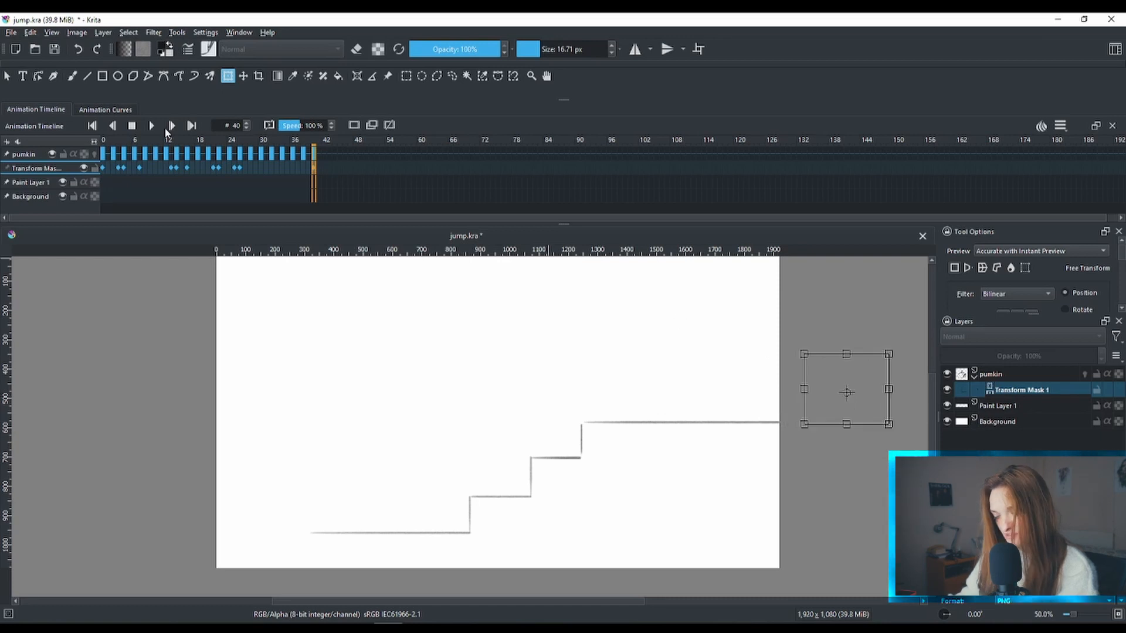
# Step: Play the animation from frame 0 to watch the pumpkin hop up the stairs, then stop at frame 30
pyautogui.click(91, 126)
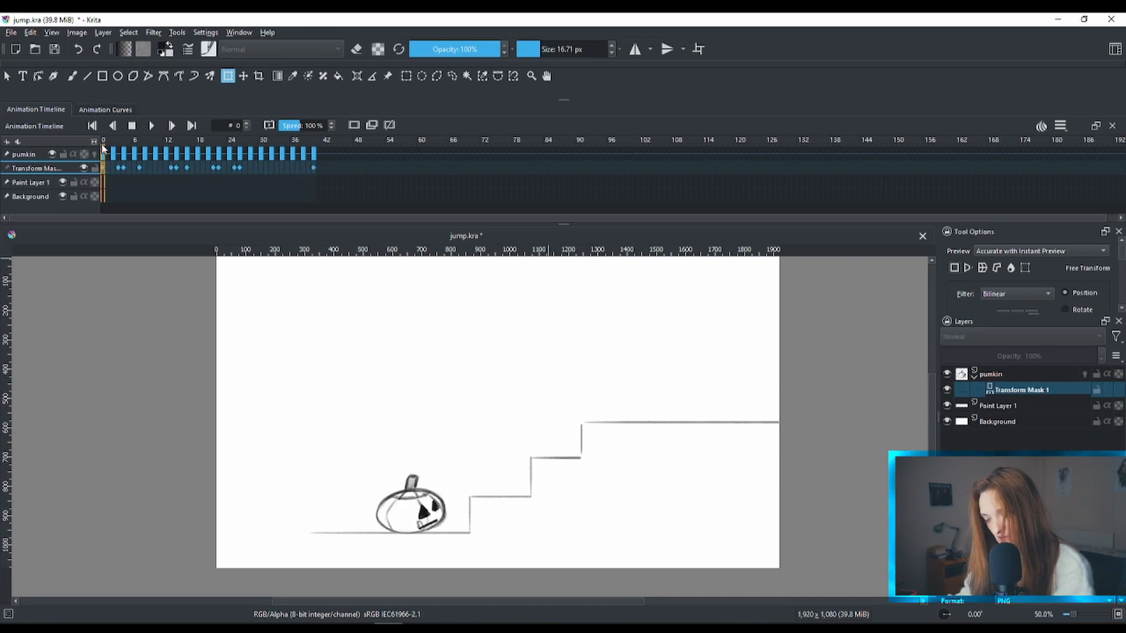
pyautogui.moveTo(151, 126)
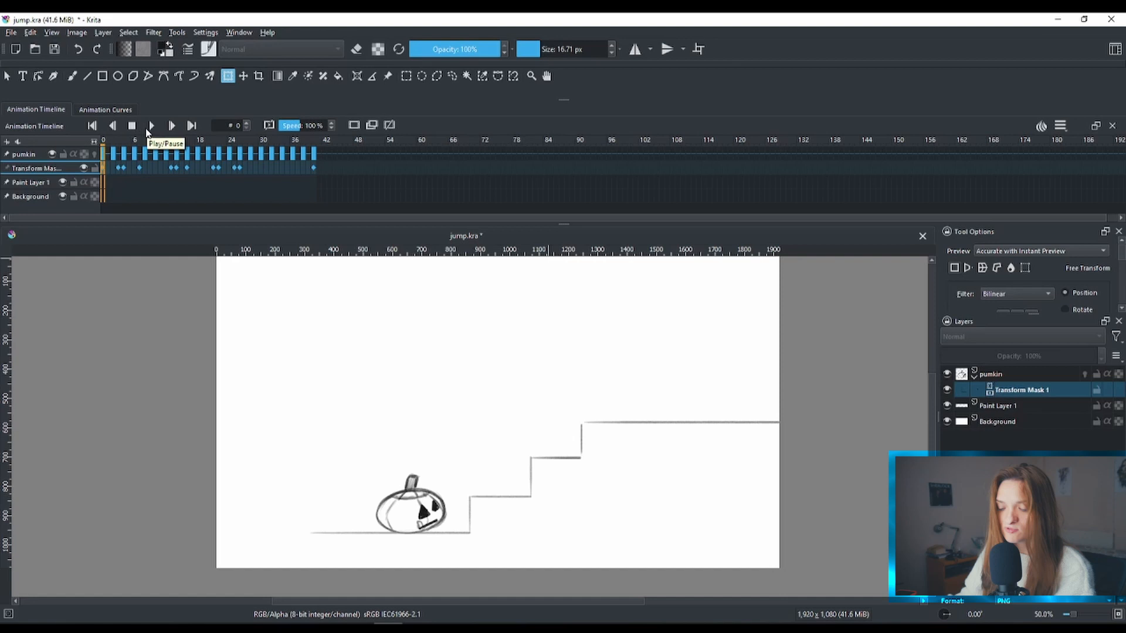
pyautogui.click(151, 126)
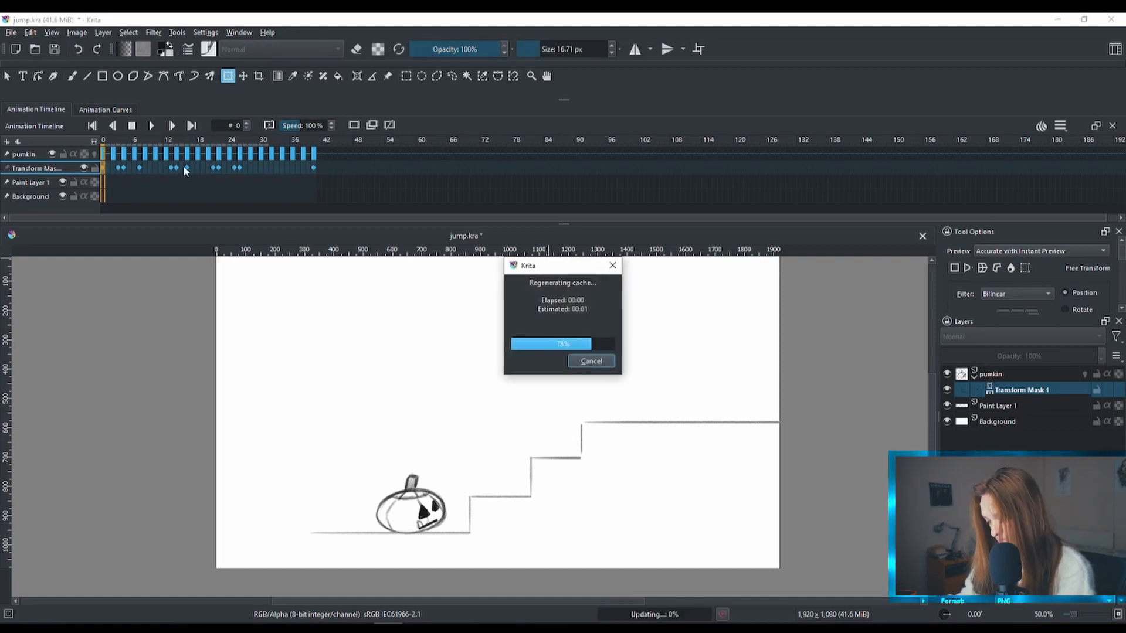
pyautogui.click(171, 126)
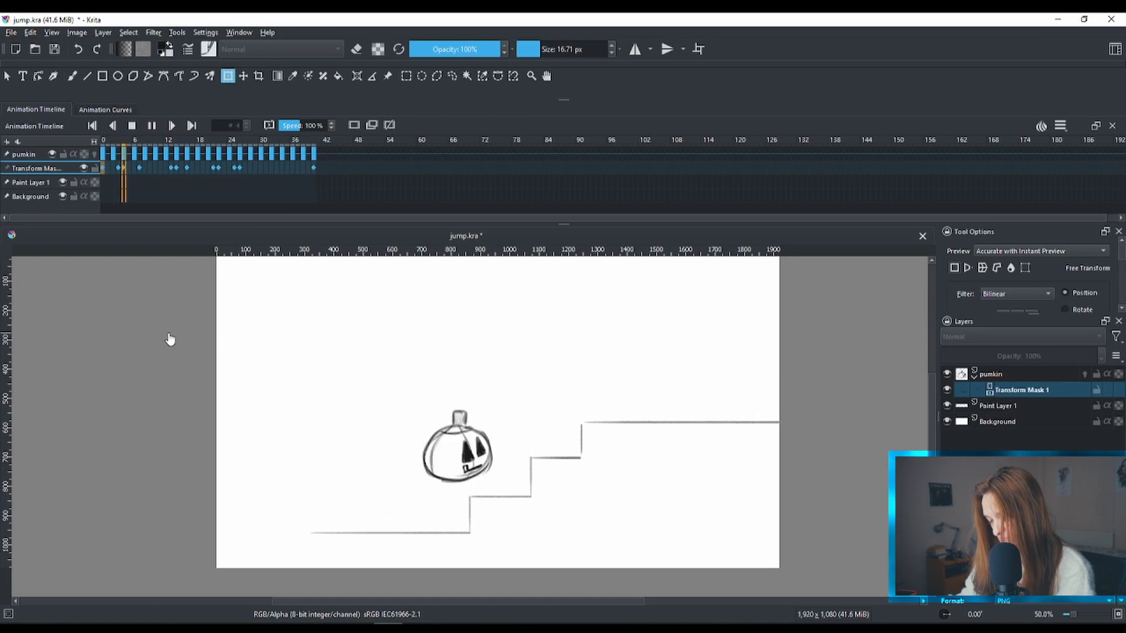
pyautogui.click(251, 139)
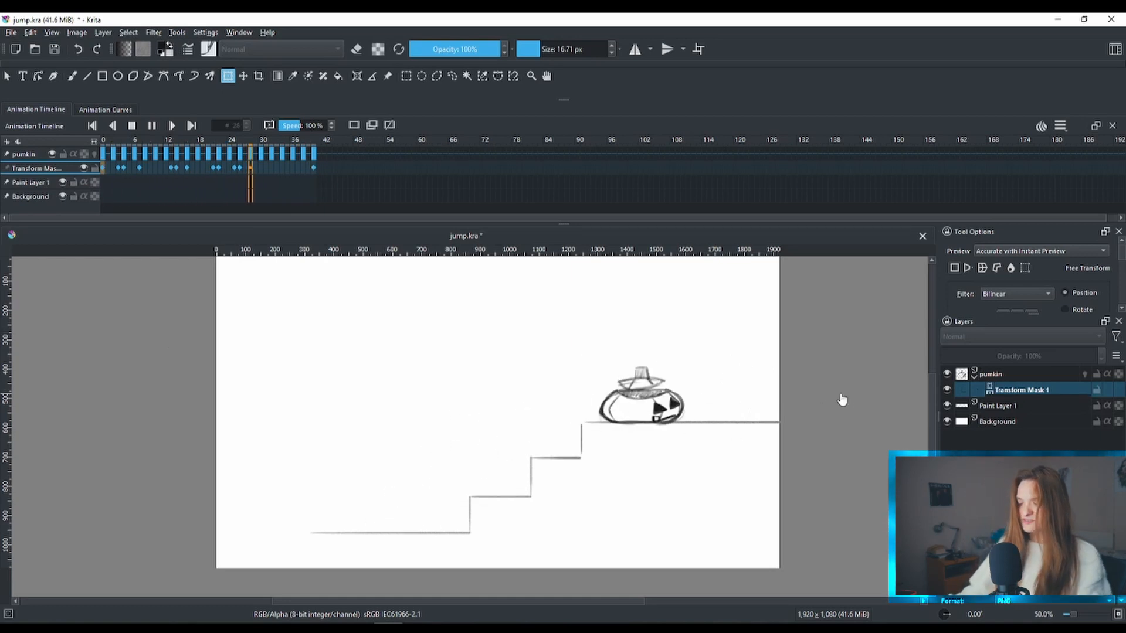
pyautogui.click(165, 139)
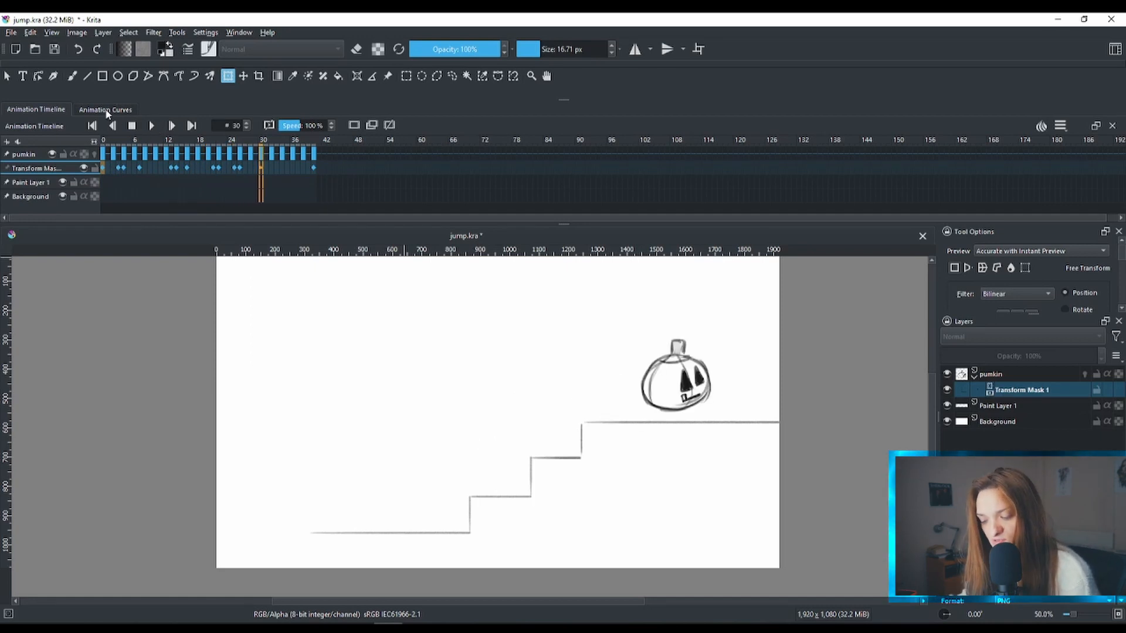
# Step: Show Transform Mask 1's curves with Scale, Shear and Rotation hidden, leaving only Position X and Y
pyautogui.click(106, 109)
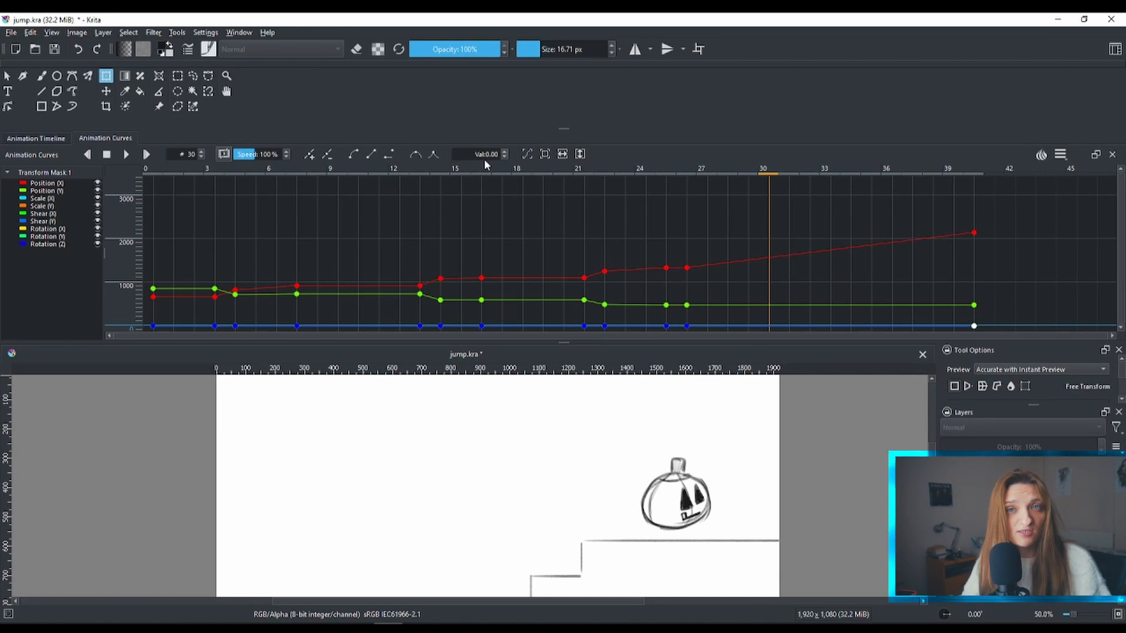
pyautogui.moveTo(483, 166)
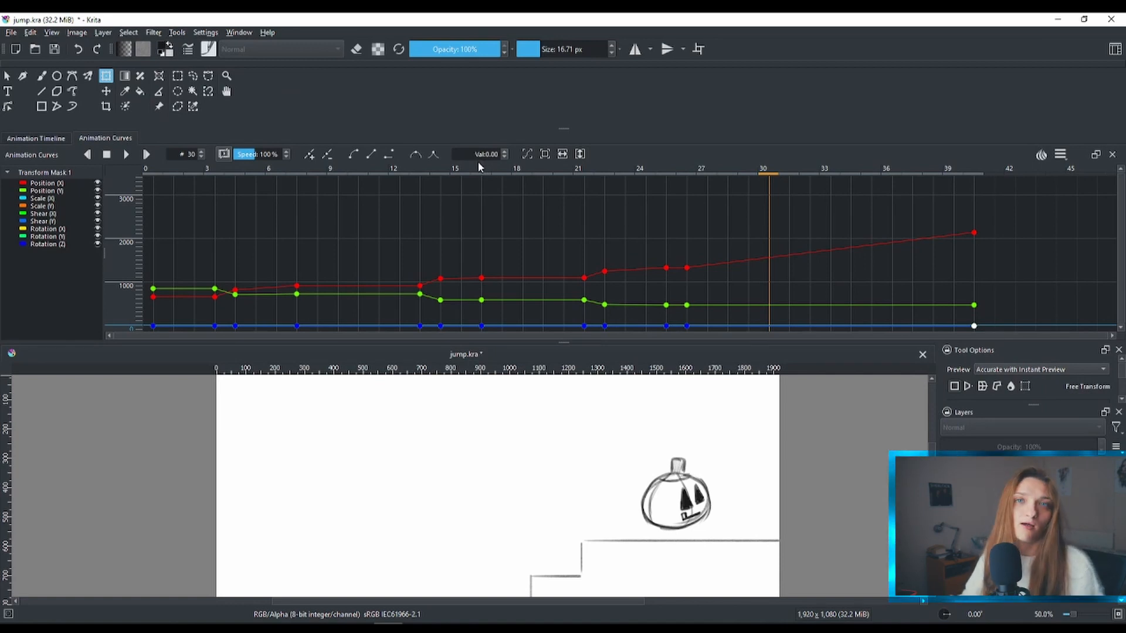
pyautogui.moveTo(720, 224)
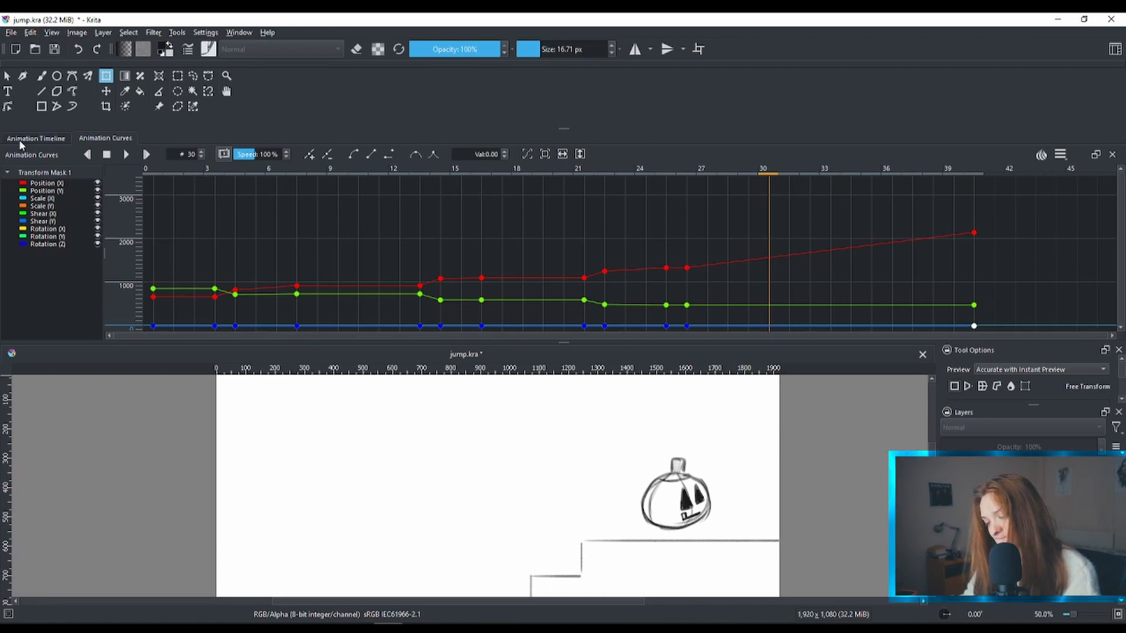
pyautogui.moveTo(258, 179)
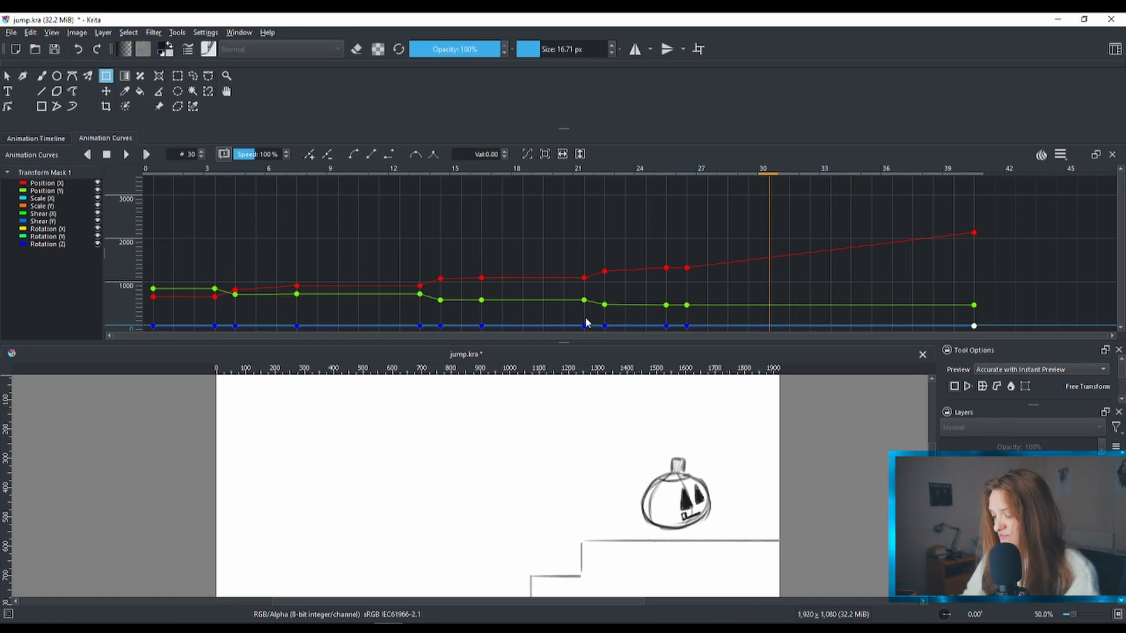
pyautogui.moveTo(511, 290)
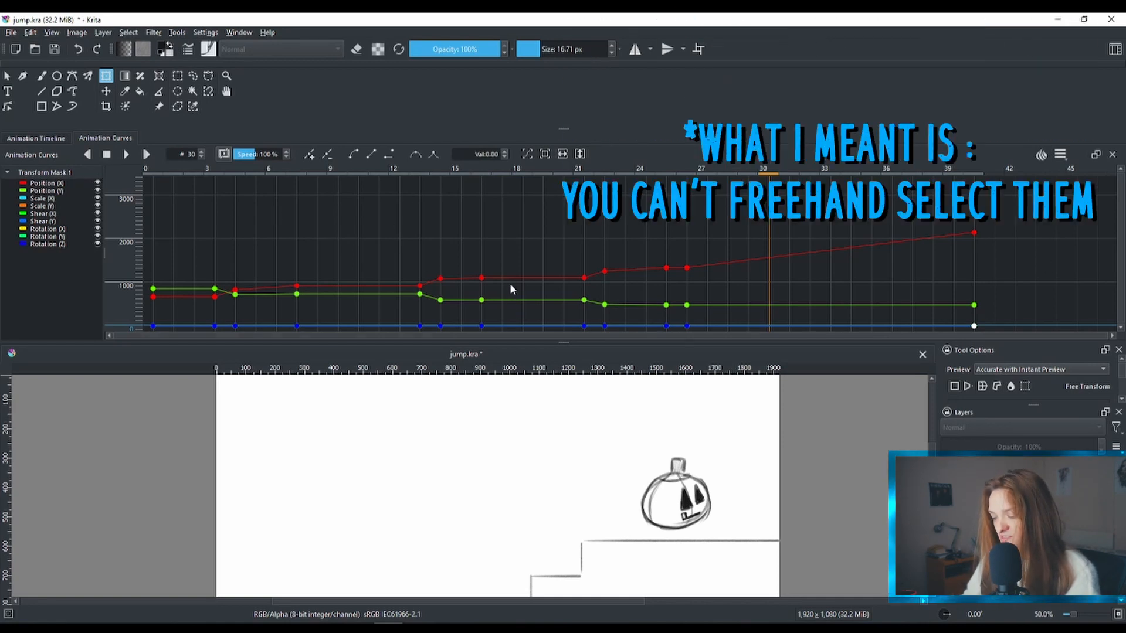
pyautogui.moveTo(510, 283)
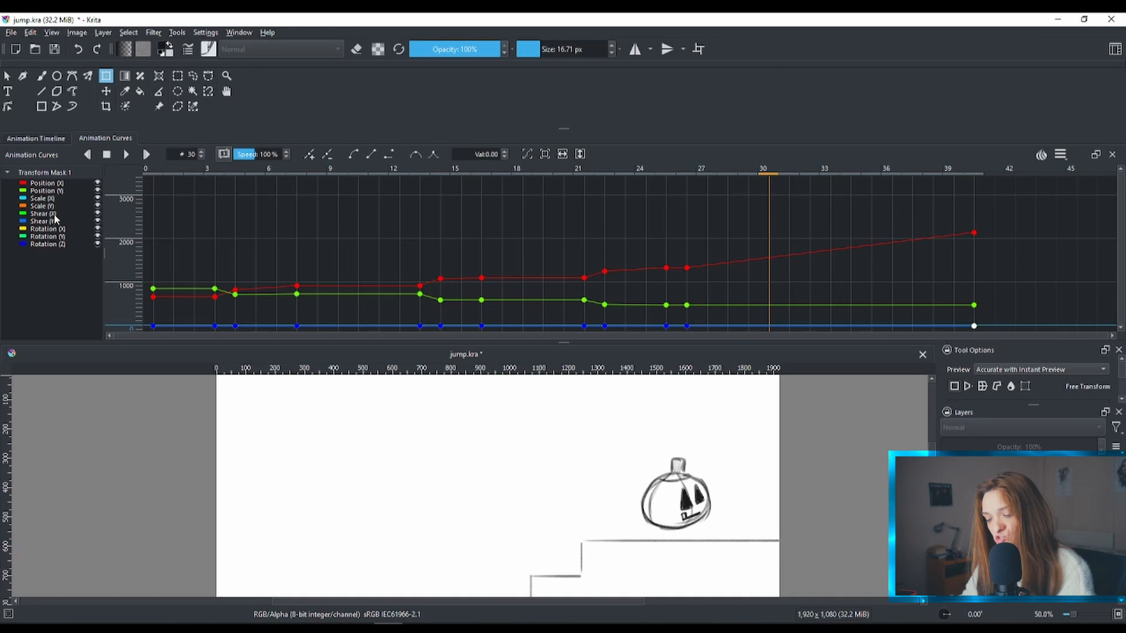
pyautogui.moveTo(61, 273)
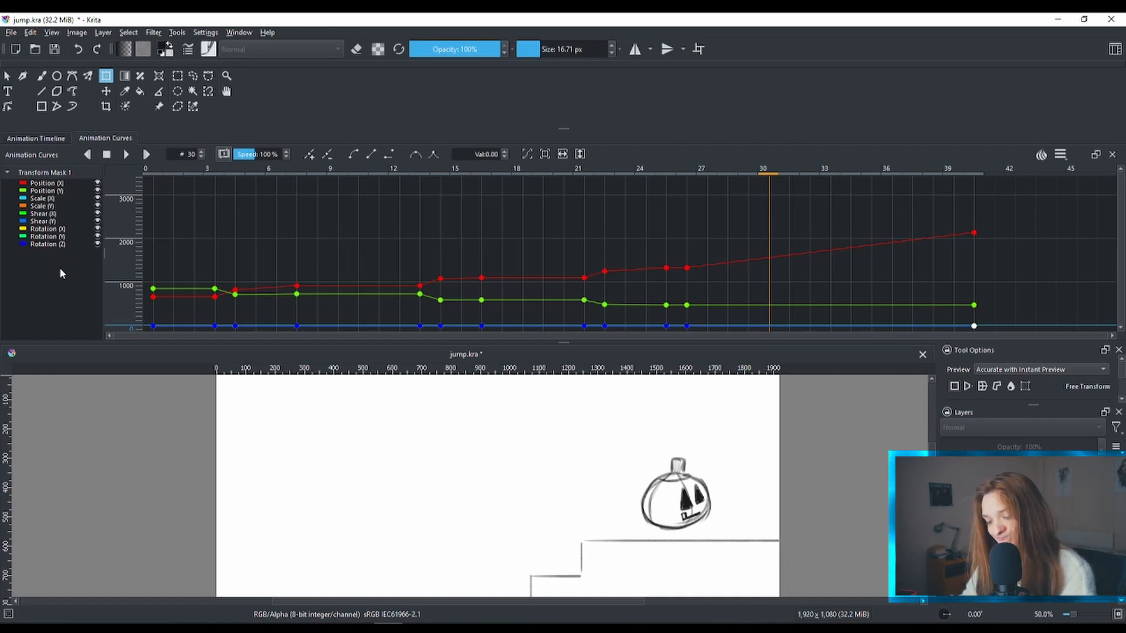
pyautogui.click(45, 244)
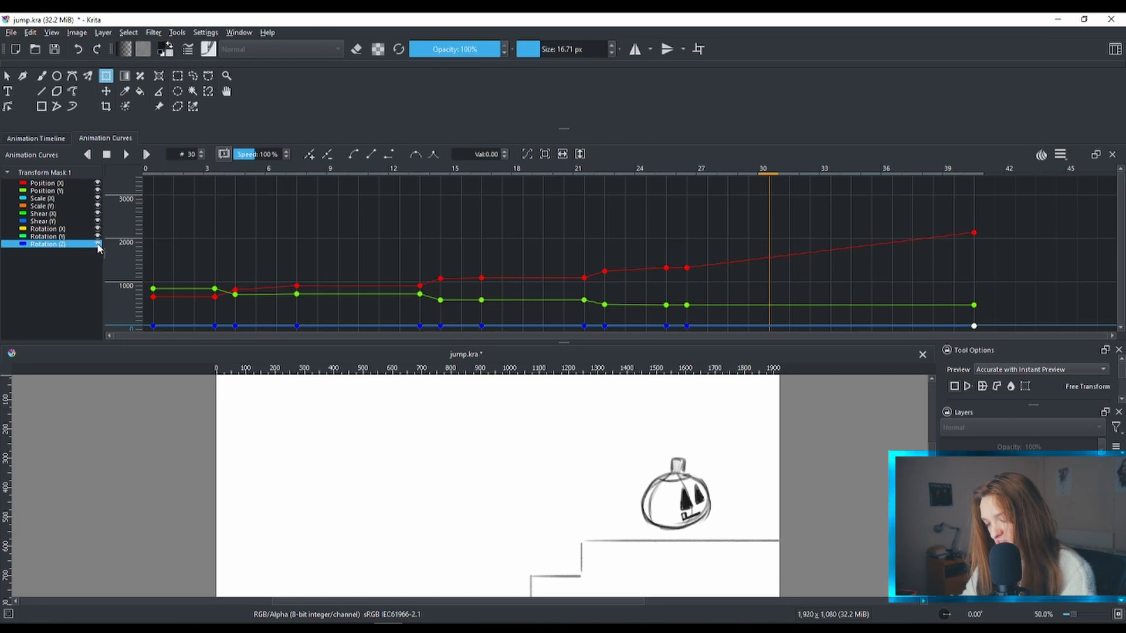
pyautogui.moveTo(537, 281)
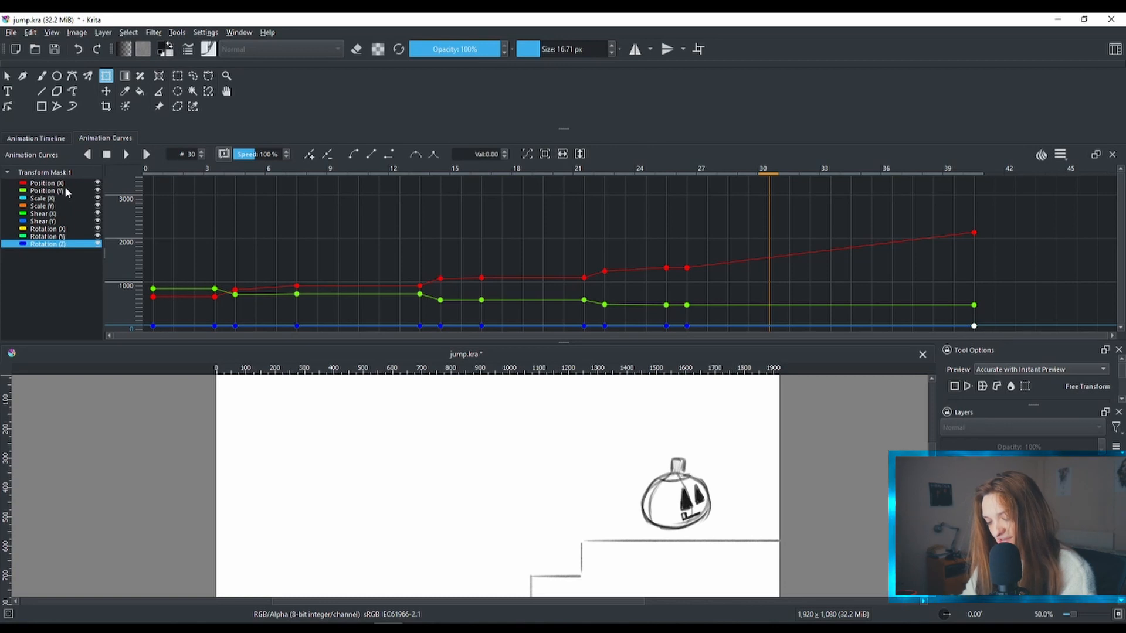
pyautogui.click(99, 236)
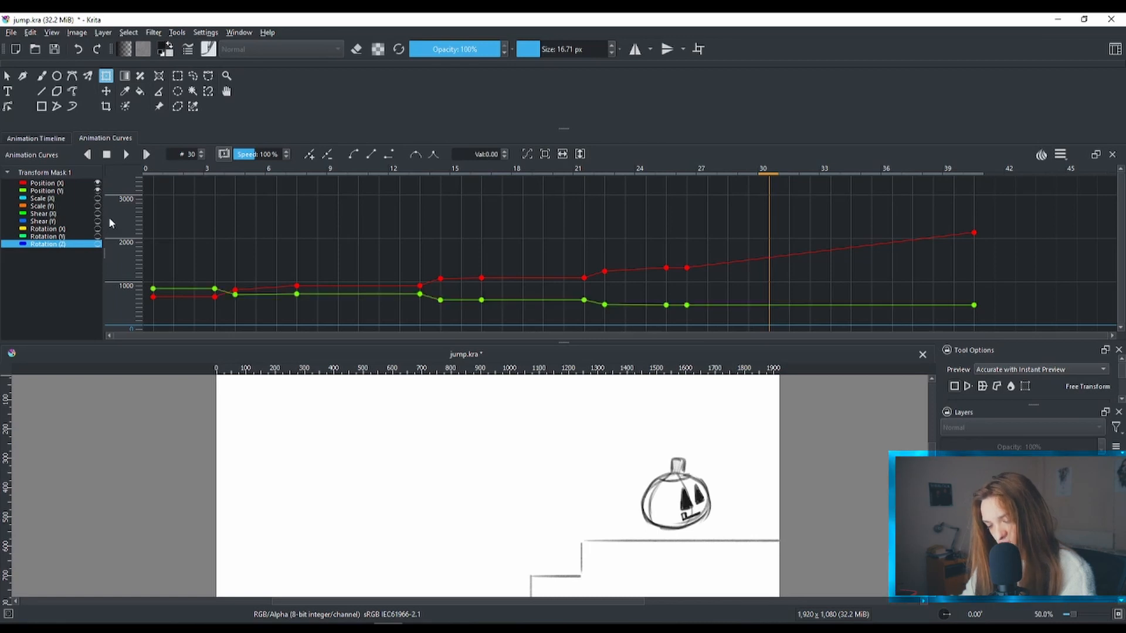
# Step: Select the frame-26 position keyframe and smooth it to a Bézier arc by adjusting its tangent handle
pyautogui.click(46, 190)
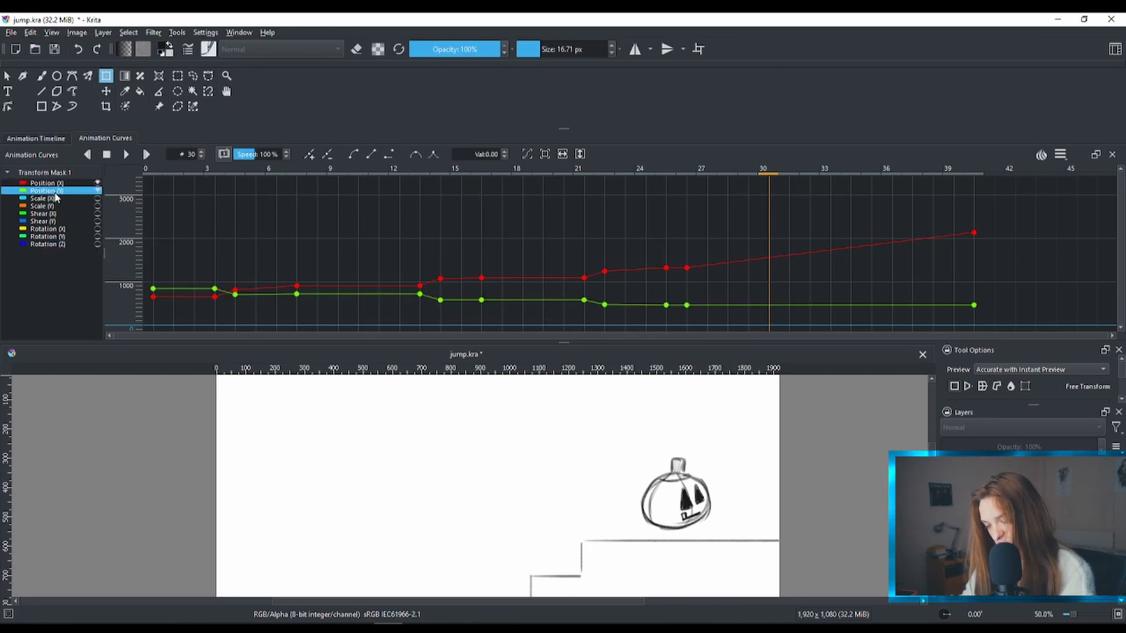
pyautogui.click(974, 234)
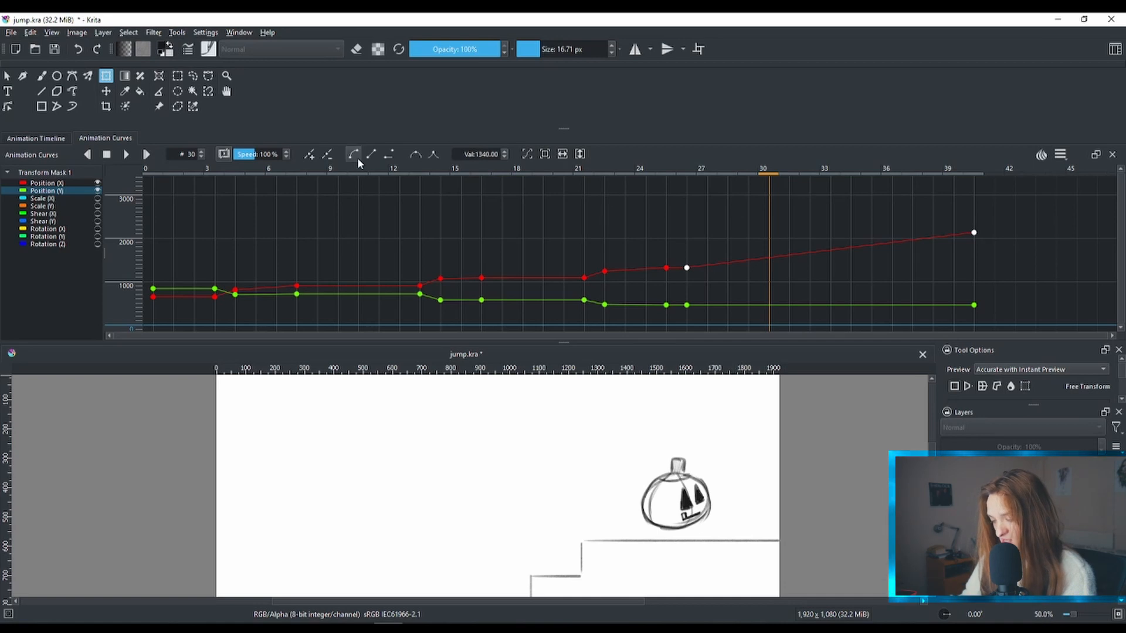
pyautogui.moveTo(353, 153)
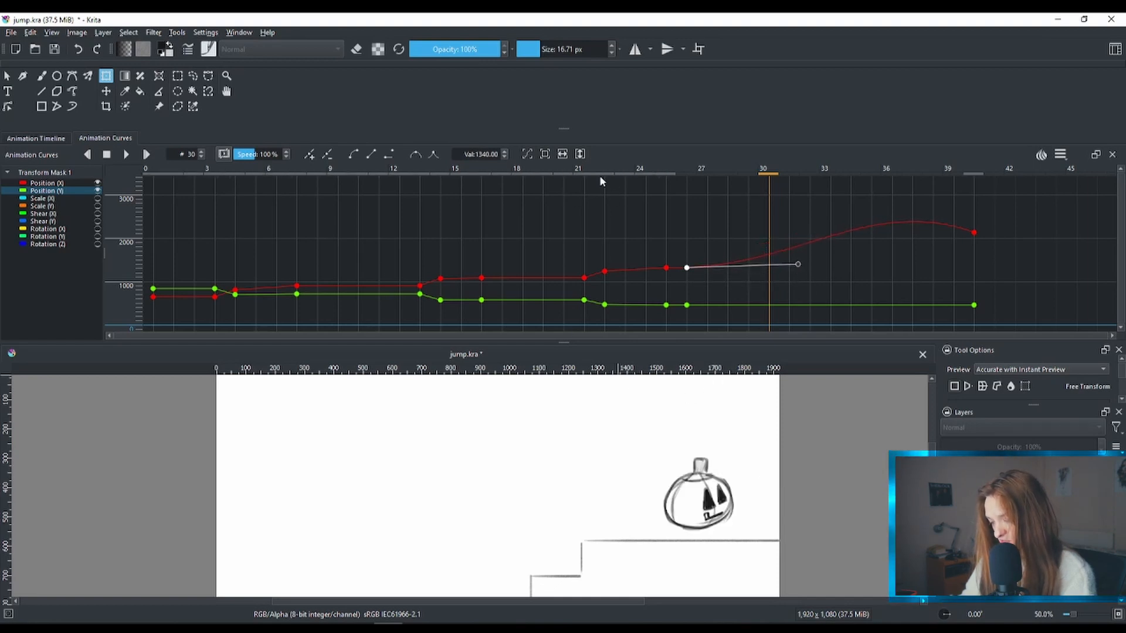
pyautogui.click(579, 168)
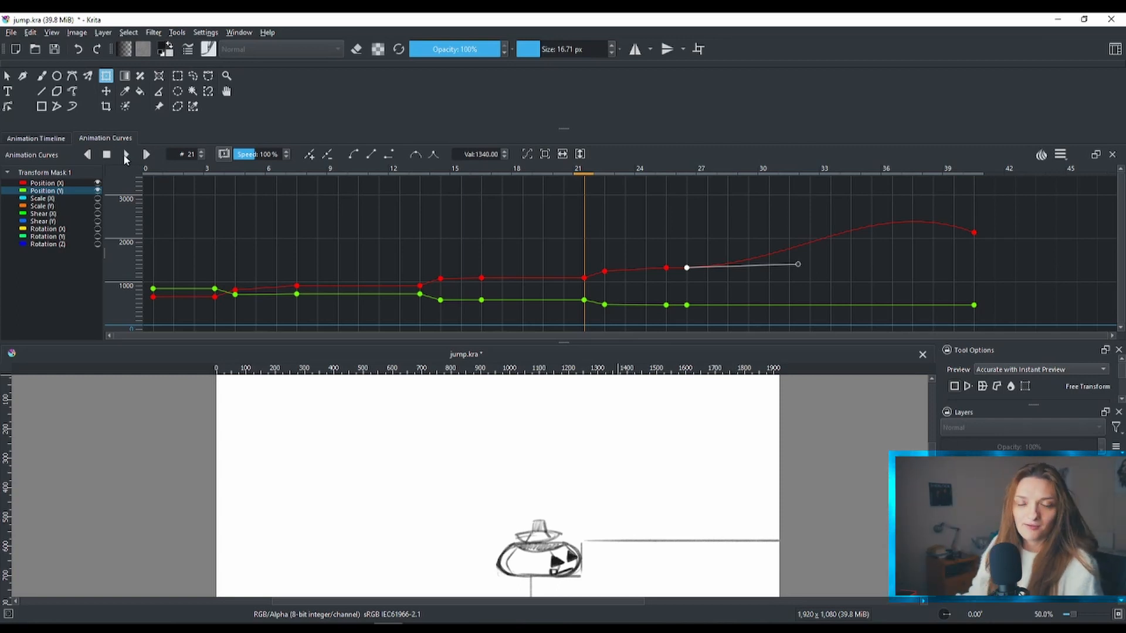
pyautogui.moveTo(145, 154)
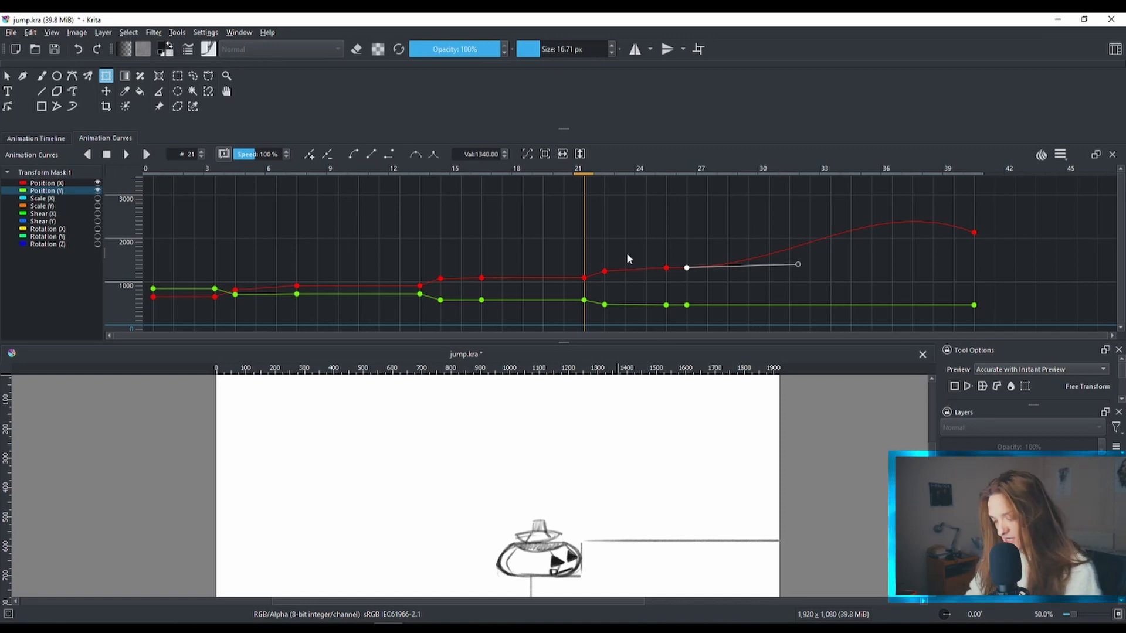
# Step: Play the pumpkin's hop, pause to lower the curve after frame 26, then replay it
pyautogui.click(145, 155)
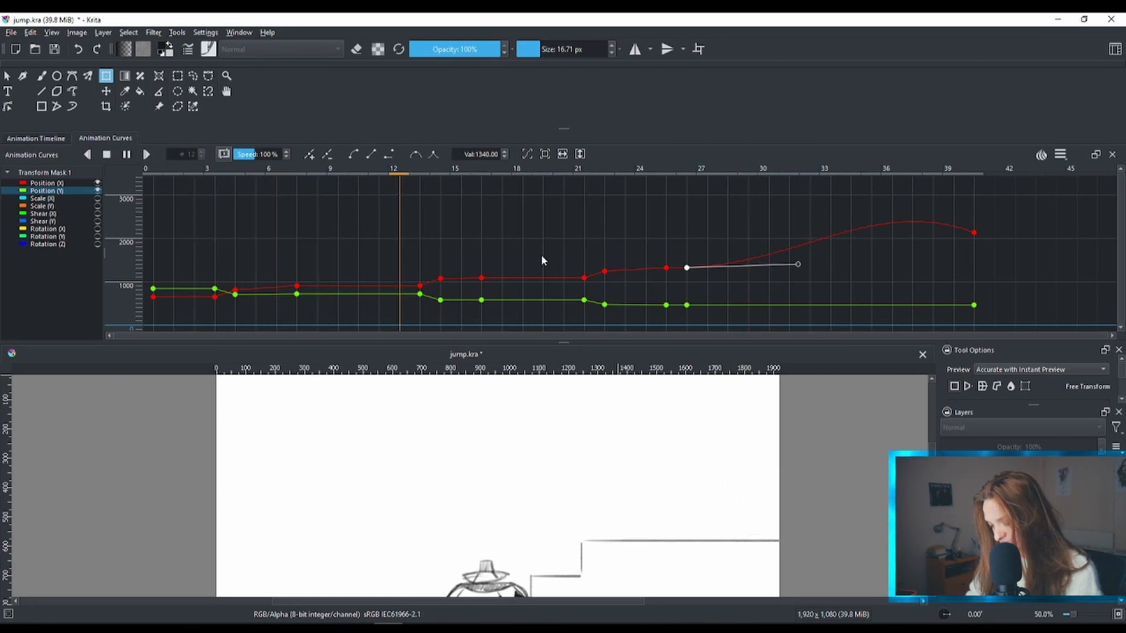
pyautogui.click(887, 168)
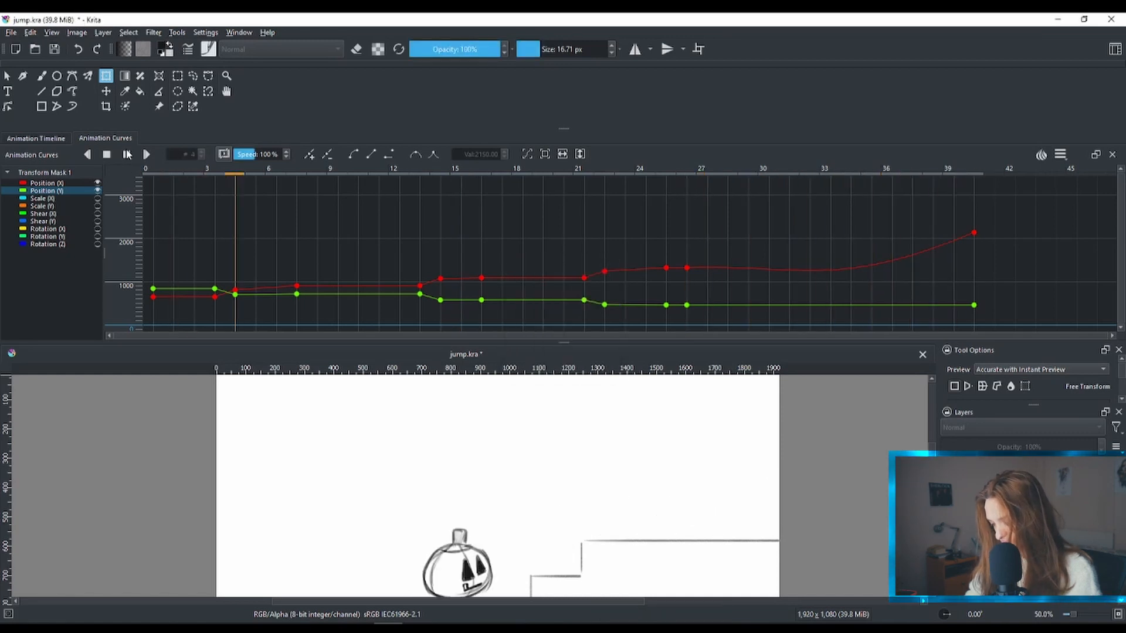
pyautogui.click(147, 154)
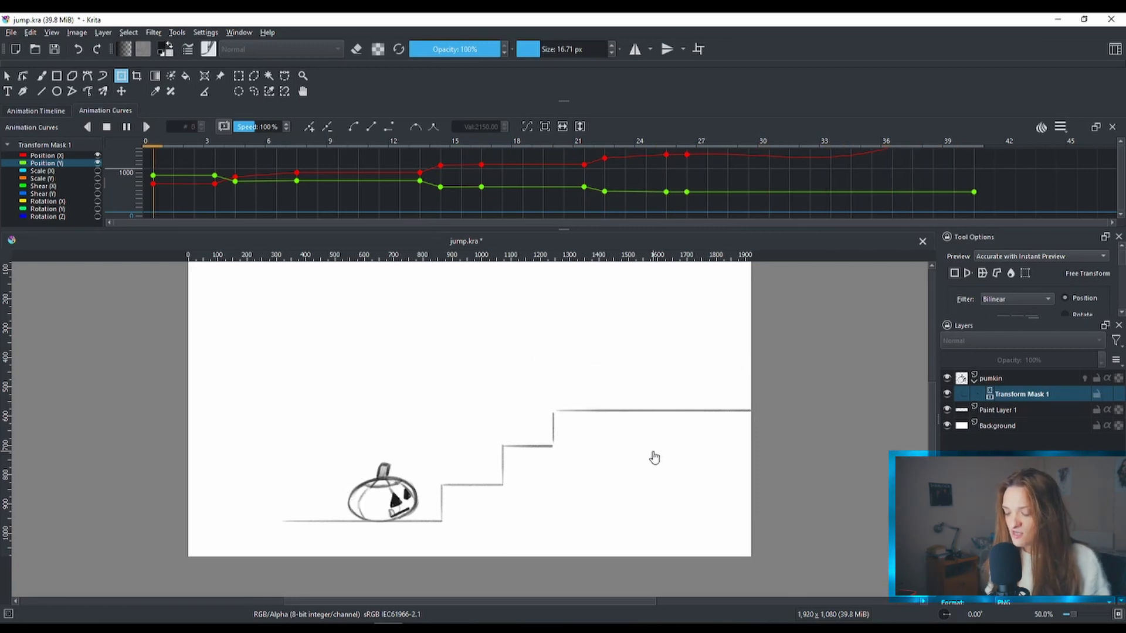
pyautogui.click(664, 141)
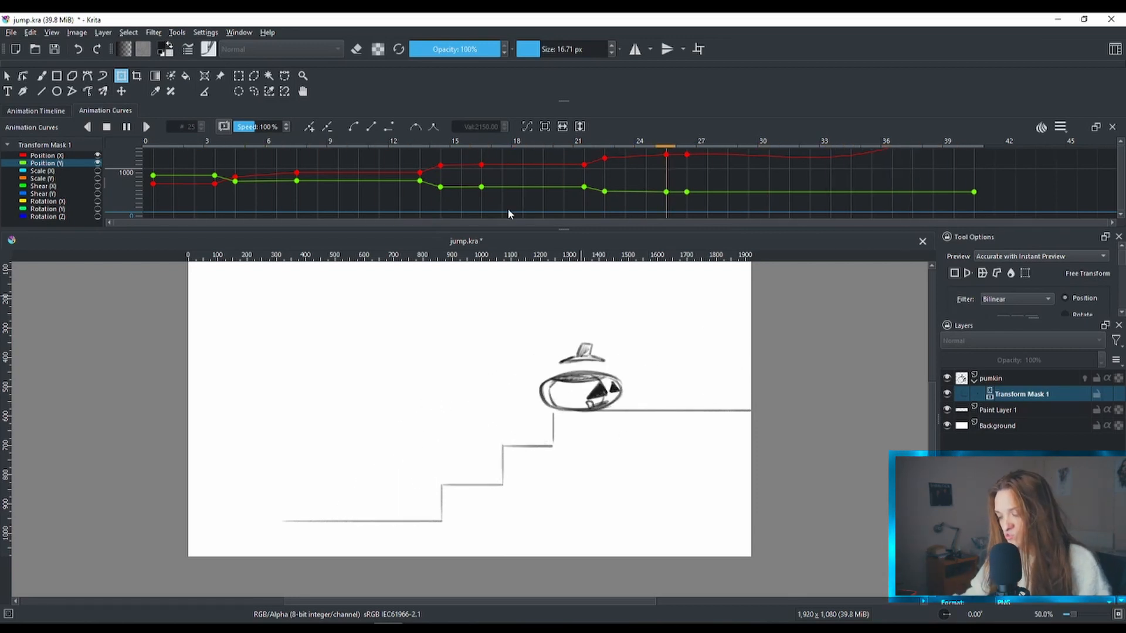
pyautogui.click(316, 149)
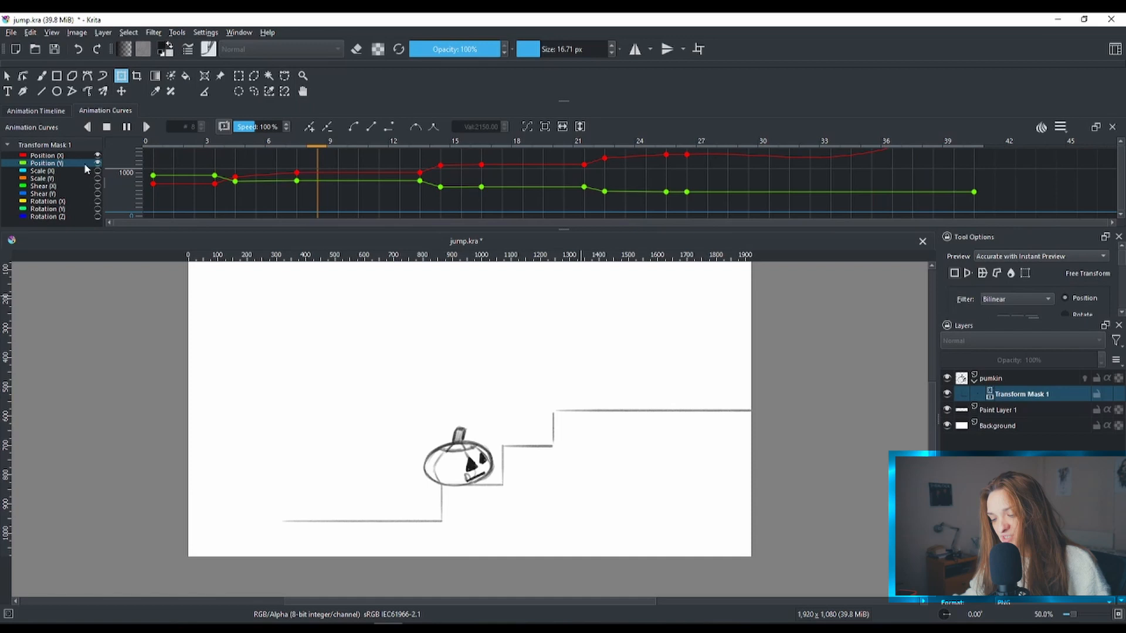
pyautogui.click(808, 148)
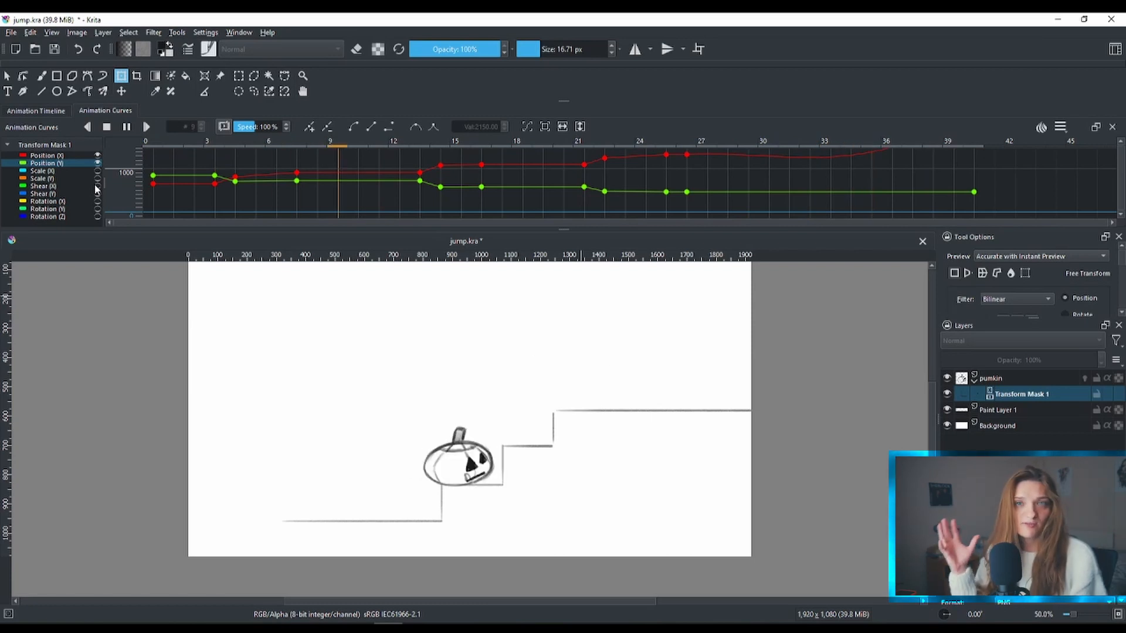
pyautogui.click(824, 141)
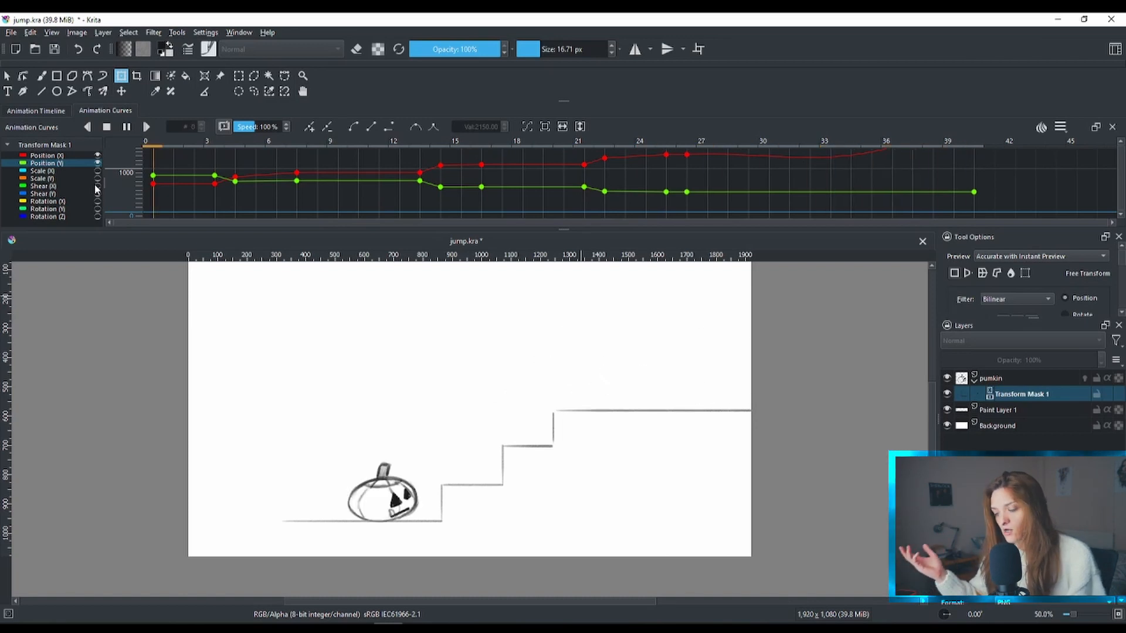
pyautogui.click(641, 149)
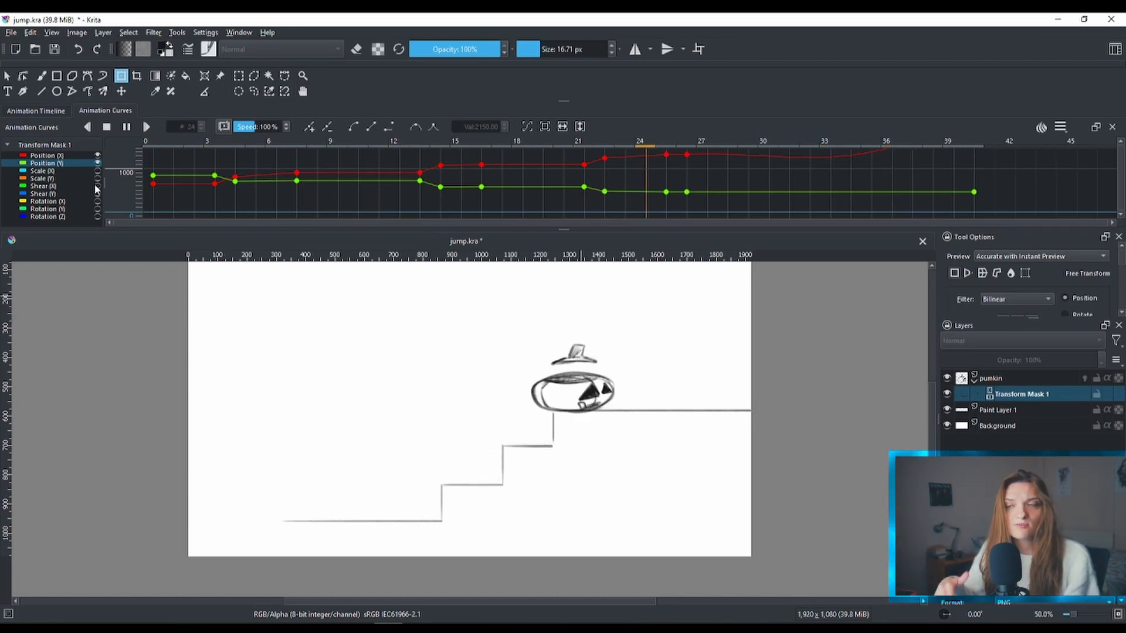
pyautogui.click(294, 149)
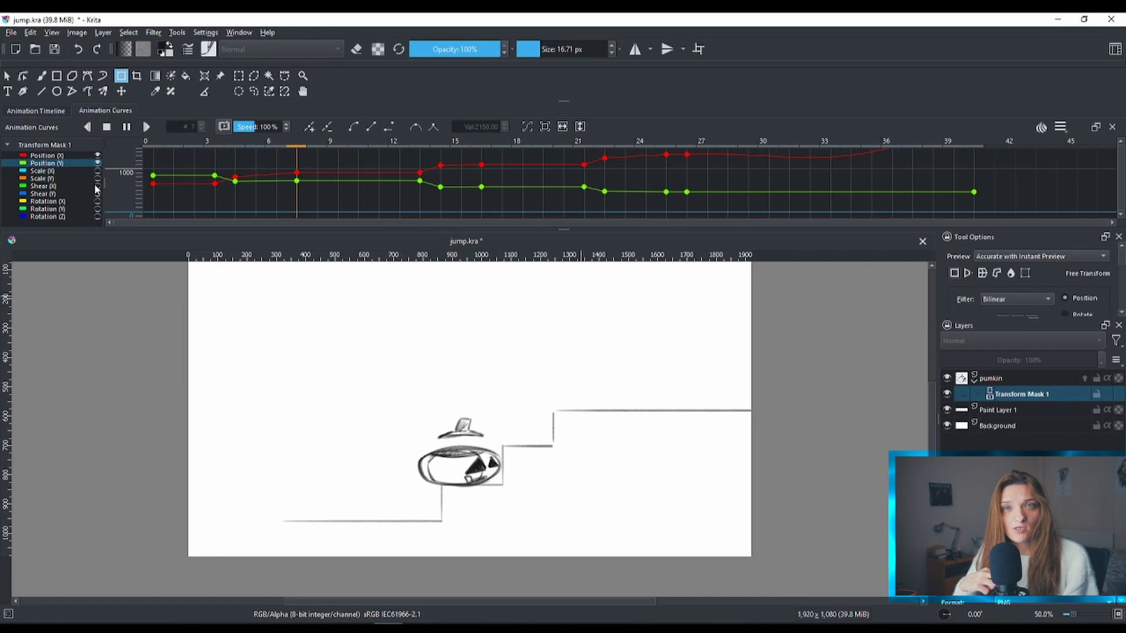
pyautogui.click(809, 151)
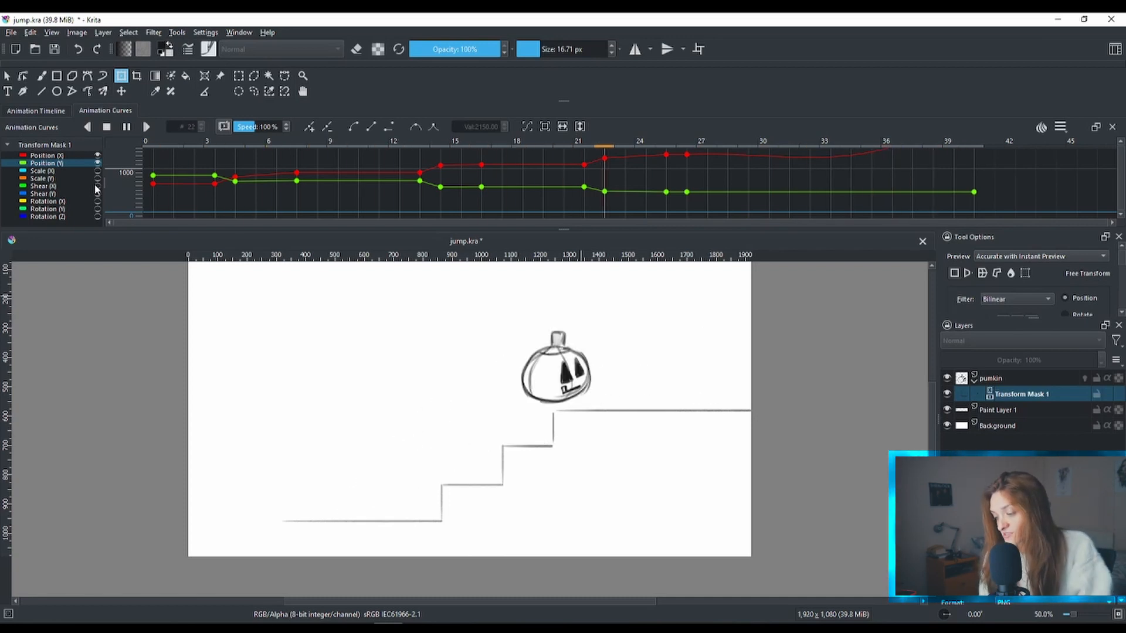
pyautogui.click(270, 151)
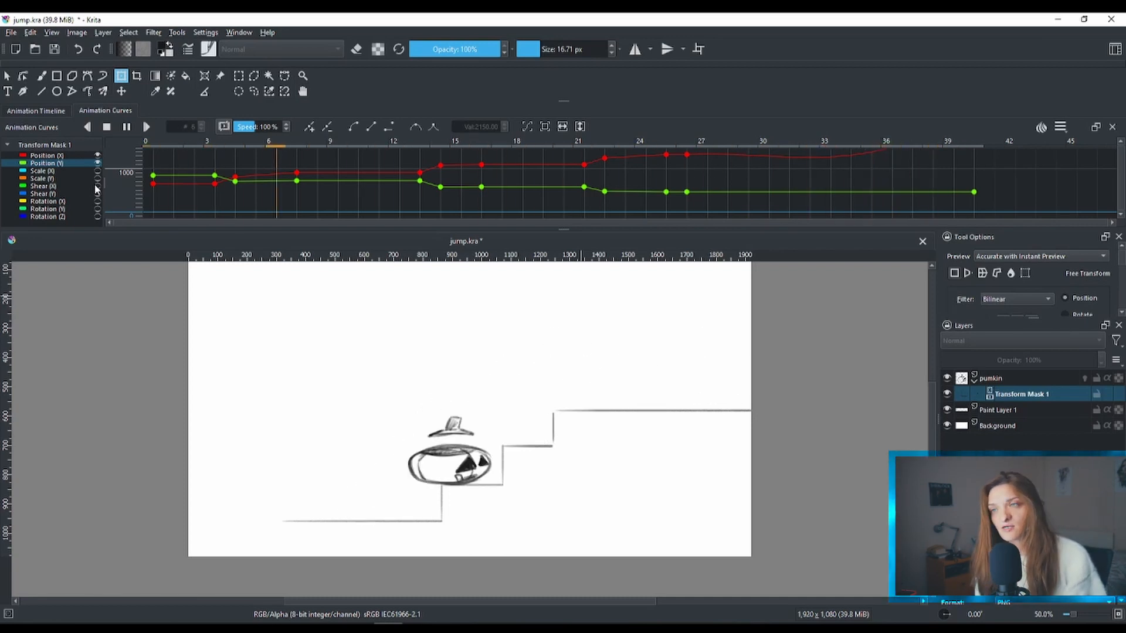
pyautogui.click(763, 142)
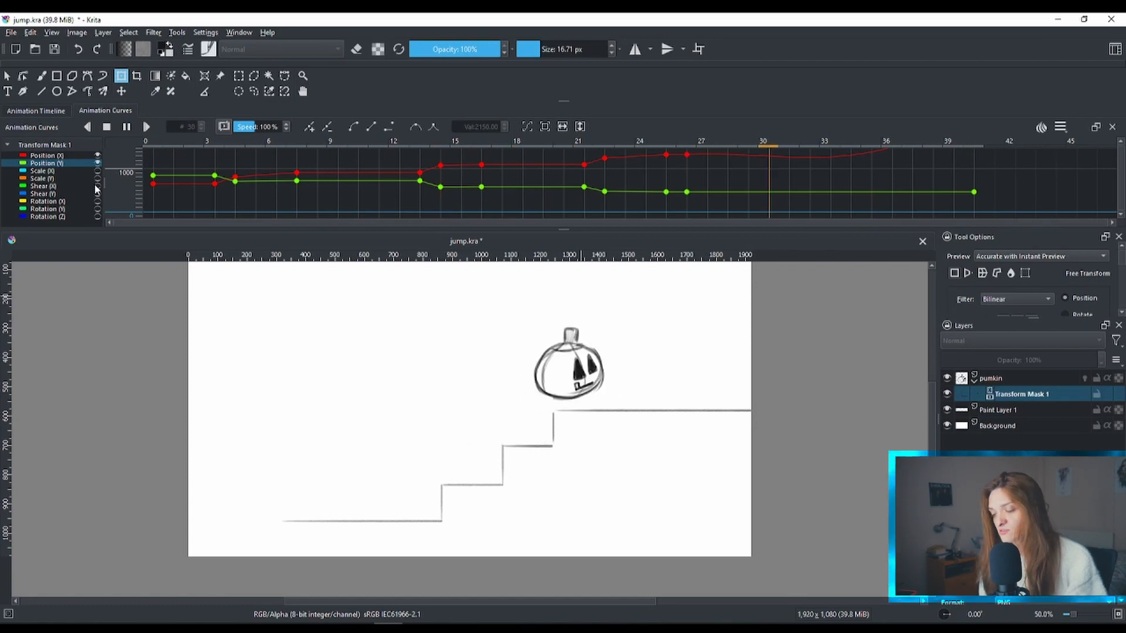
pyautogui.click(417, 146)
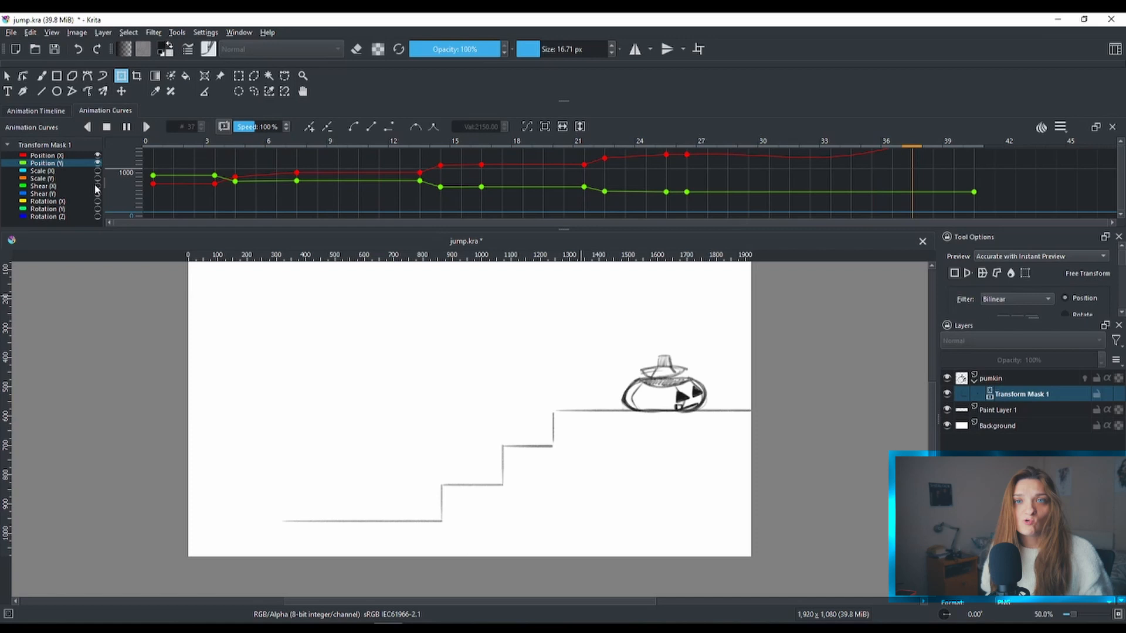
pyautogui.click(584, 152)
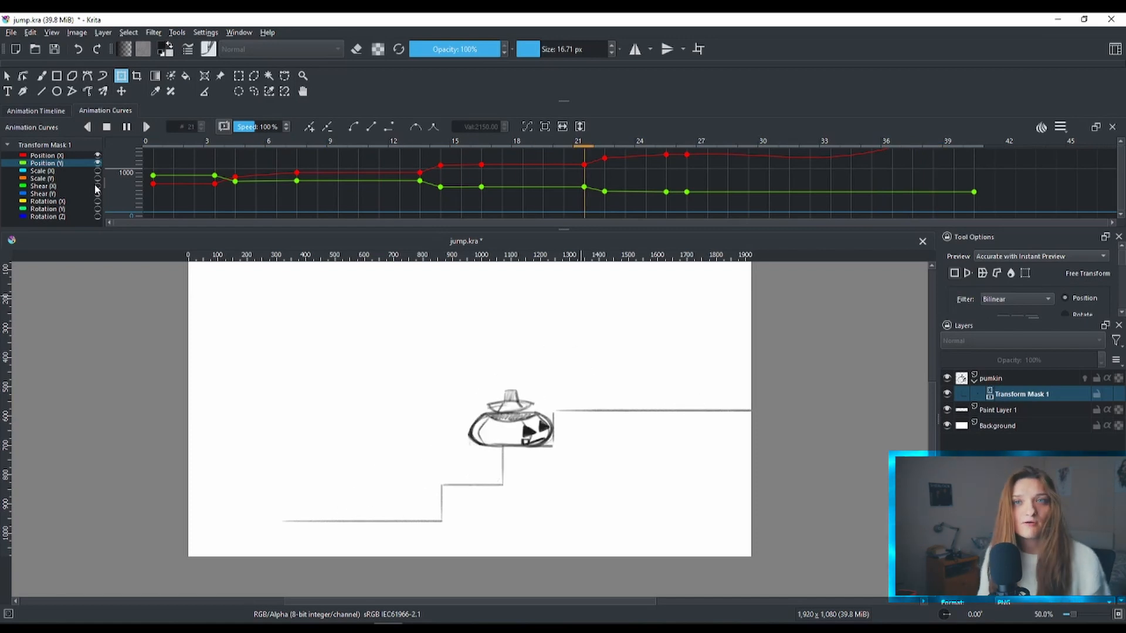
pyautogui.click(234, 147)
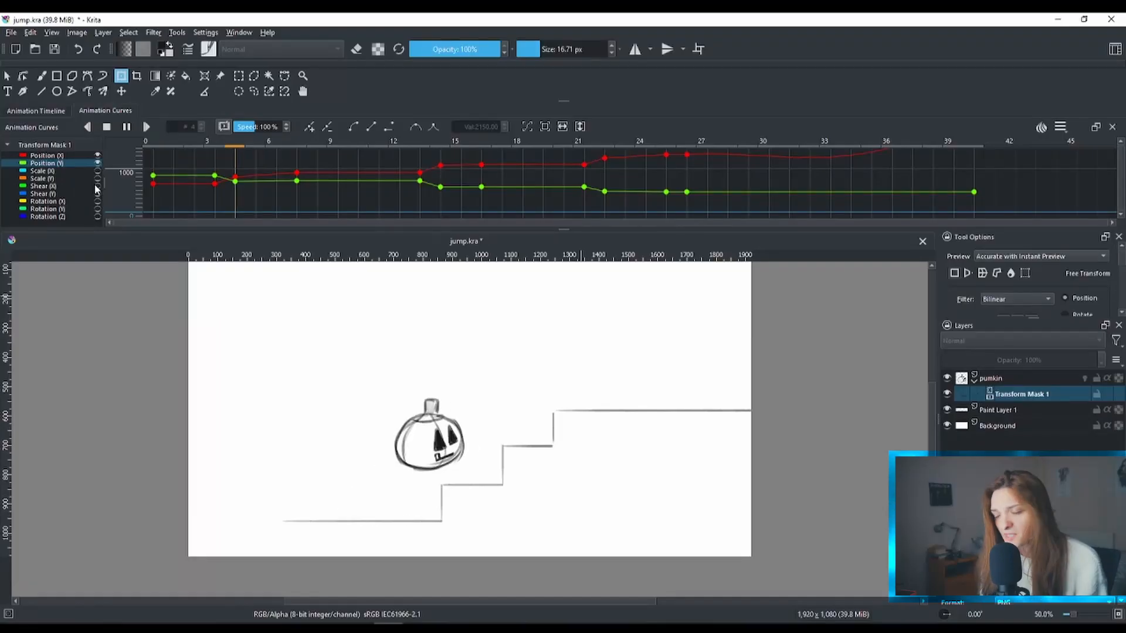
pyautogui.click(727, 146)
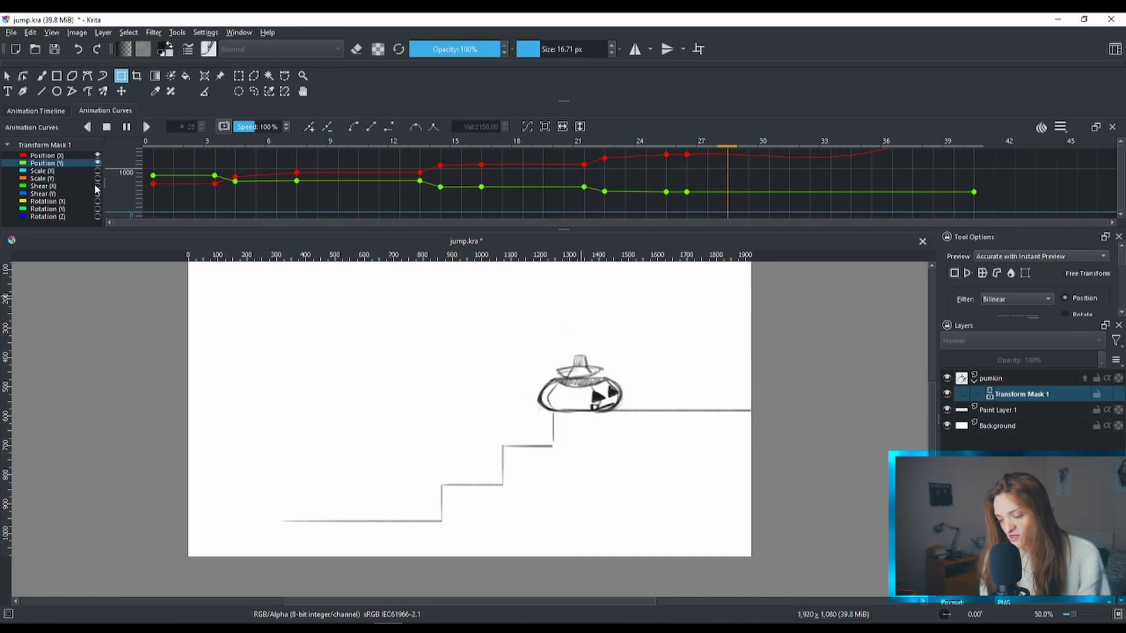
pyautogui.click(376, 147)
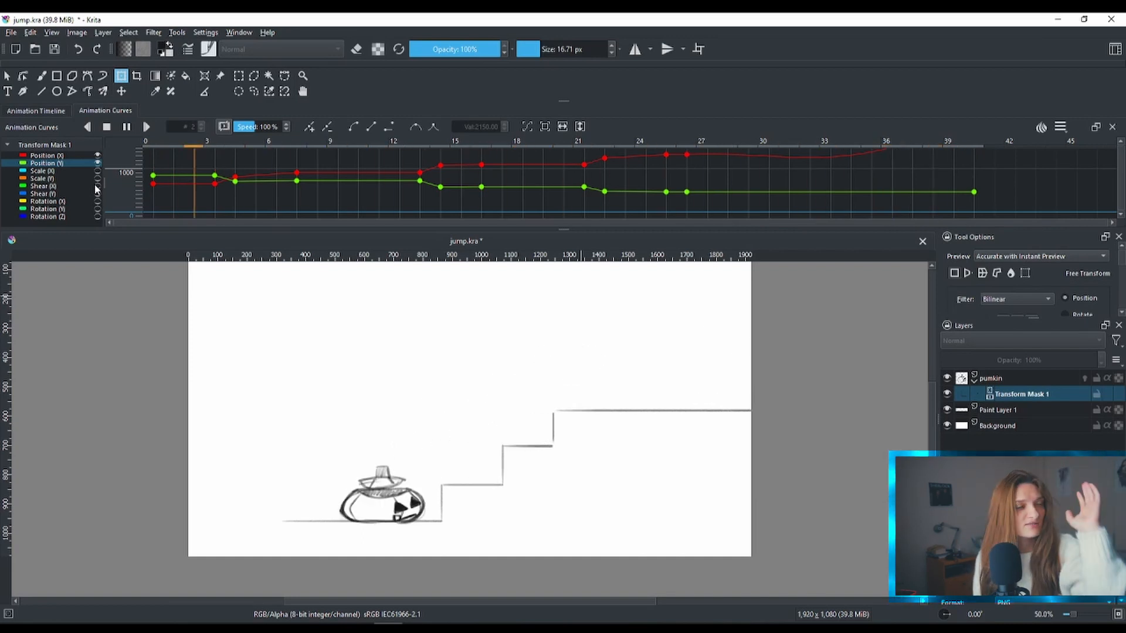
pyautogui.click(688, 151)
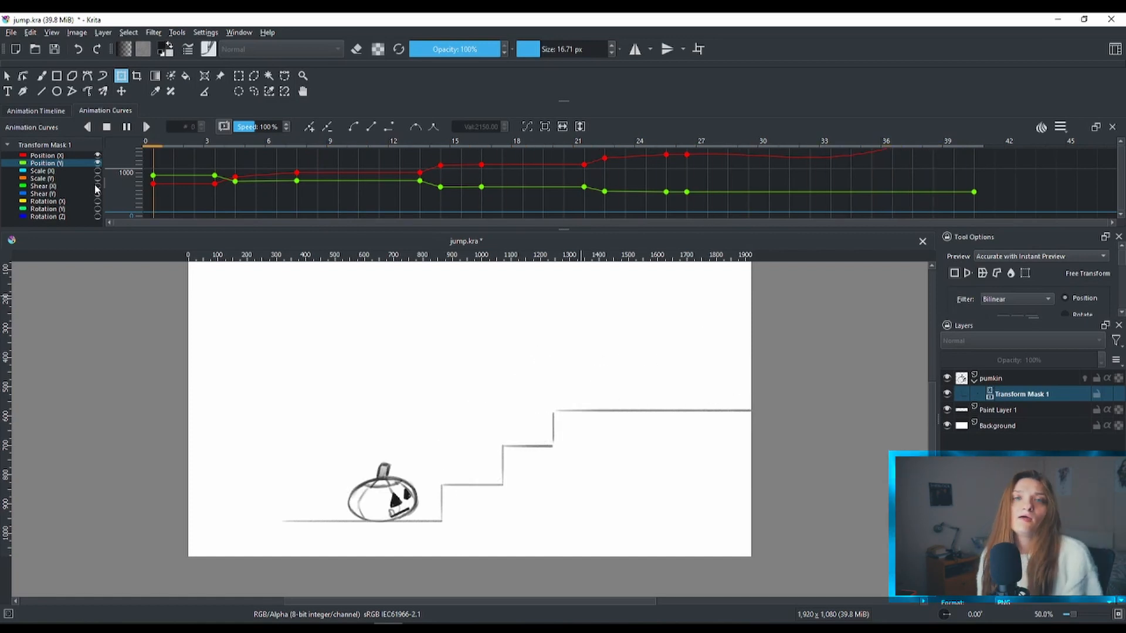
pyautogui.click(664, 147)
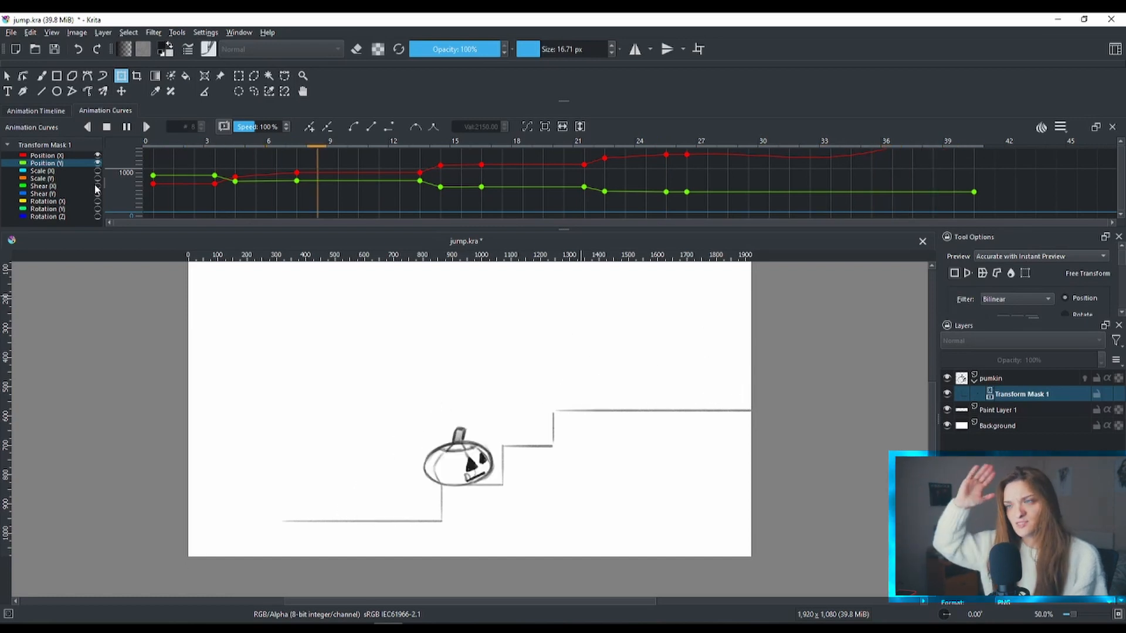
pyautogui.click(807, 148)
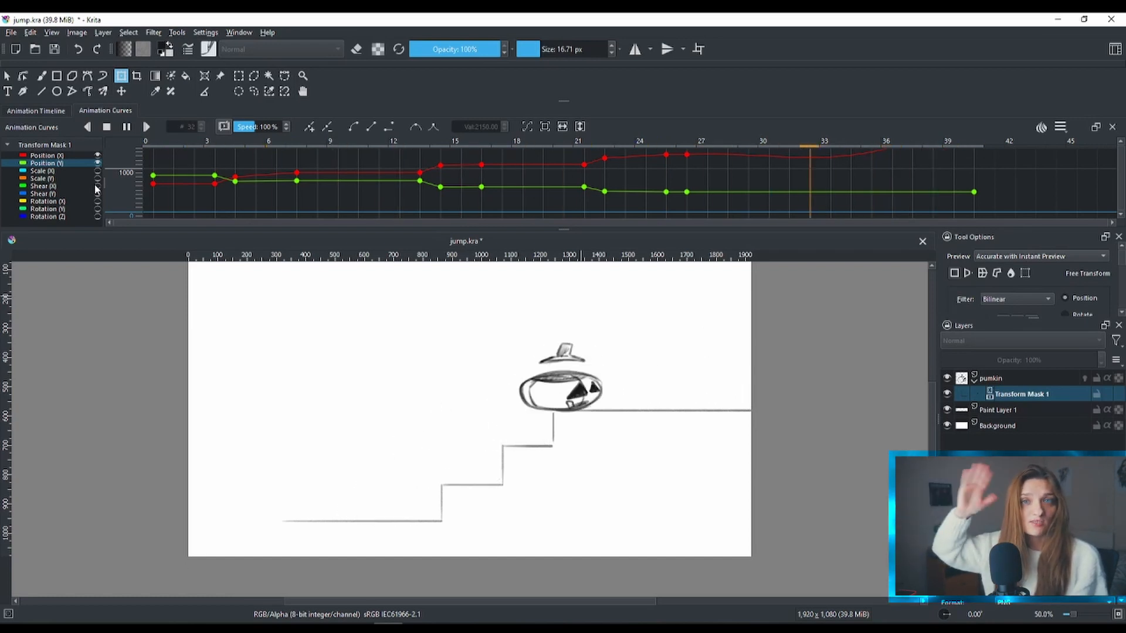